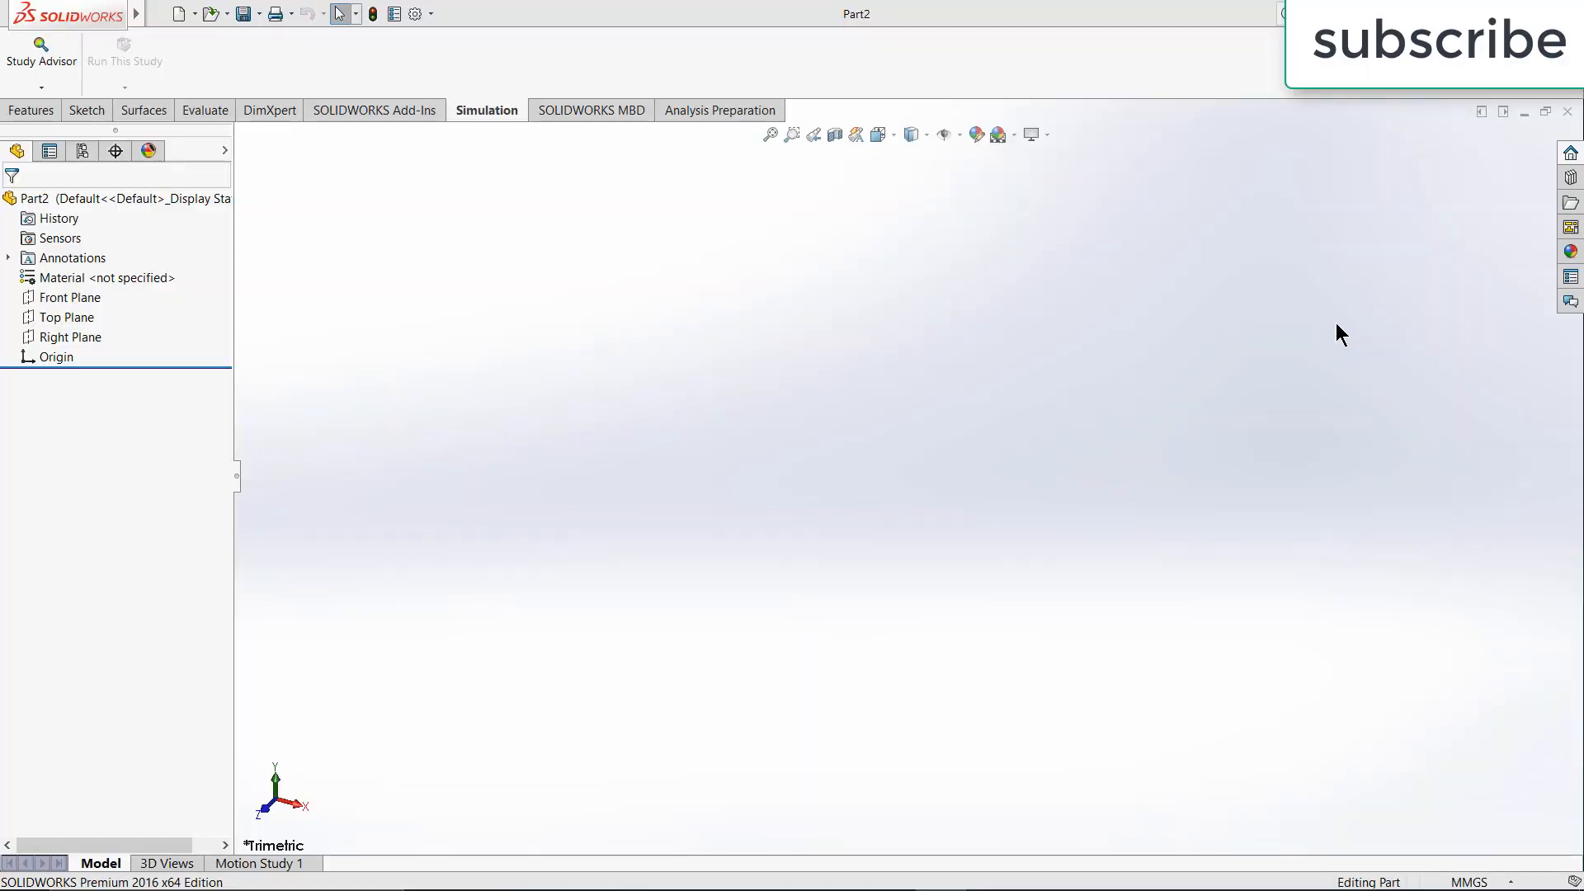
Show the Features commands for part modelling in a new empty part
left_click(31, 111)
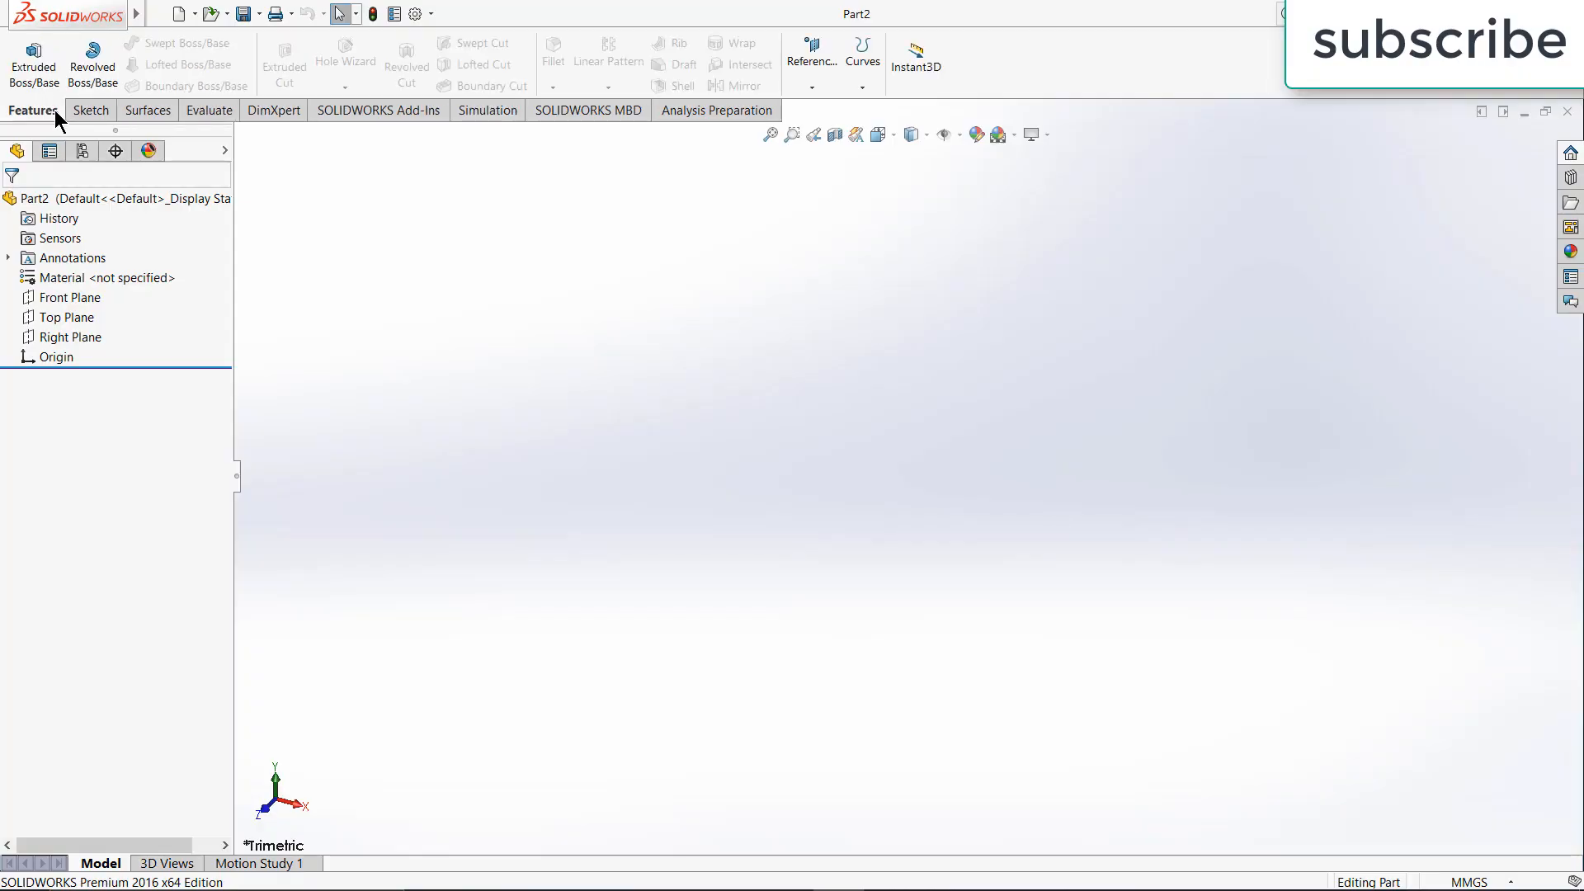
Sketch a 40 mm diameter circle centred on the Front Plane origin
left_click(69, 297)
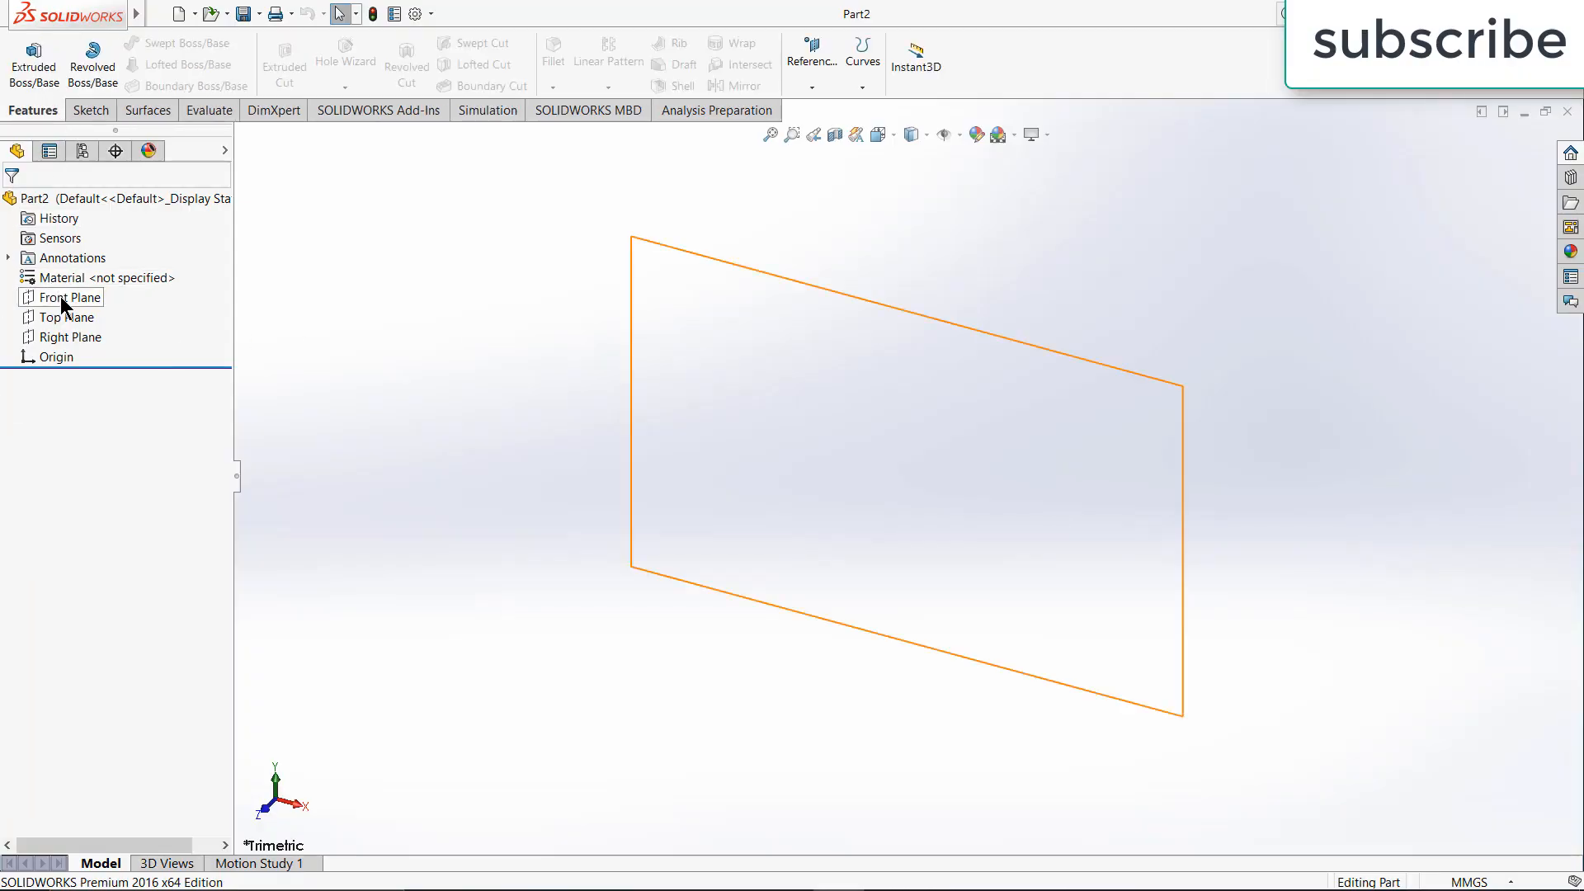
left_click(66, 297)
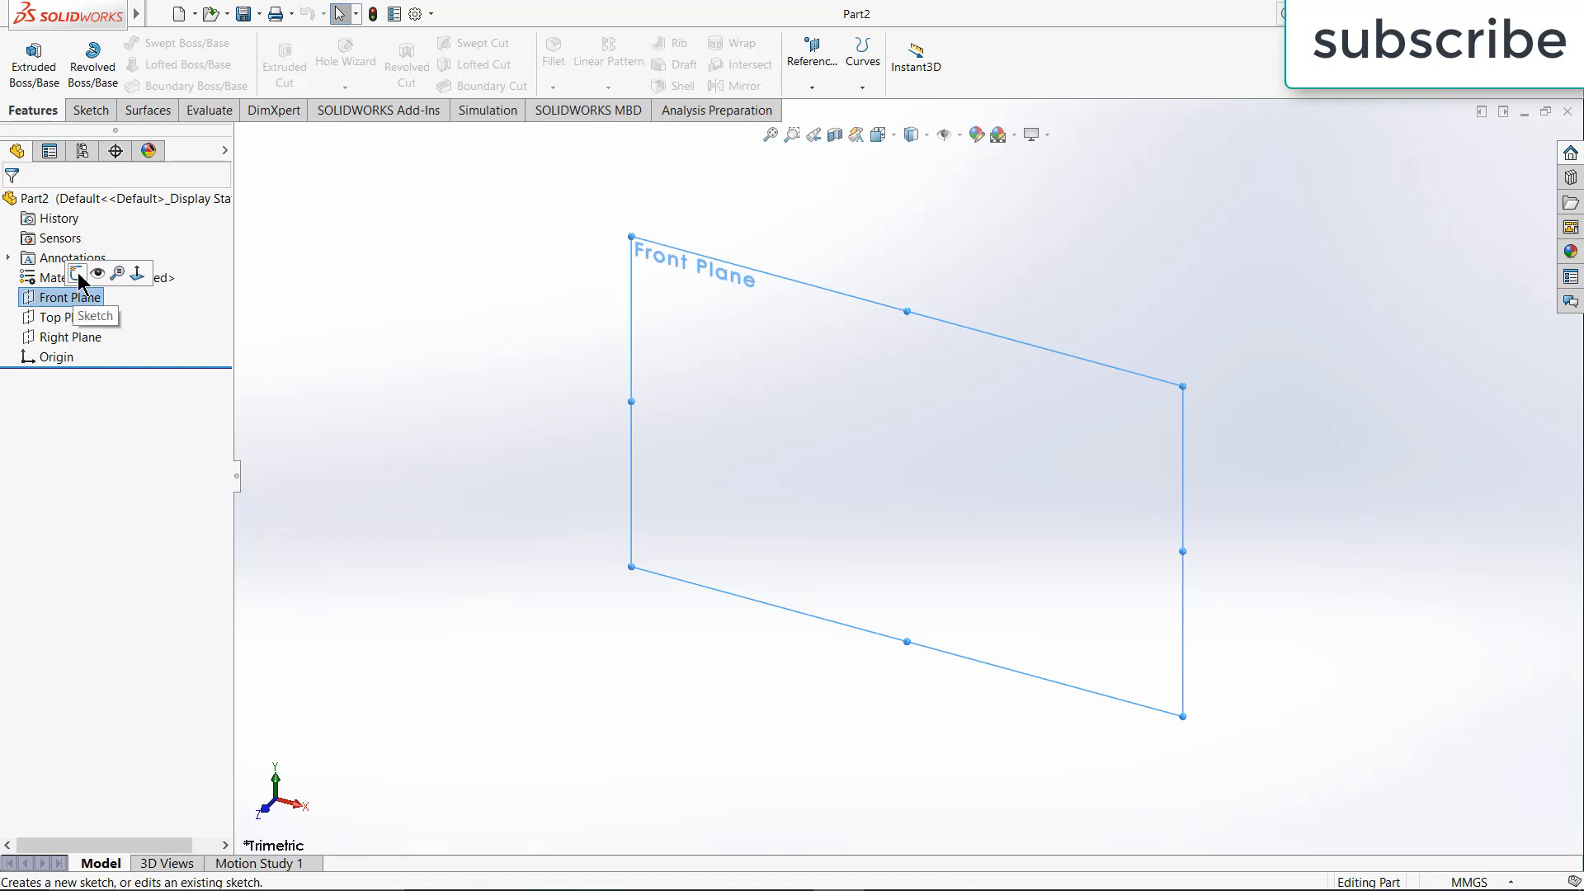
left_click(92, 317)
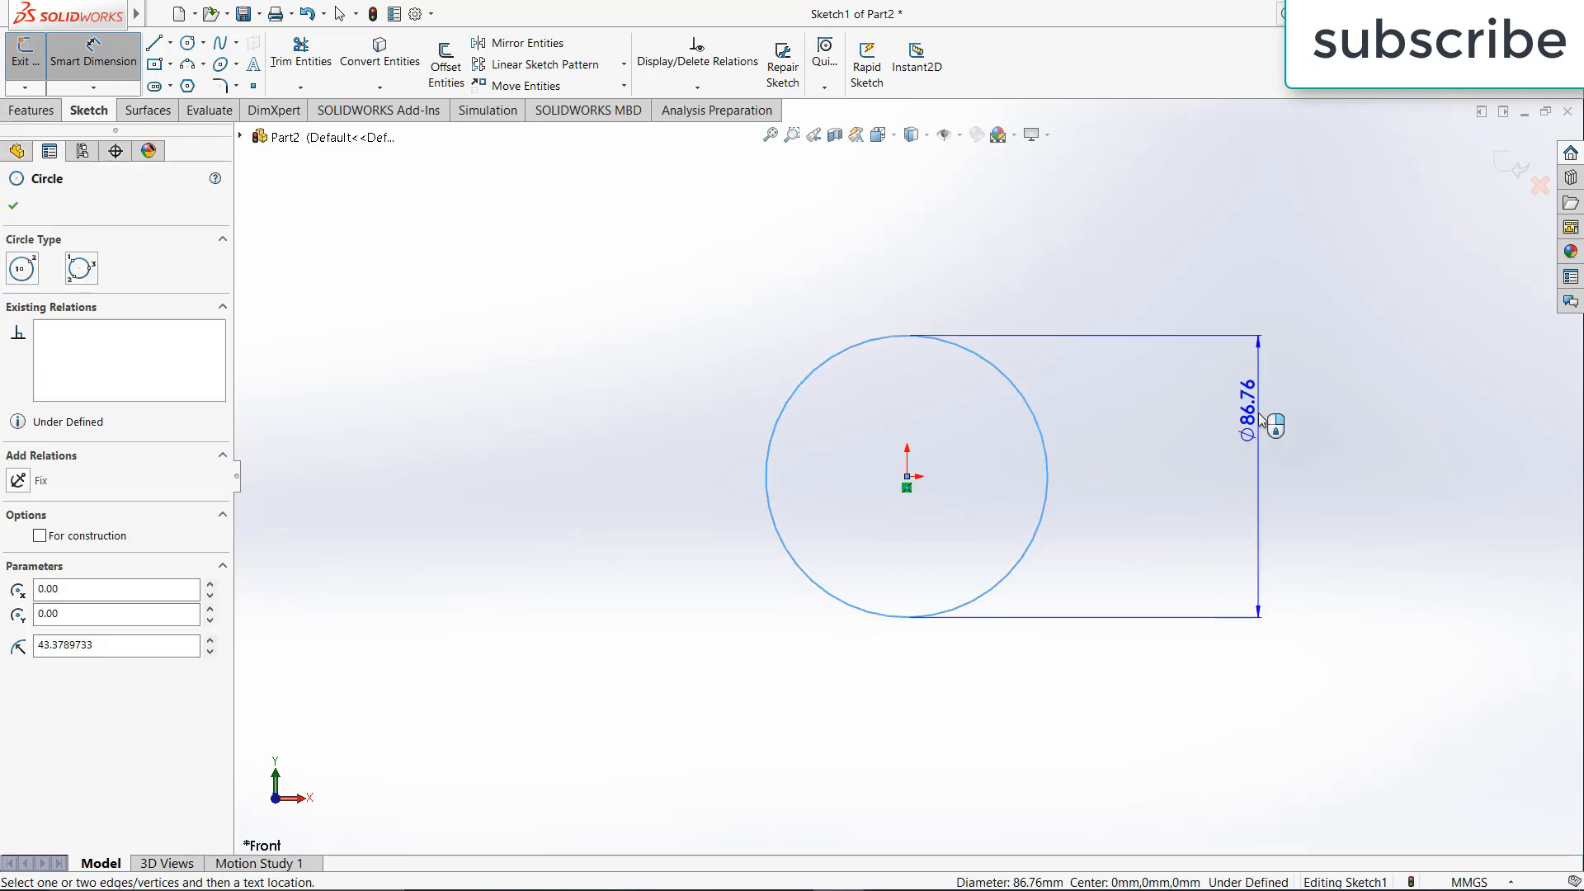
left_click(1239, 412)
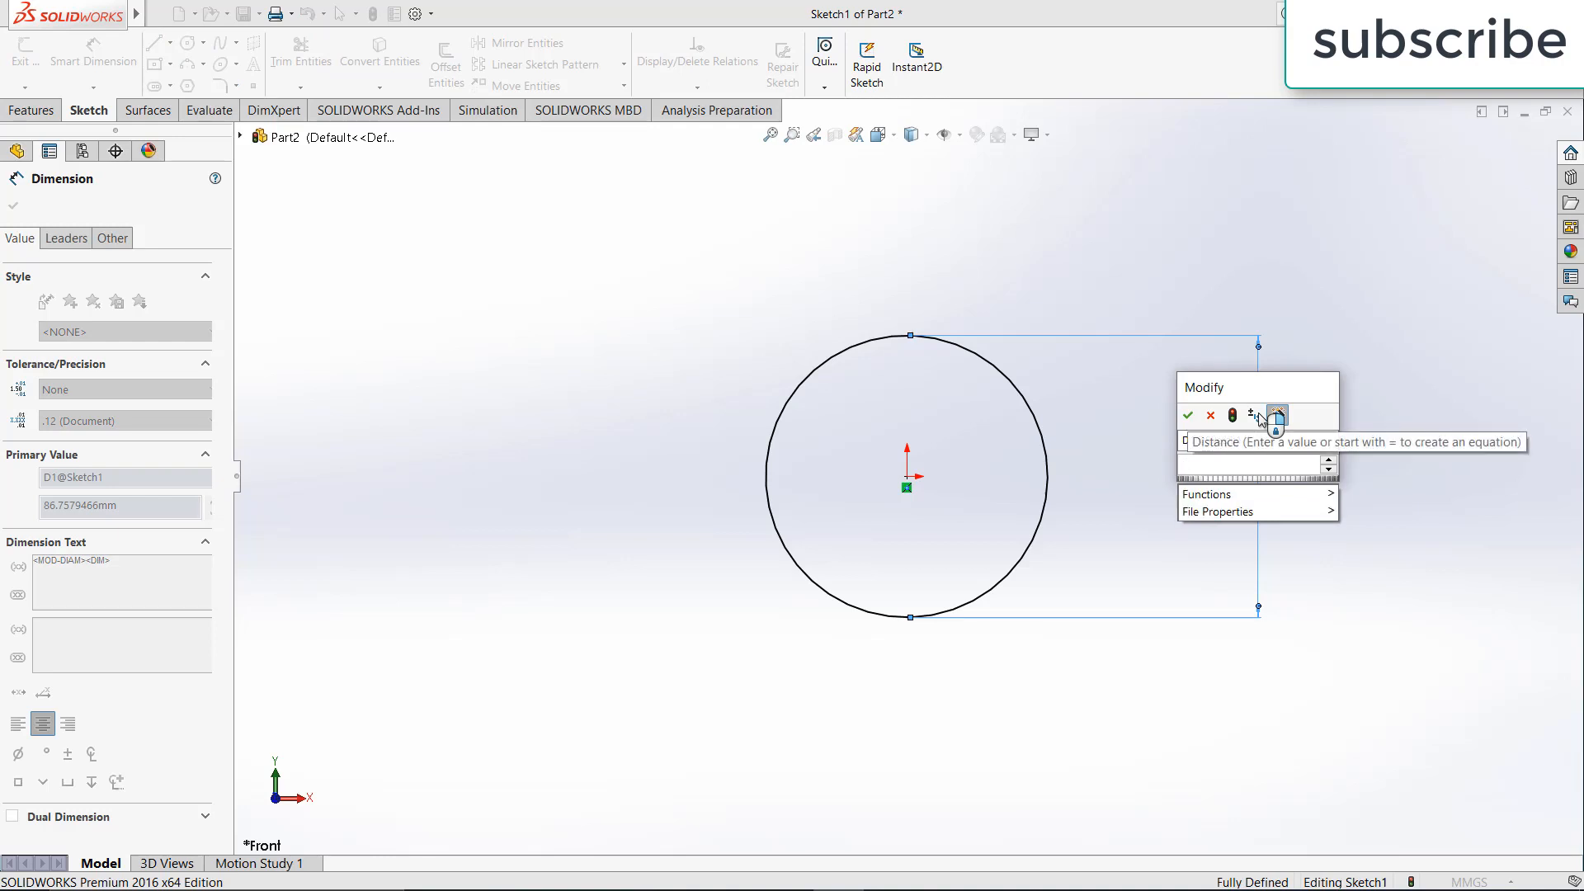
type("40")
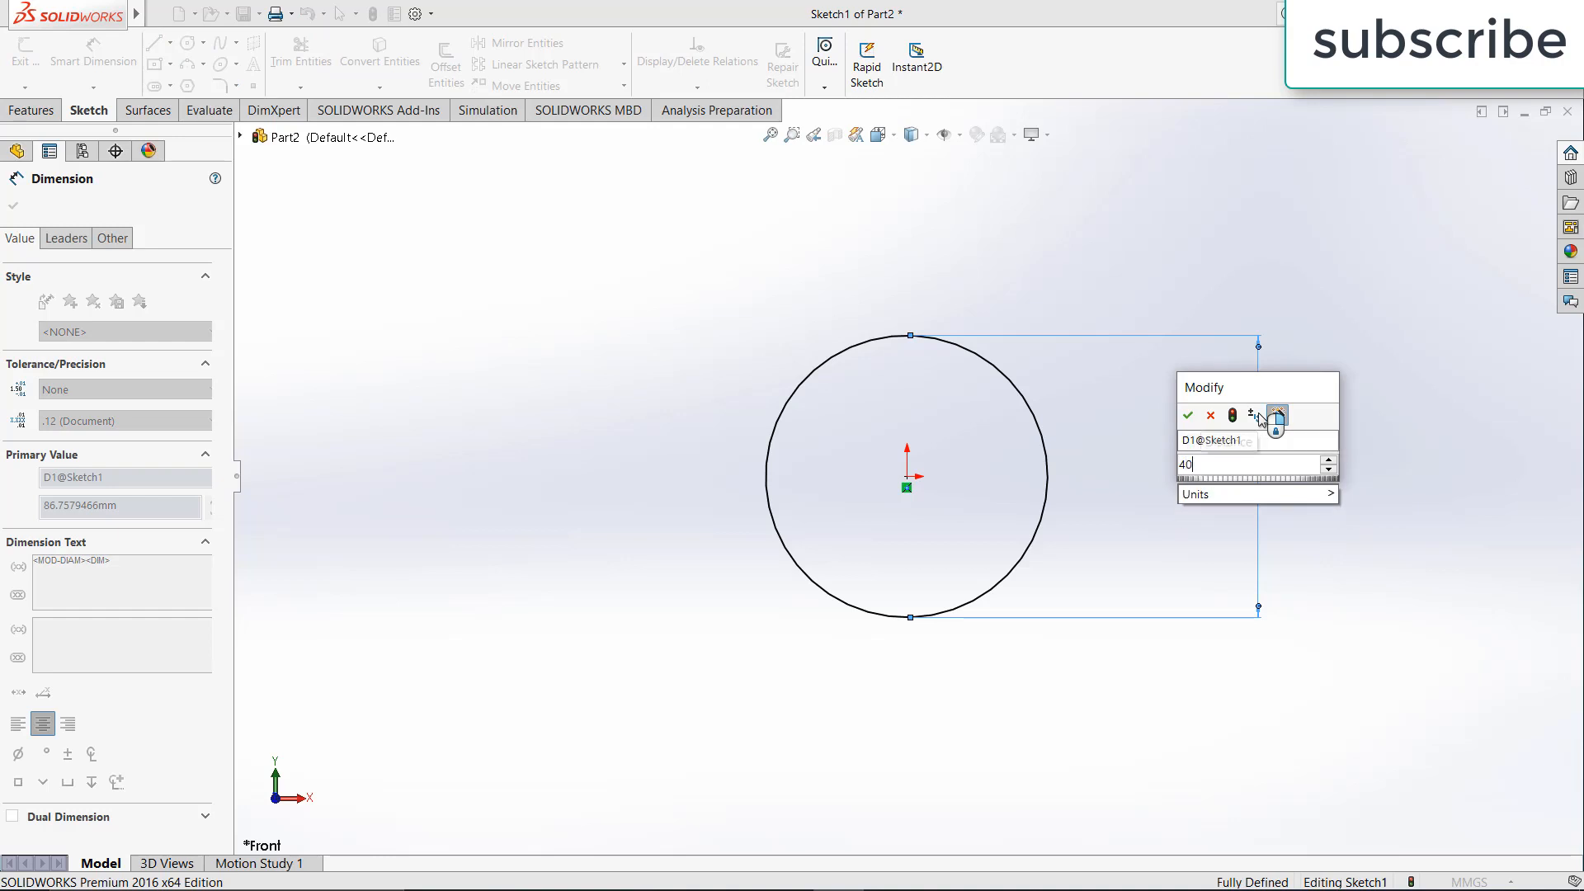
left_click(1188, 416)
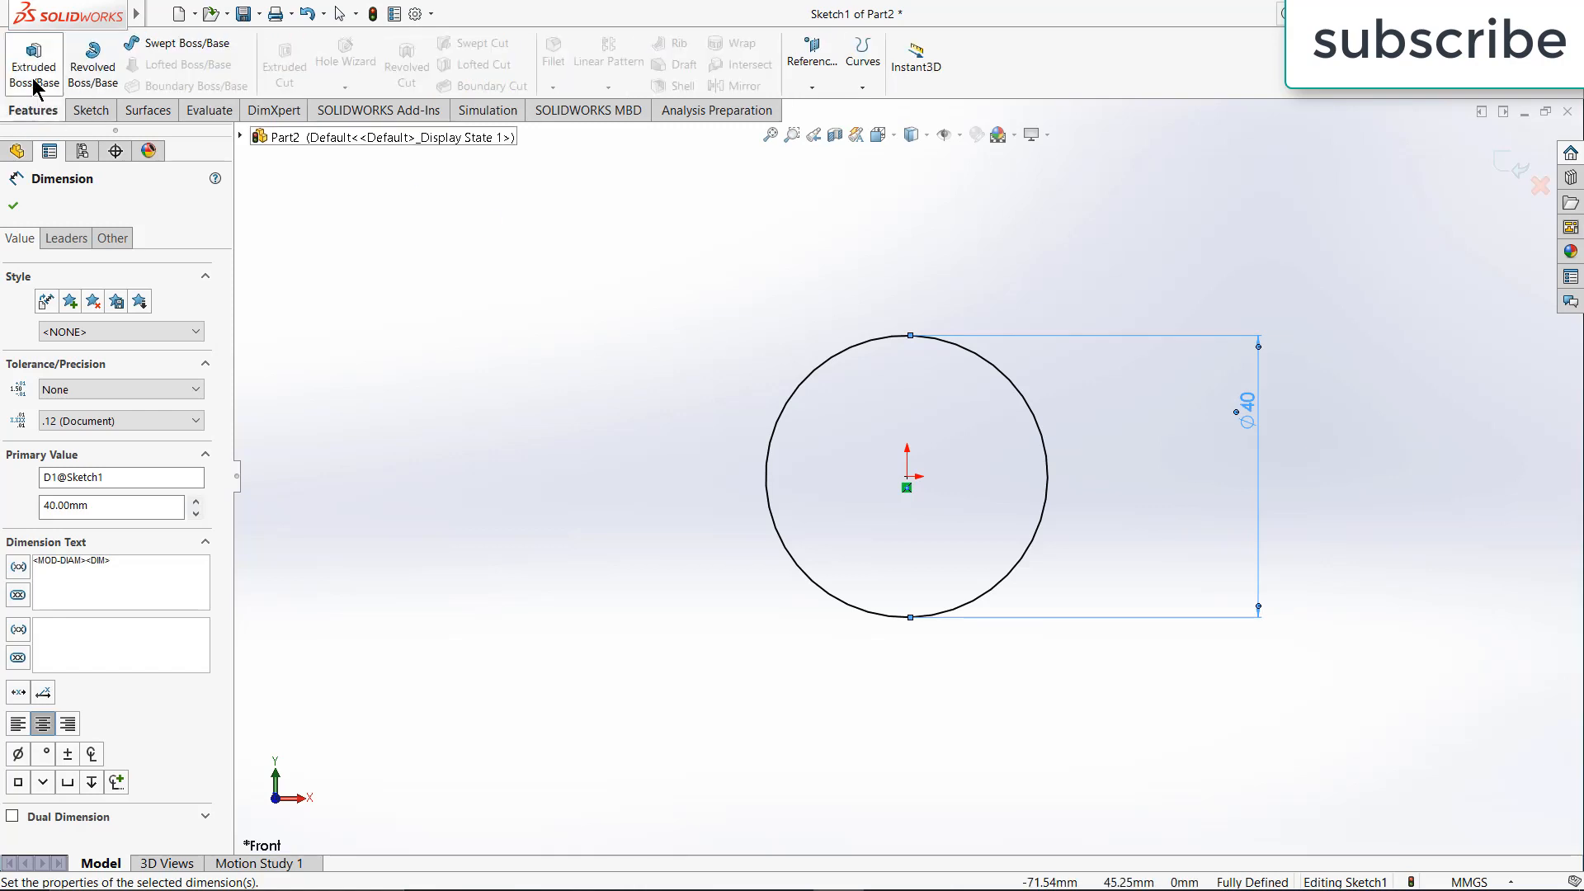
Extrude the circle mid-plane to 456 mm, forming the solid shaft
left_click(33, 66)
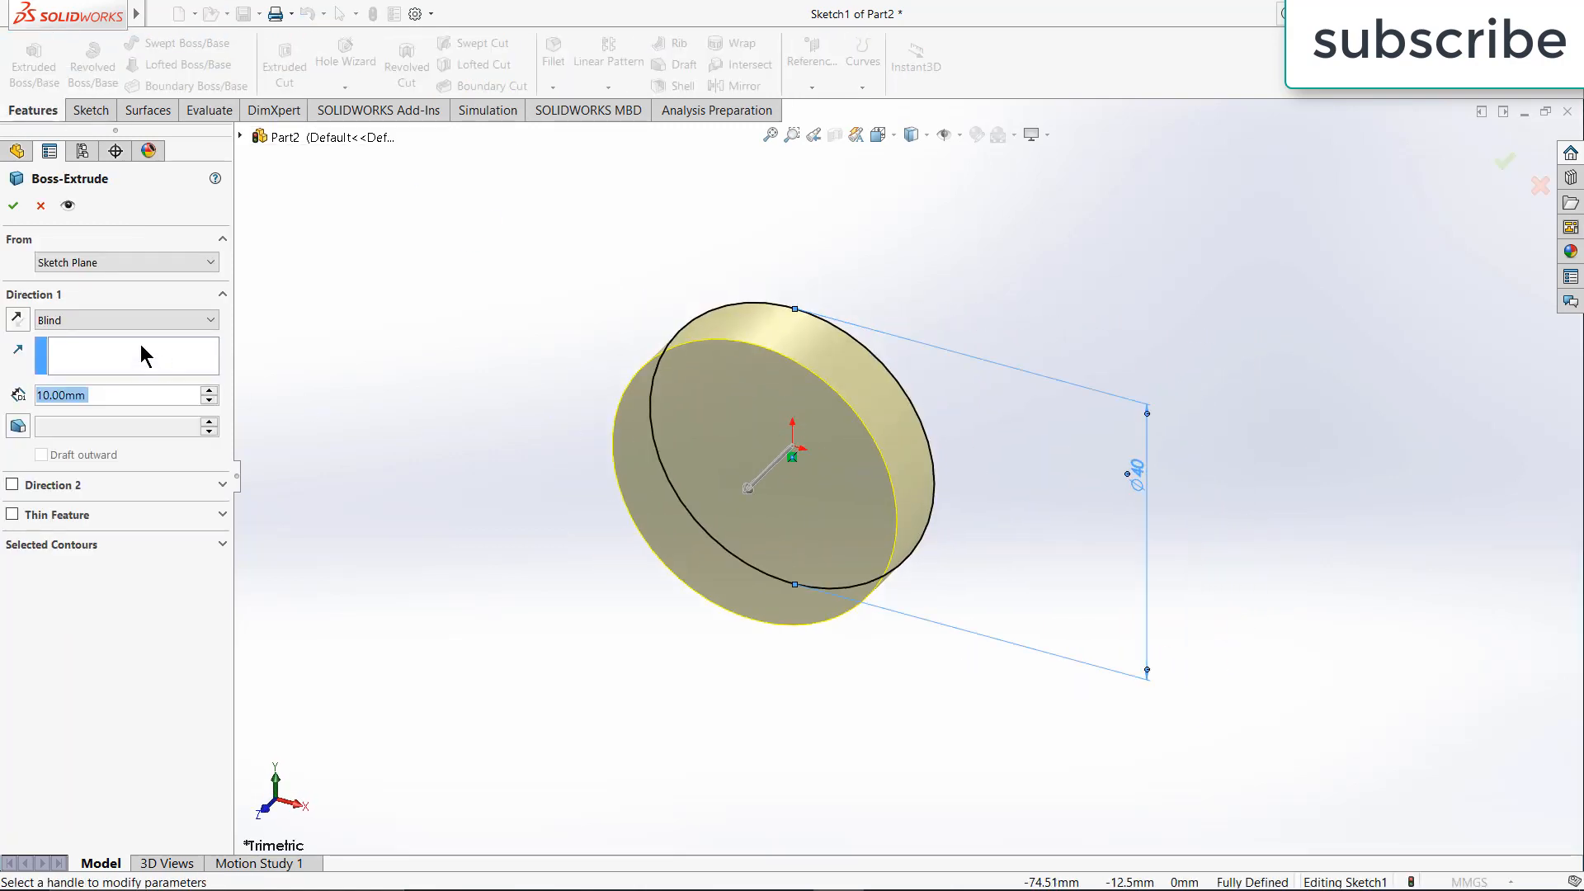
left_click(125, 317)
type("456")
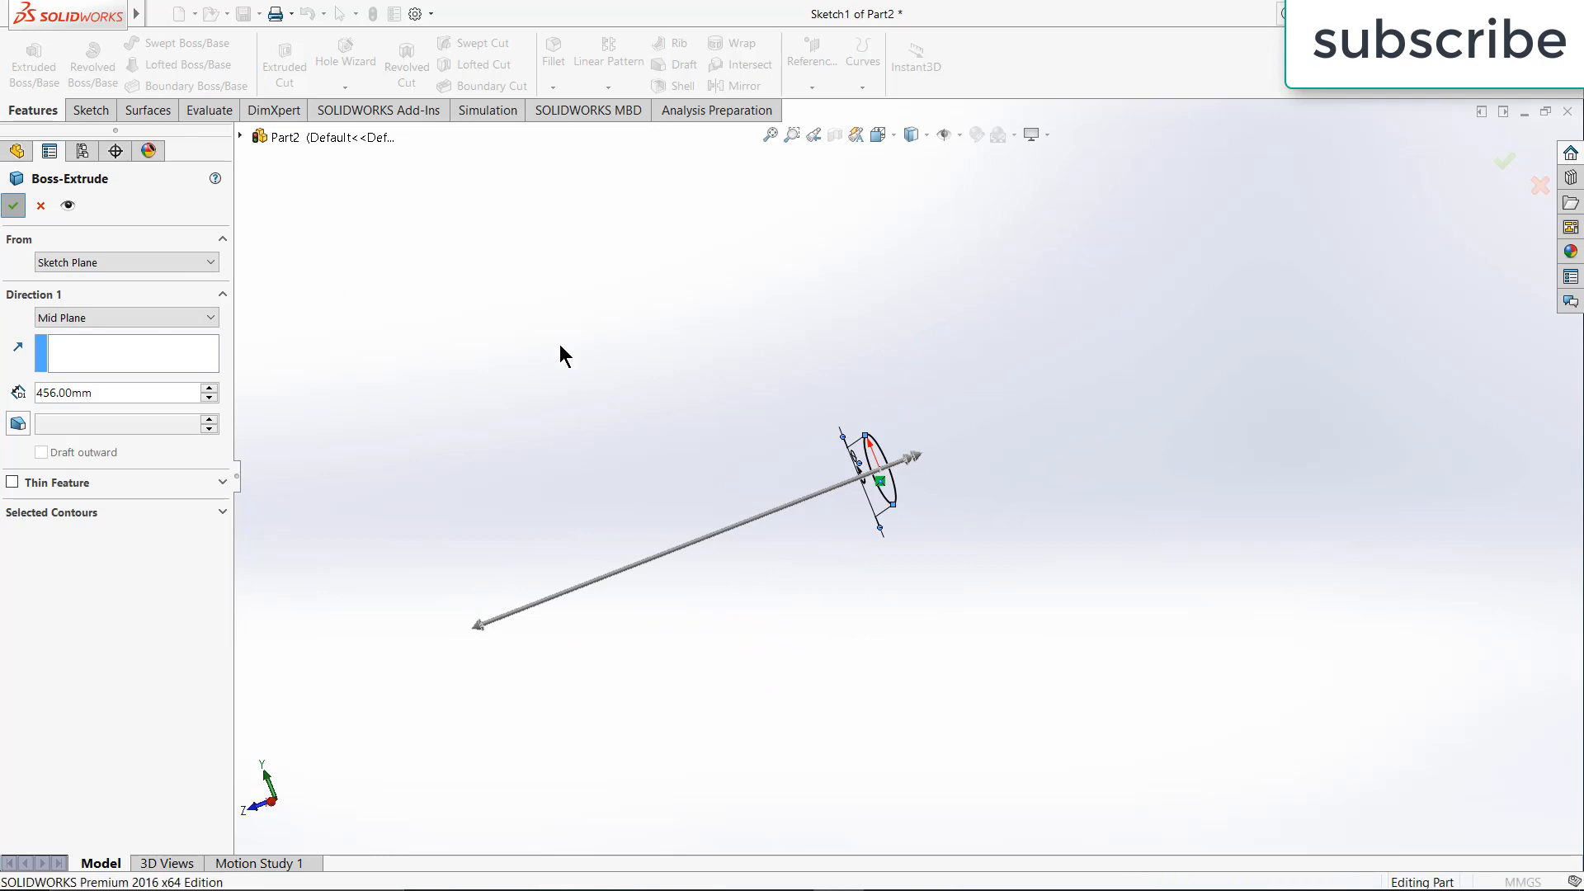
left_click(13, 204)
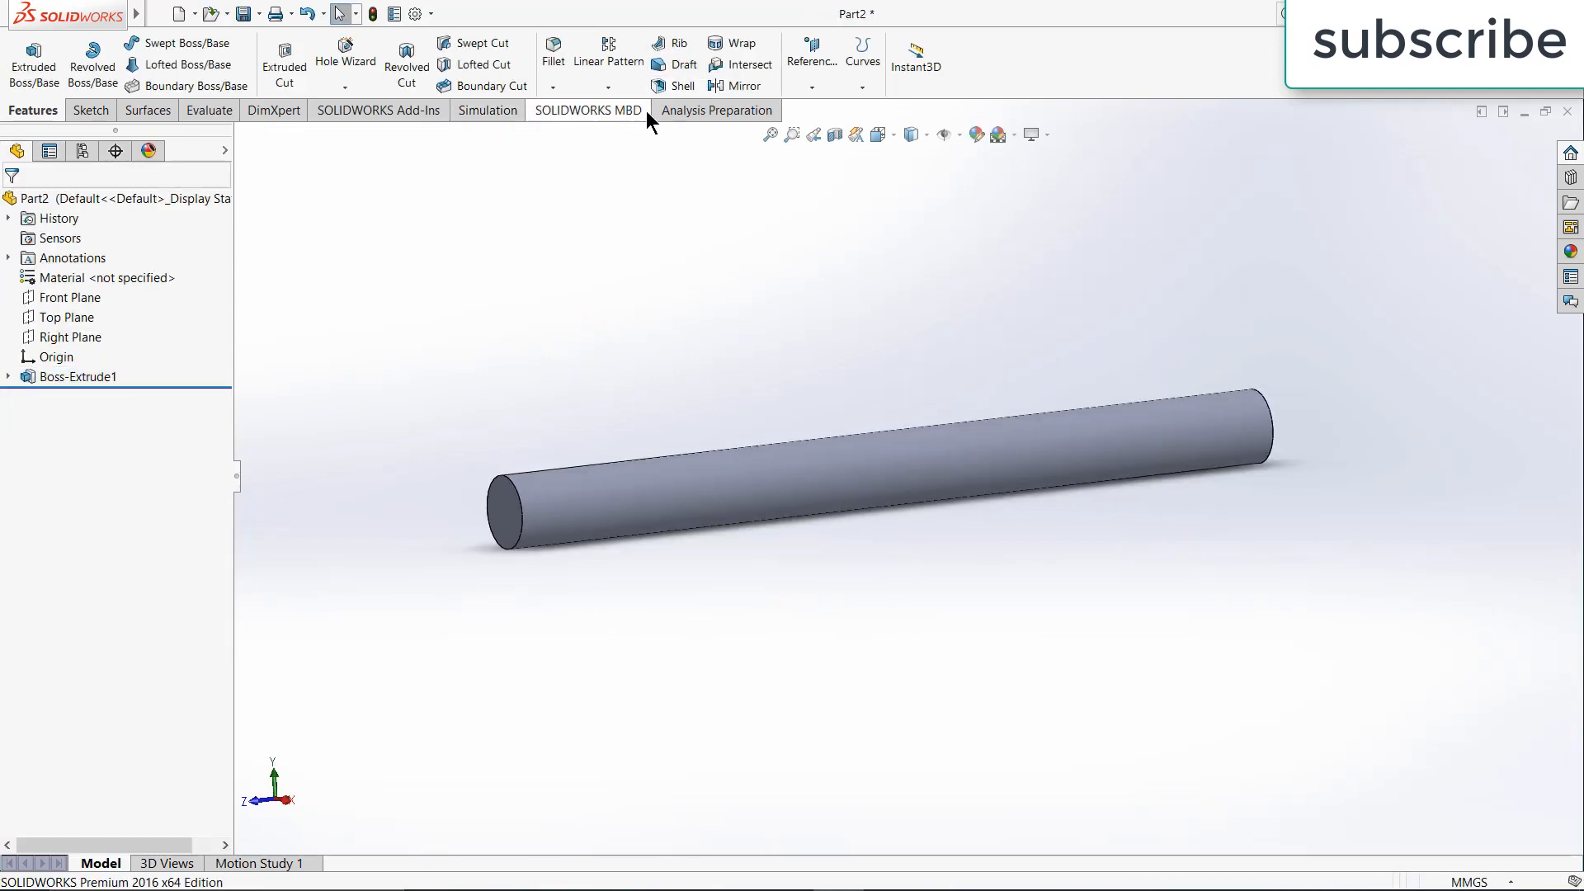
Create static study Static 1 and assign Plain Carbon Steel to the shaft
left_click(486, 110)
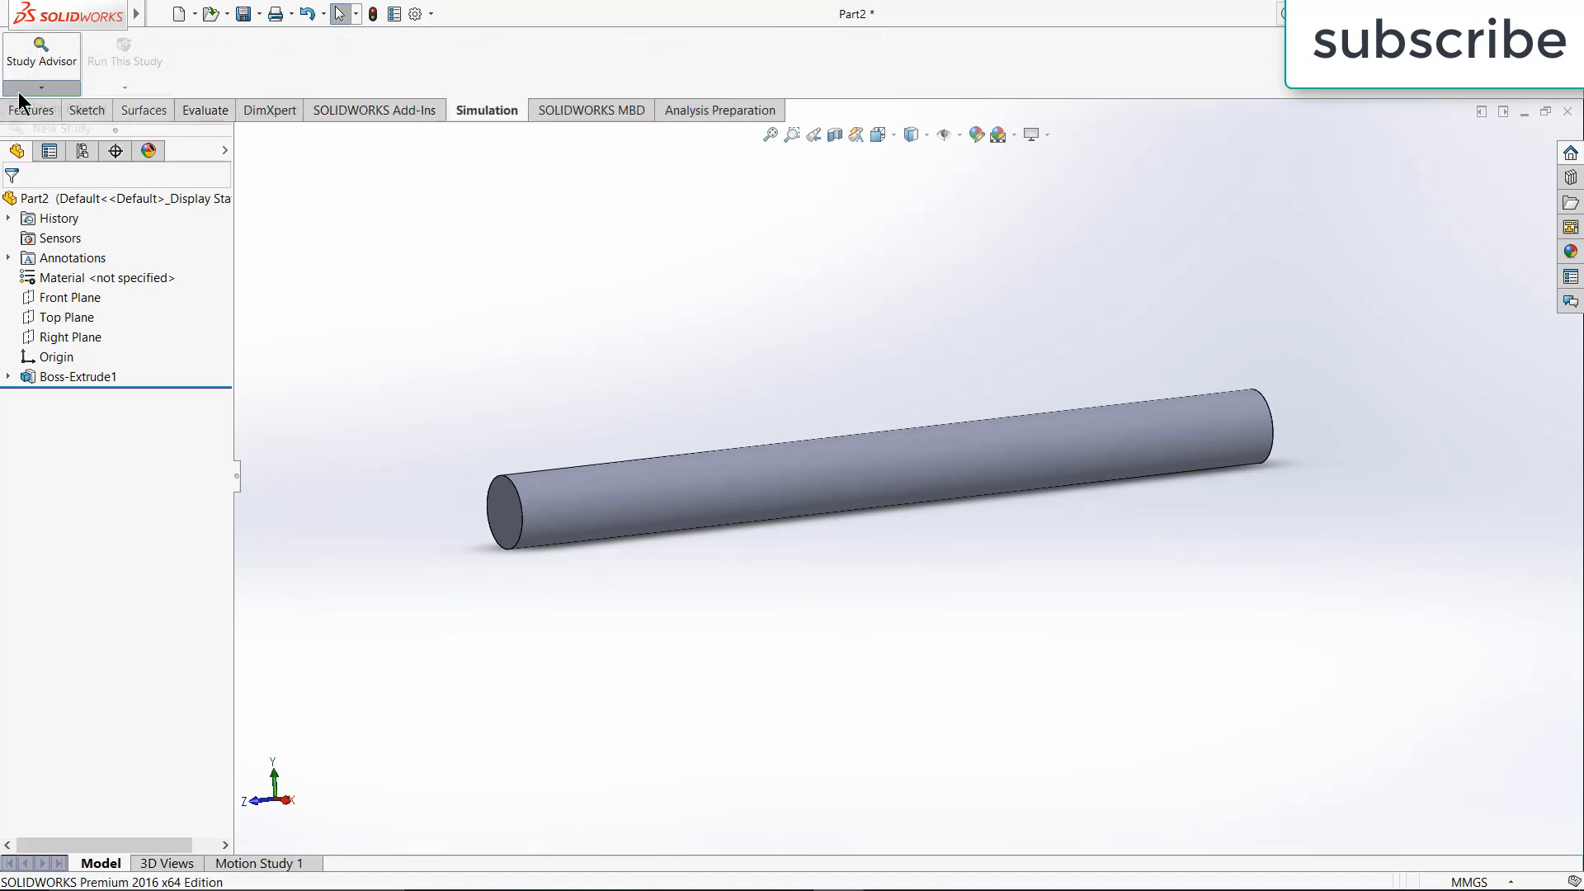
left_click(56, 129)
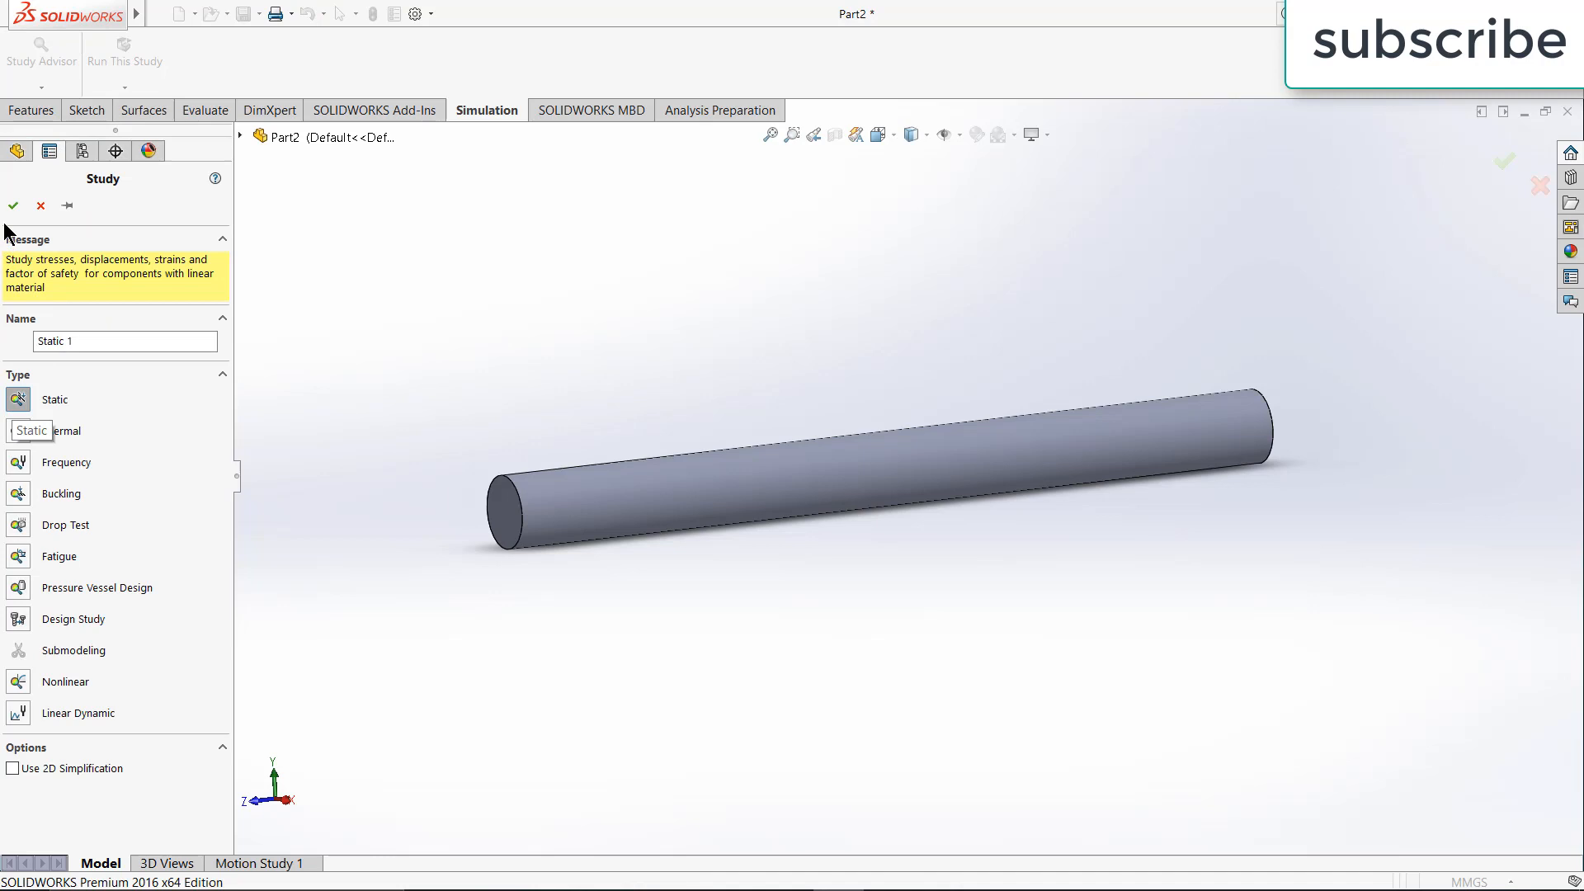
left_click(13, 206)
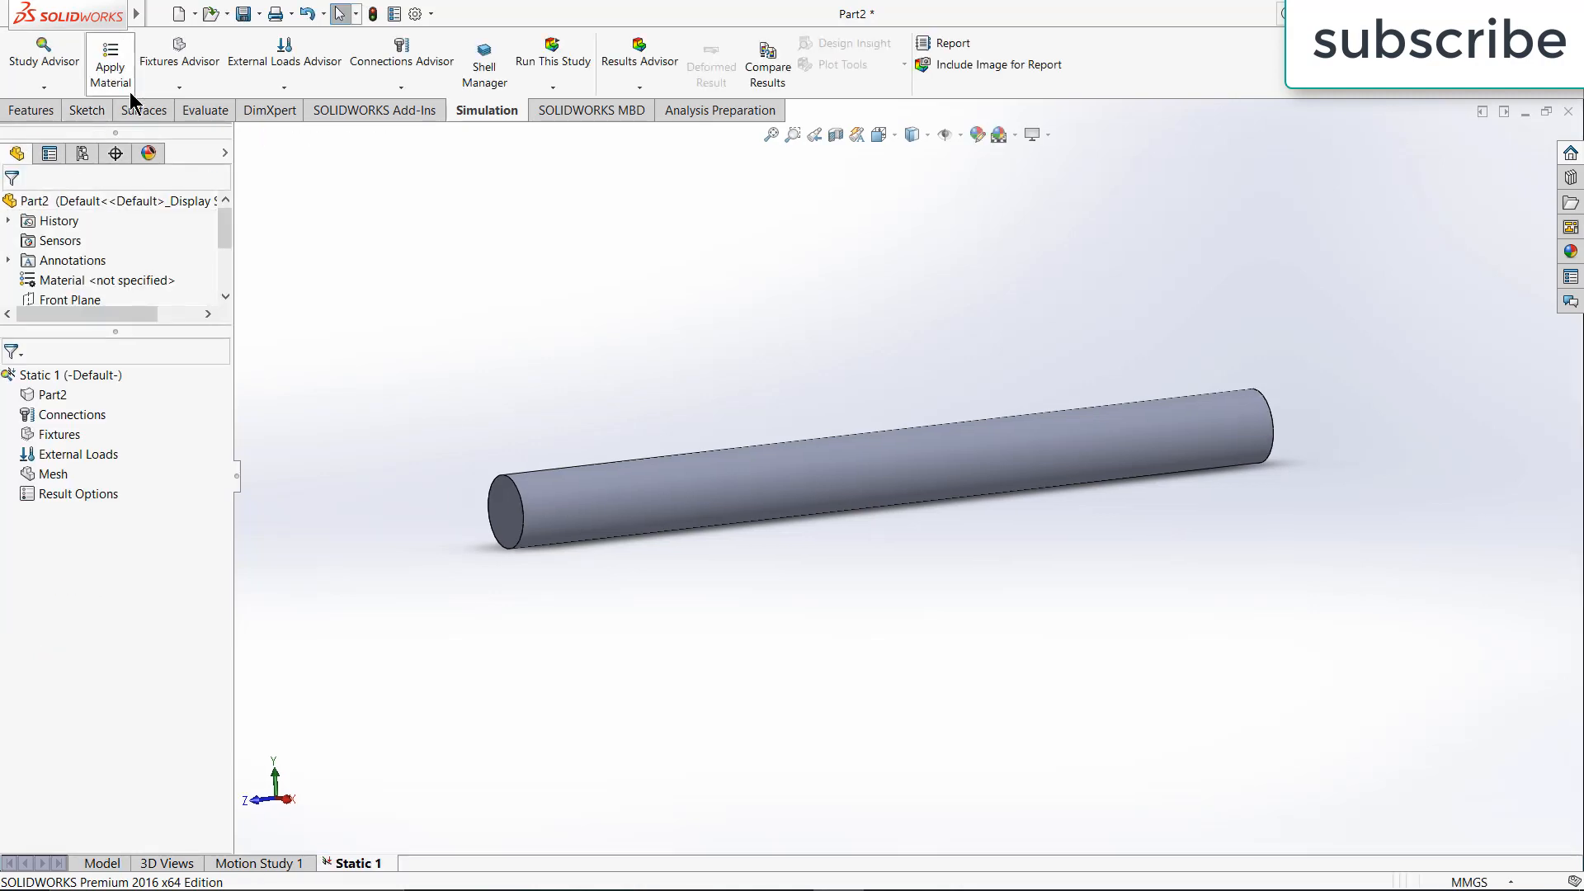
right_click(51, 394)
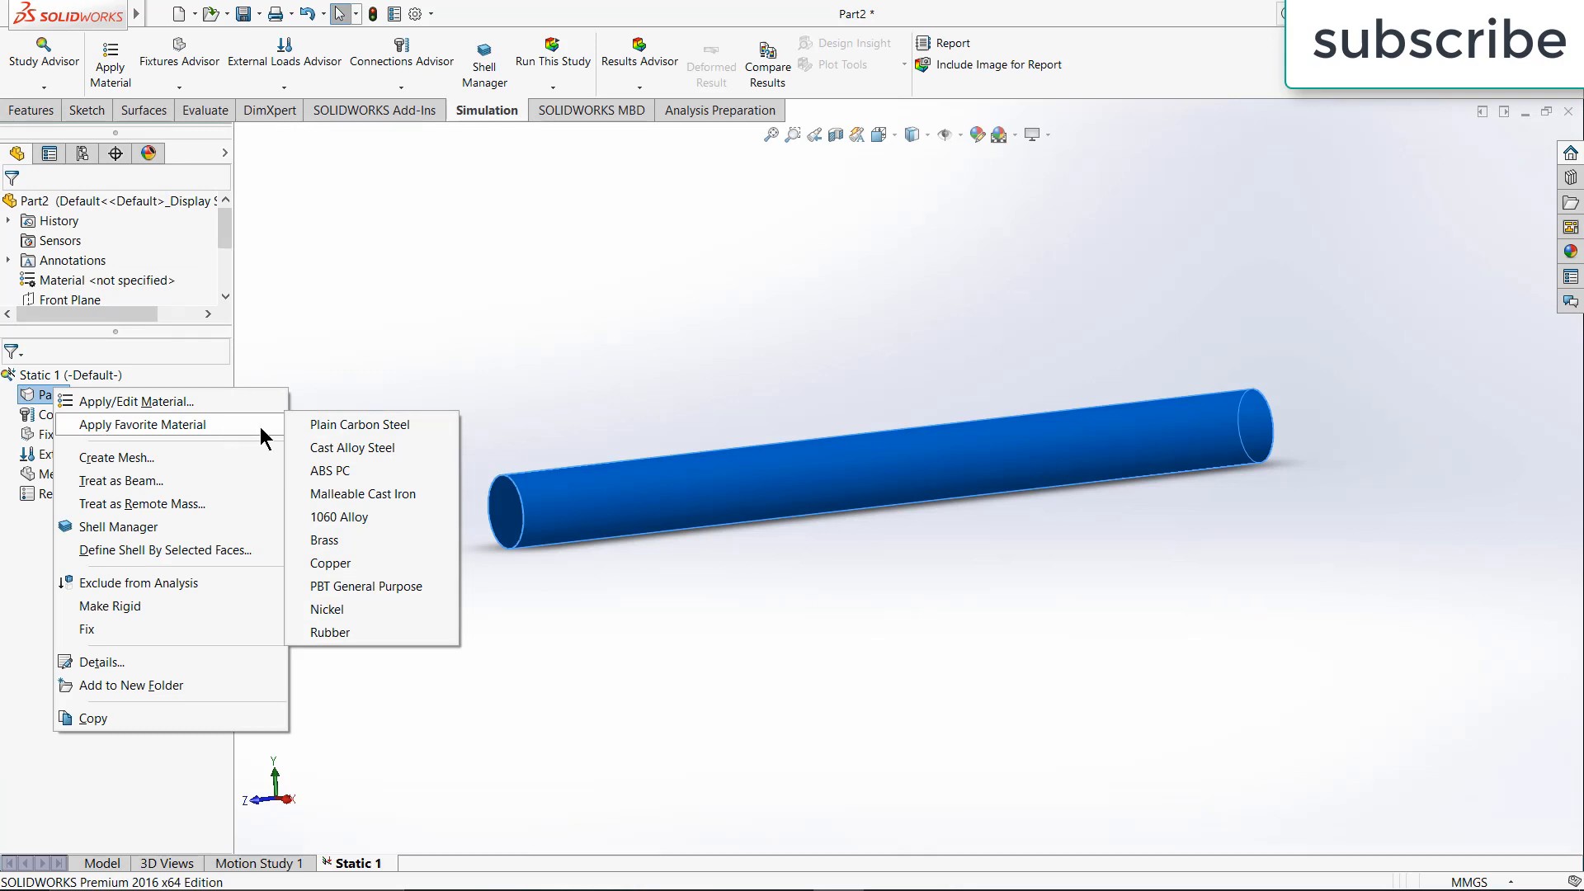
left_click(358, 424)
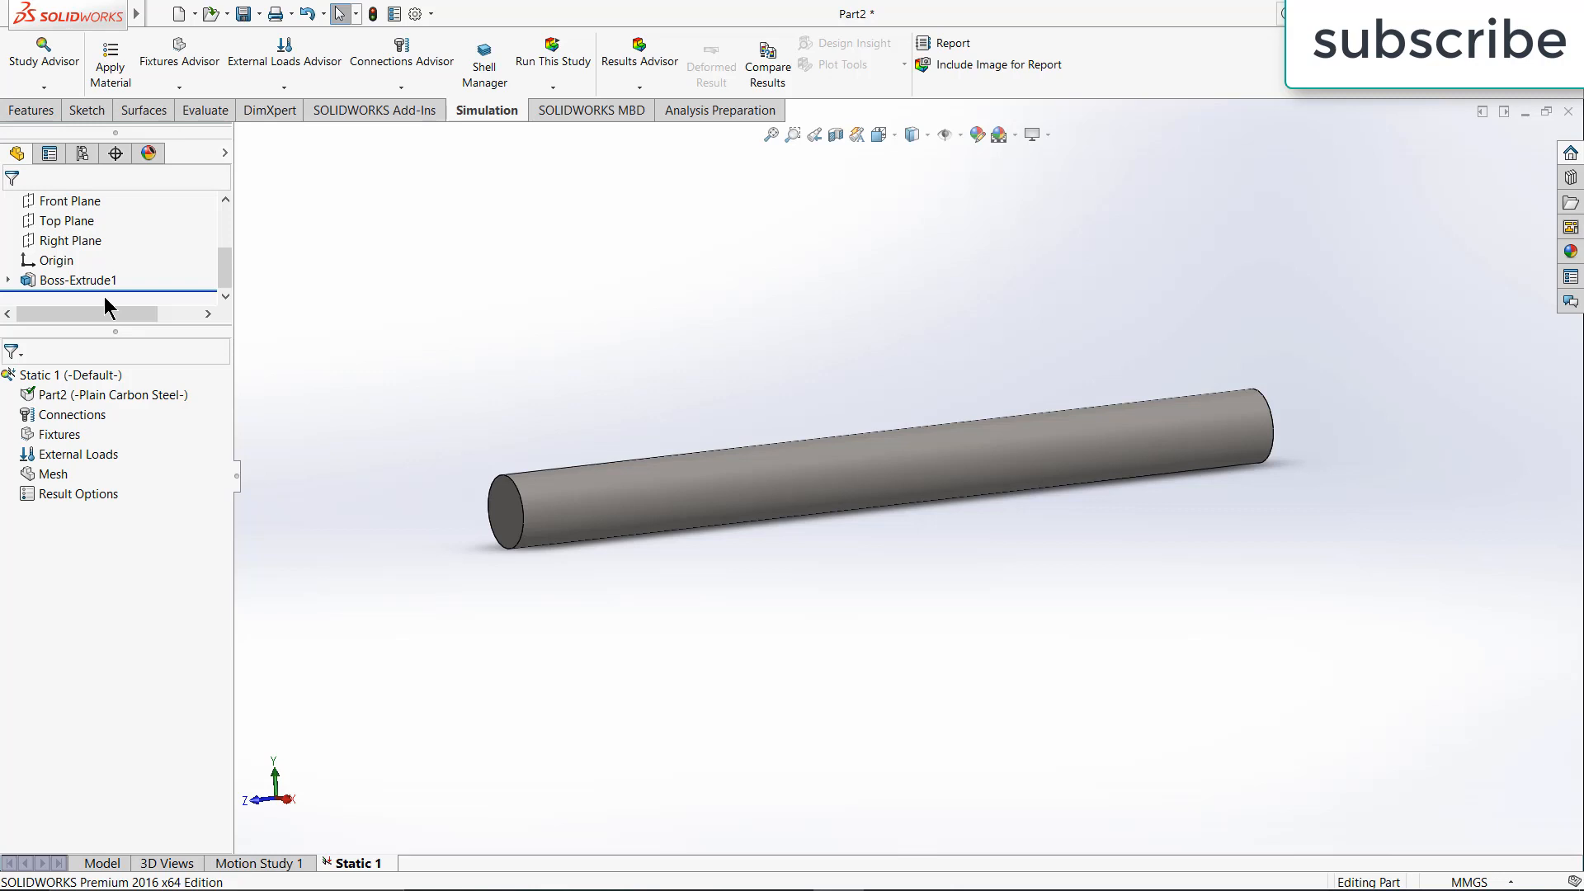
mouse_move(71, 414)
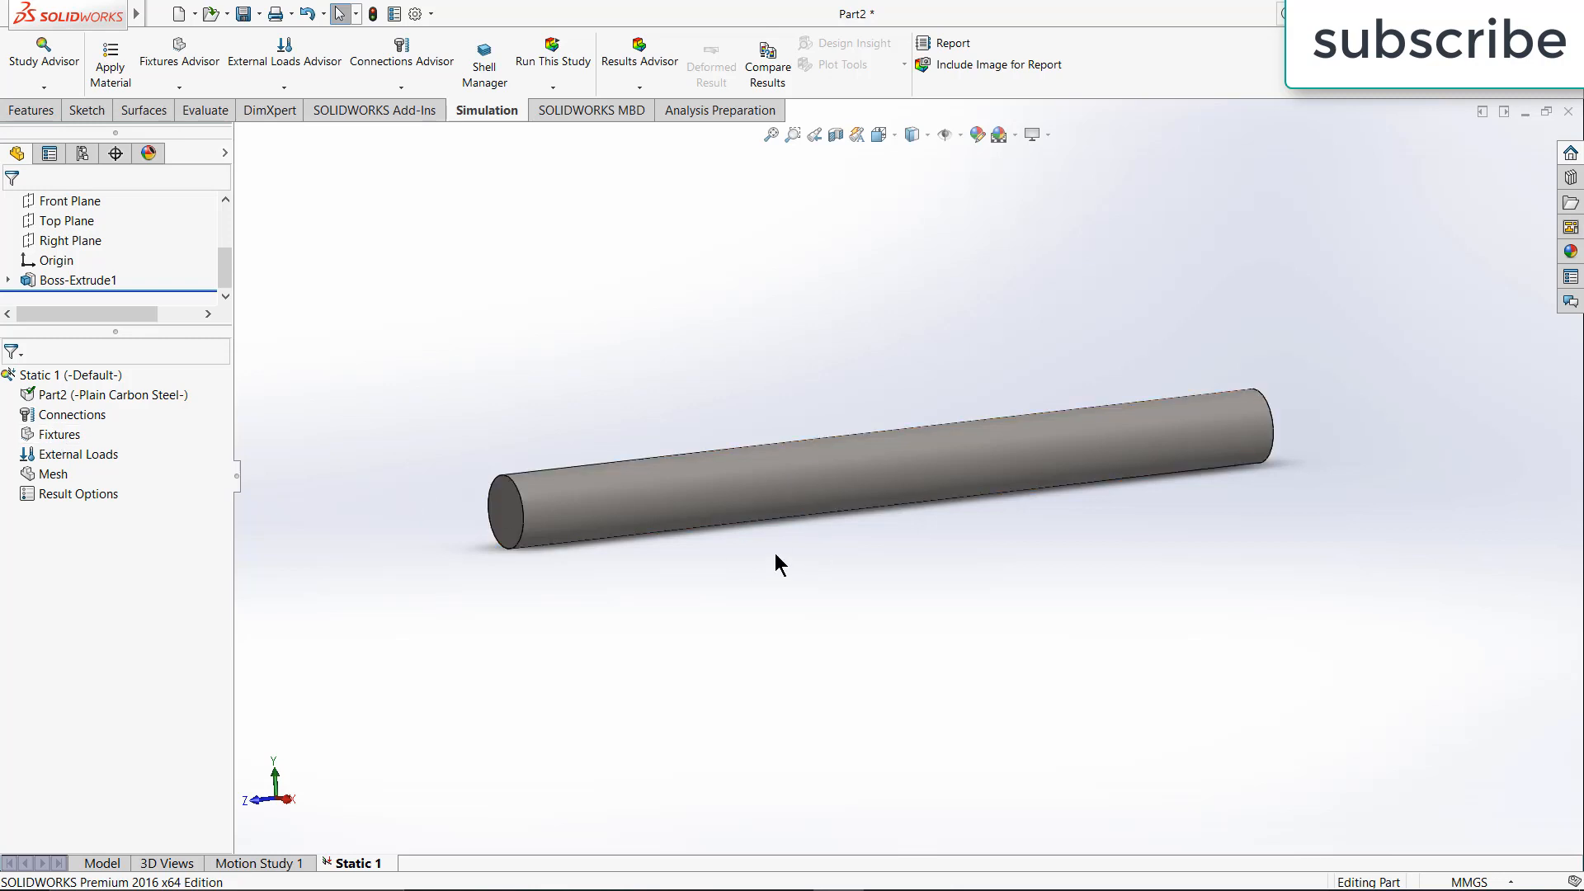
mouse_move(254, 460)
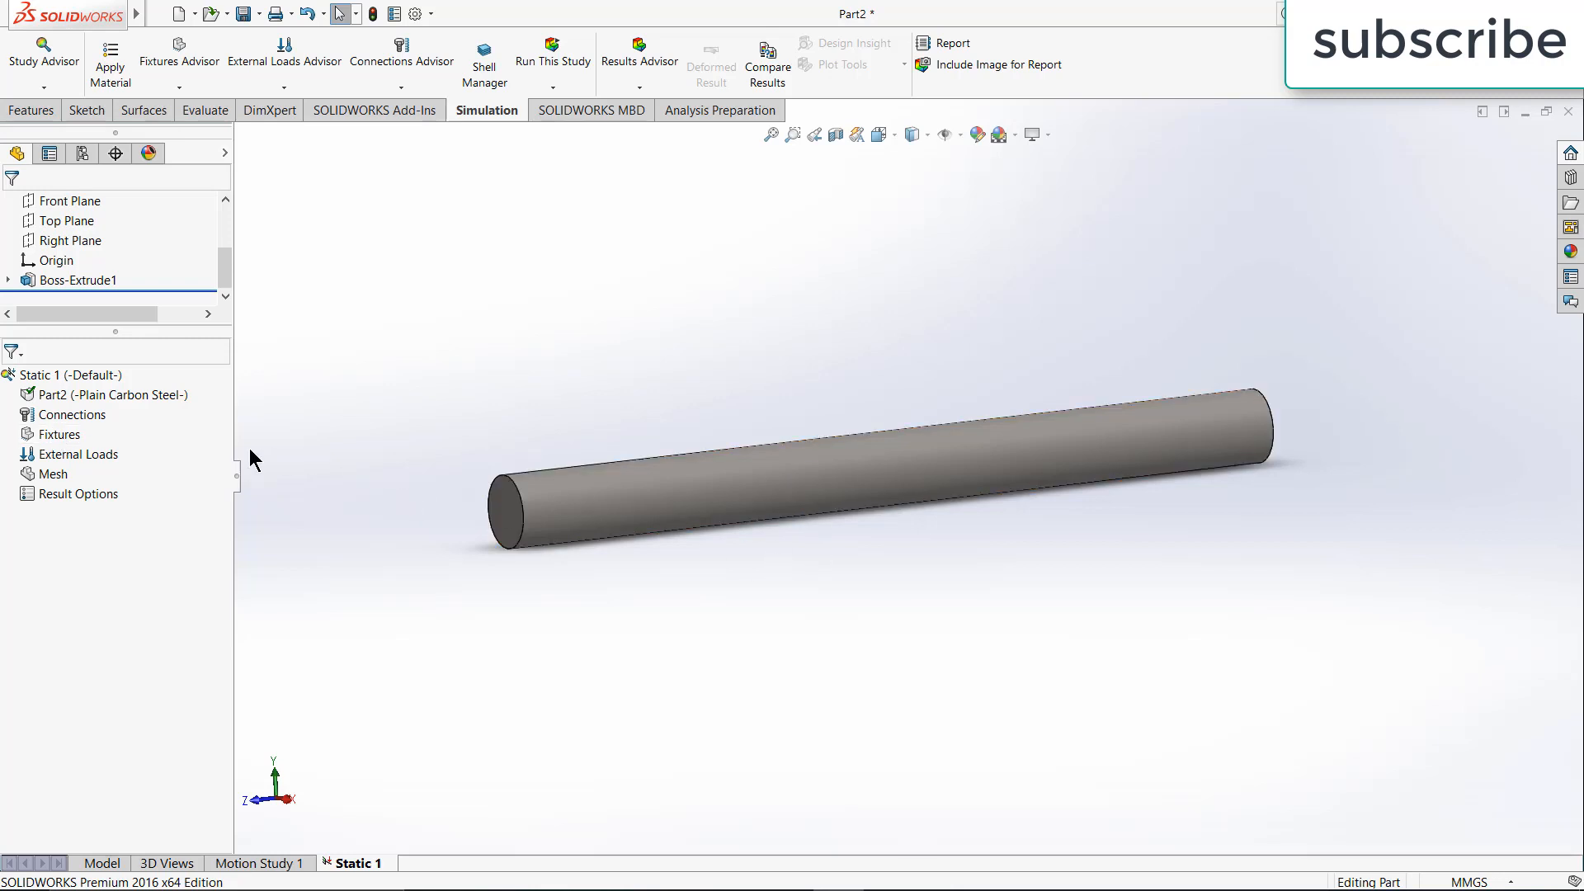
Add a Fixed Geometry restraint on the shaft's left end face
right_click(59, 434)
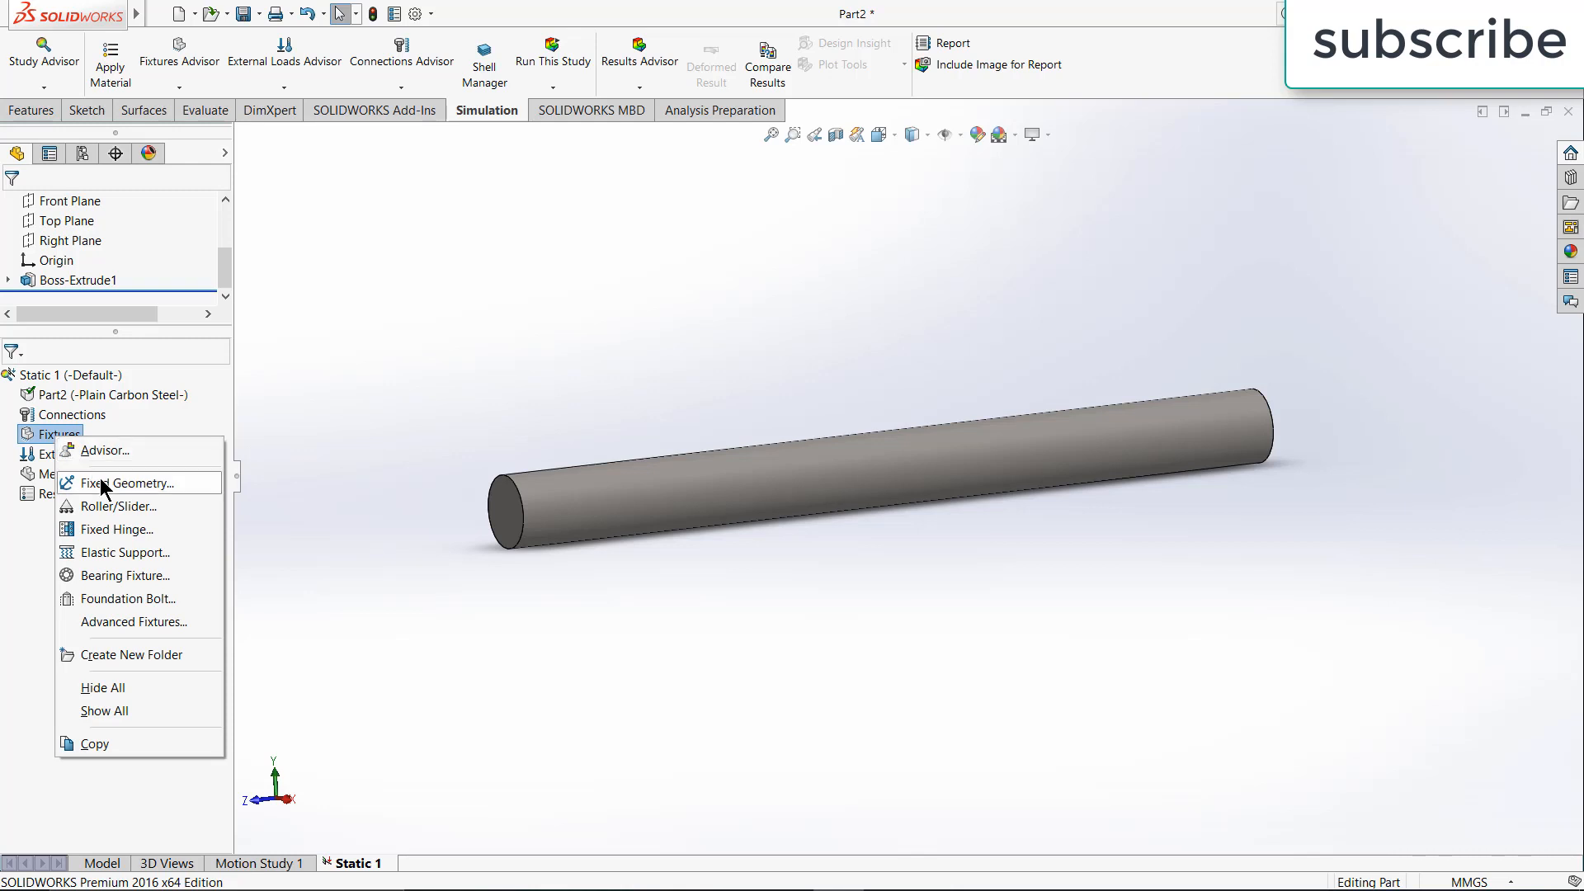
left_click(129, 483)
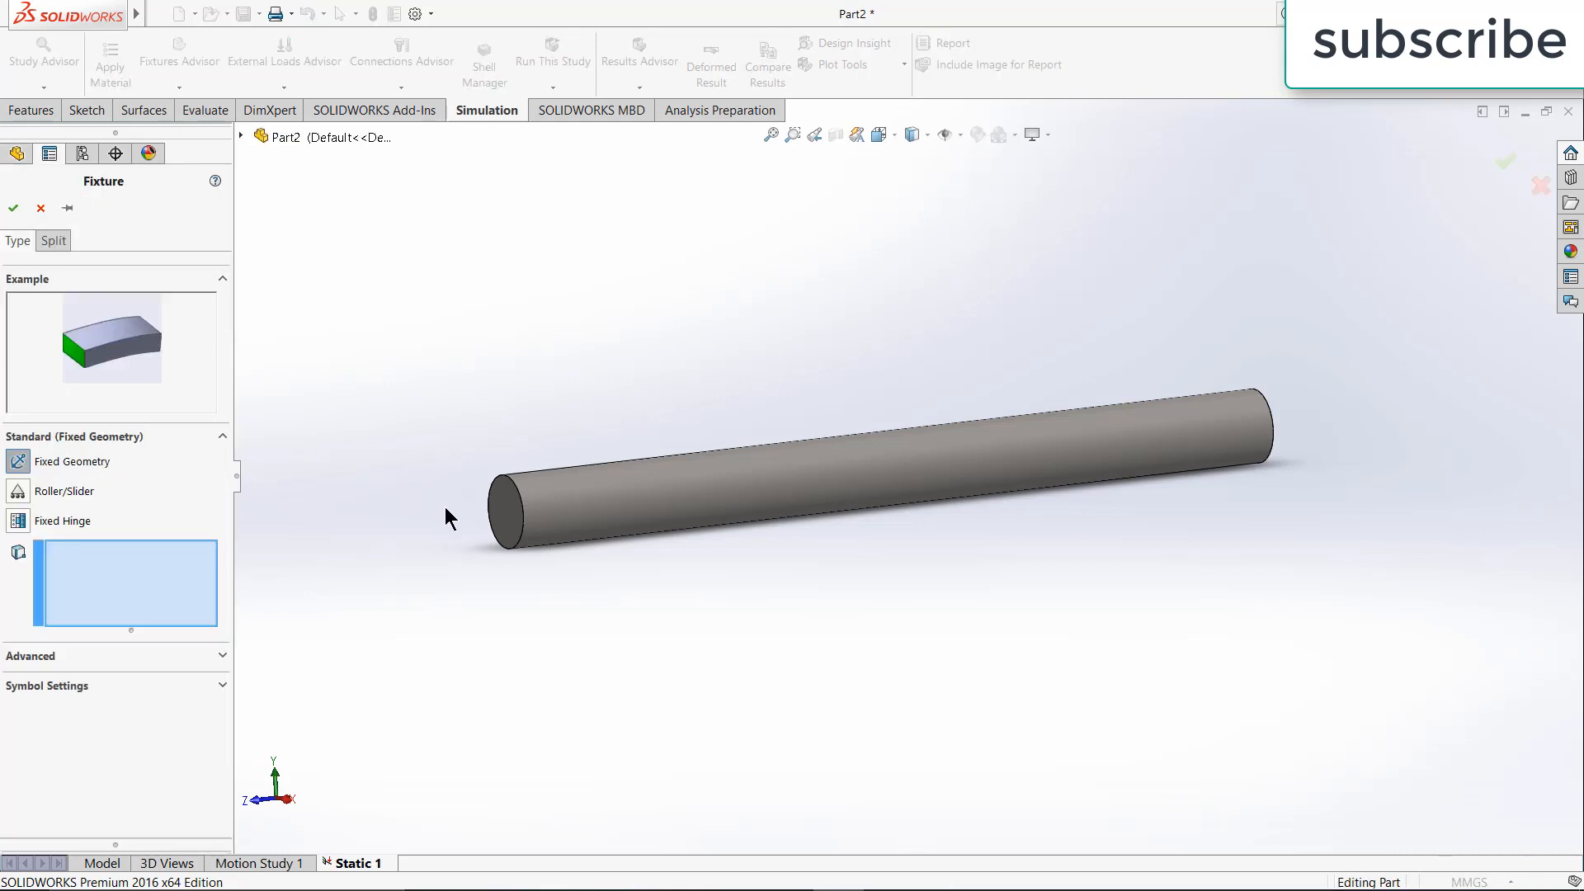
left_click(514, 510)
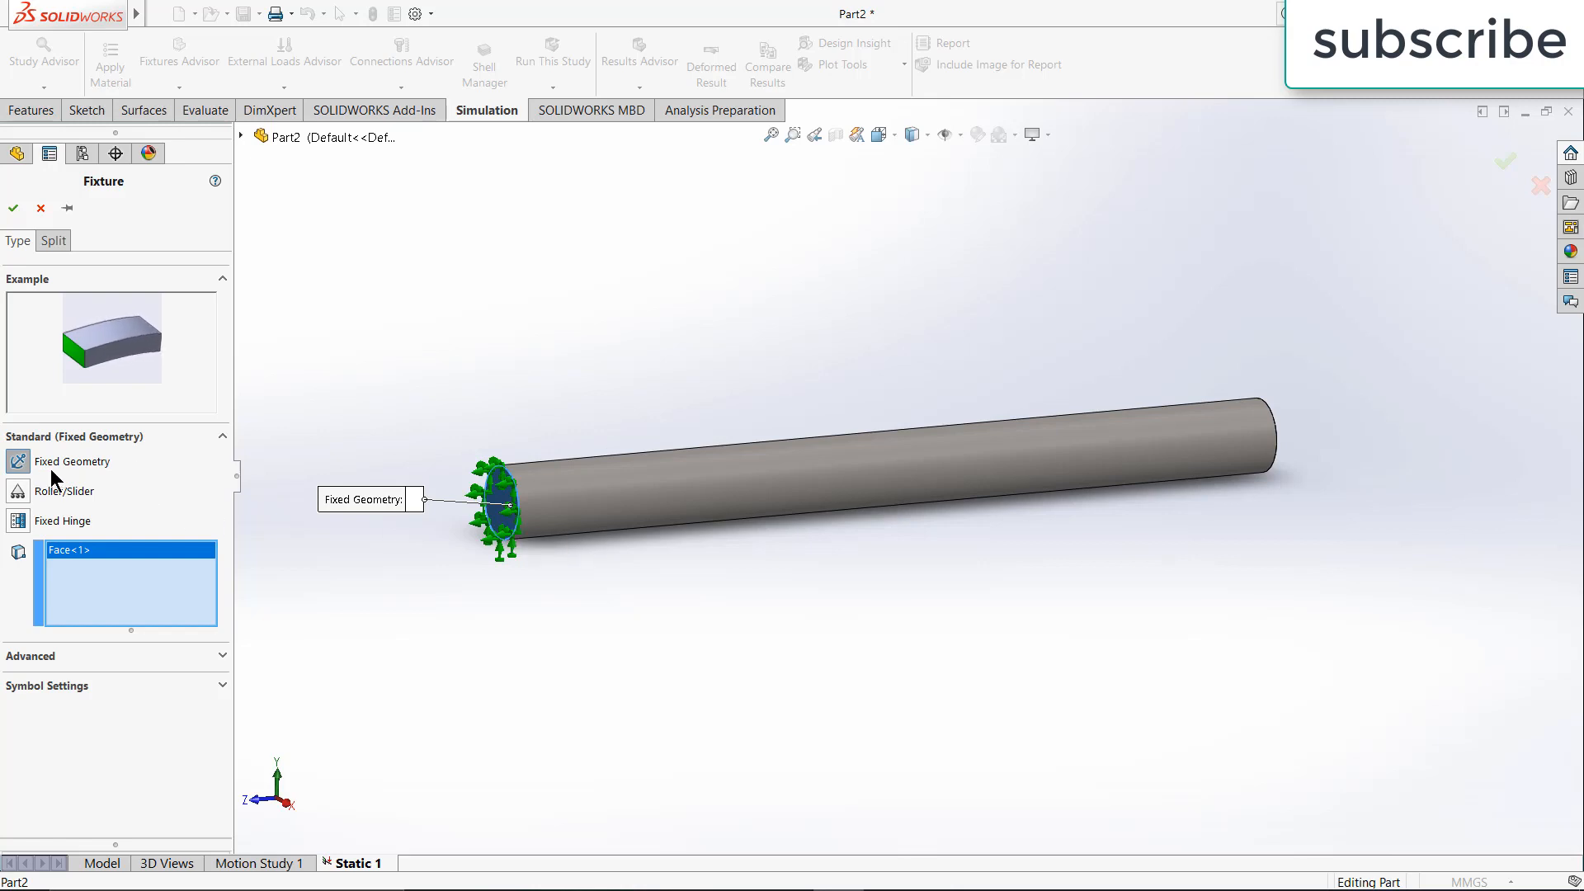
left_click(13, 208)
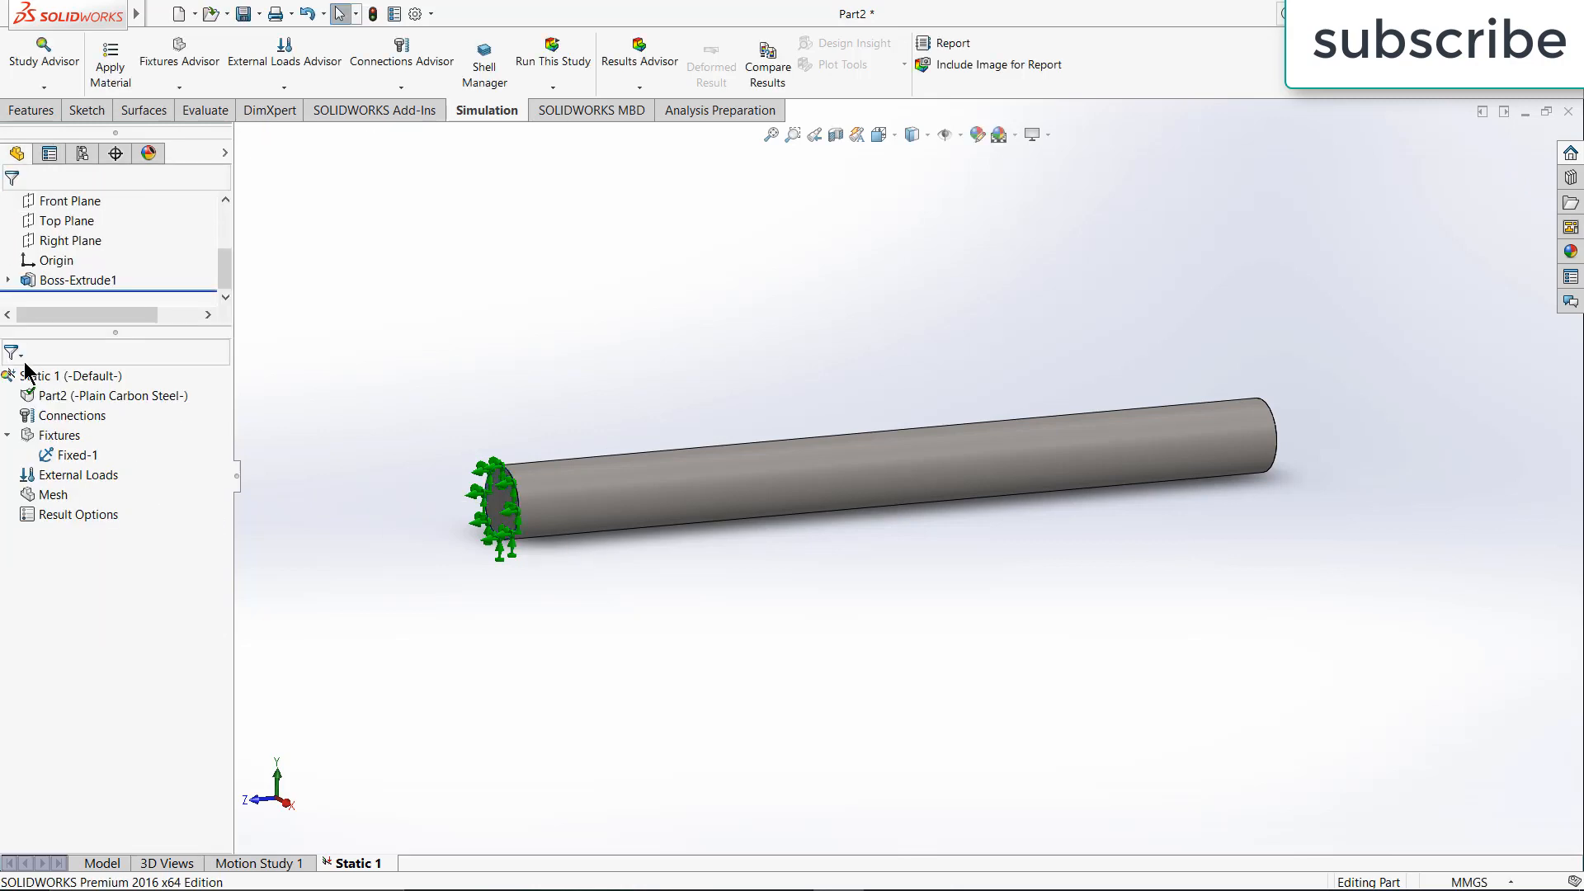
right_click(59, 434)
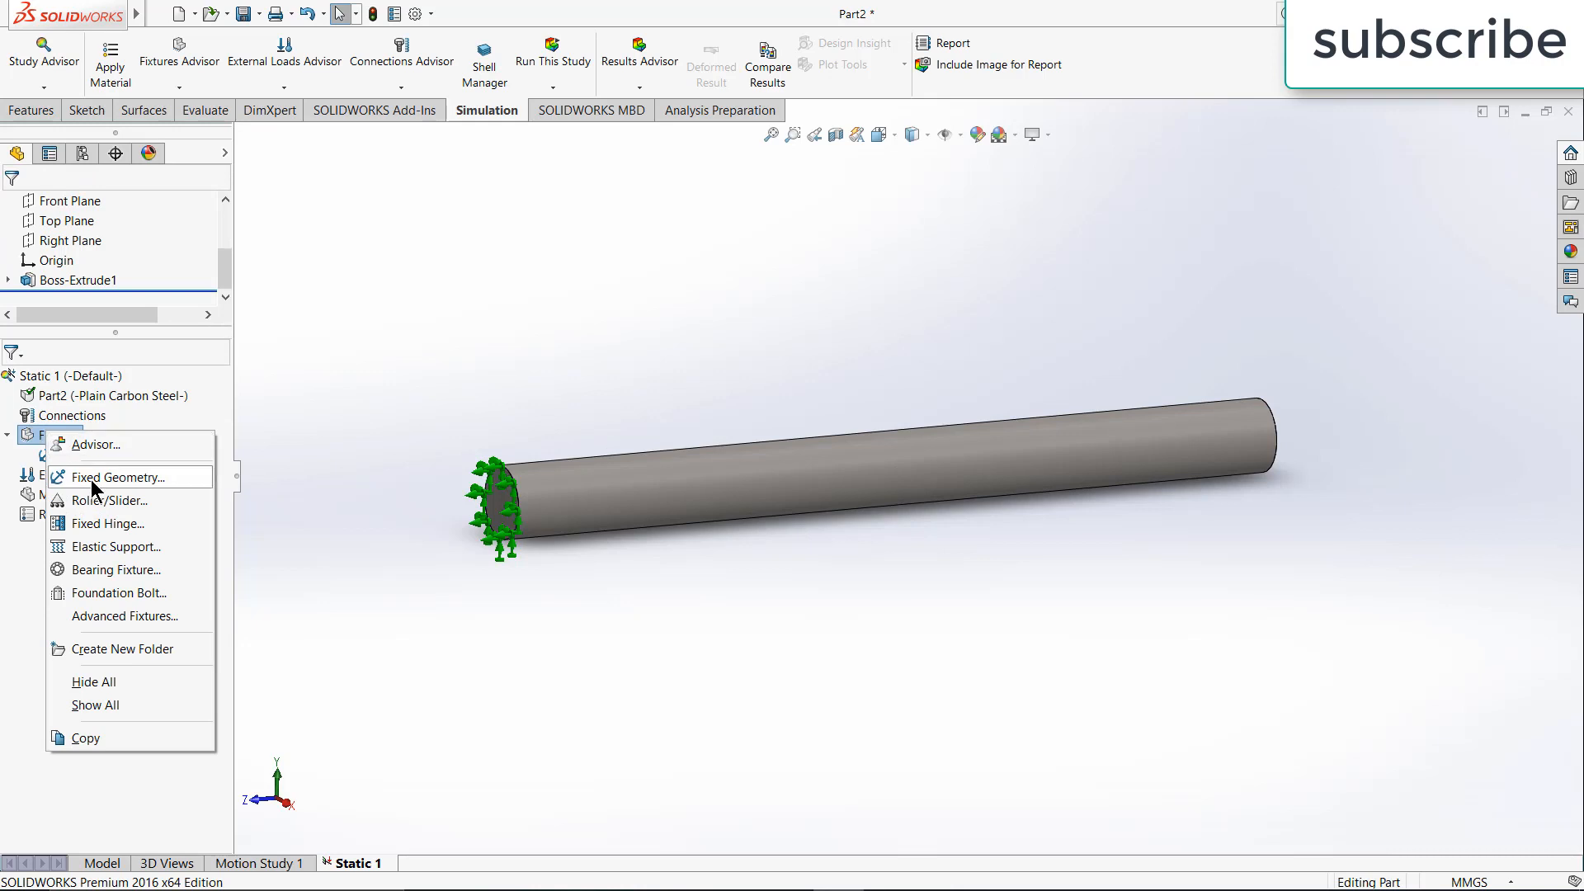
left_click(111, 475)
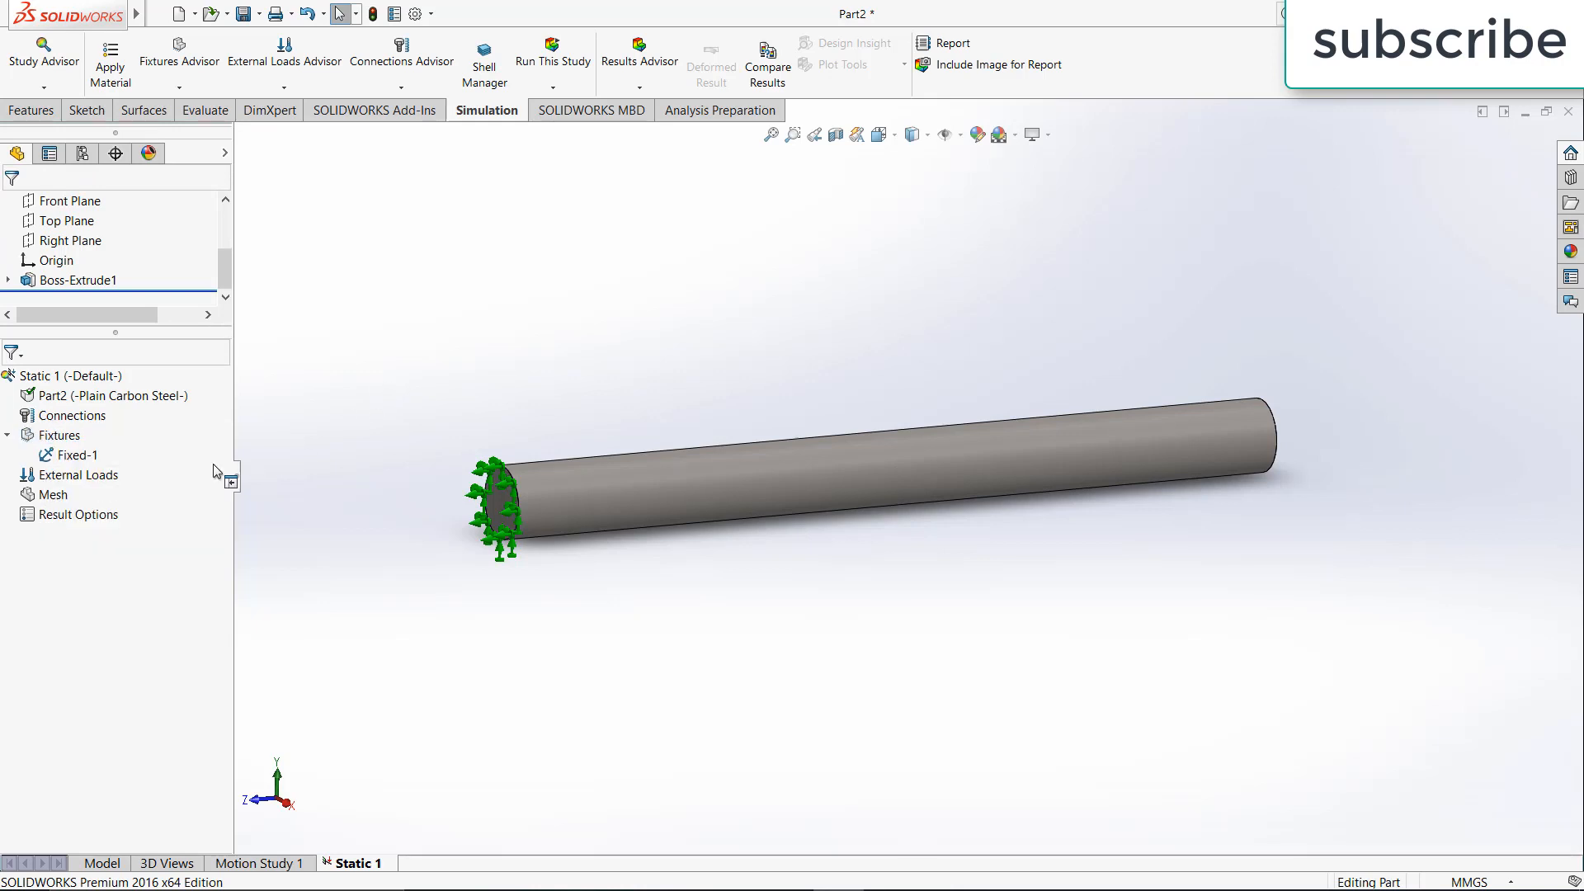
Begin a torque load on the shaft face, then cancel it without applying
right_click(73, 476)
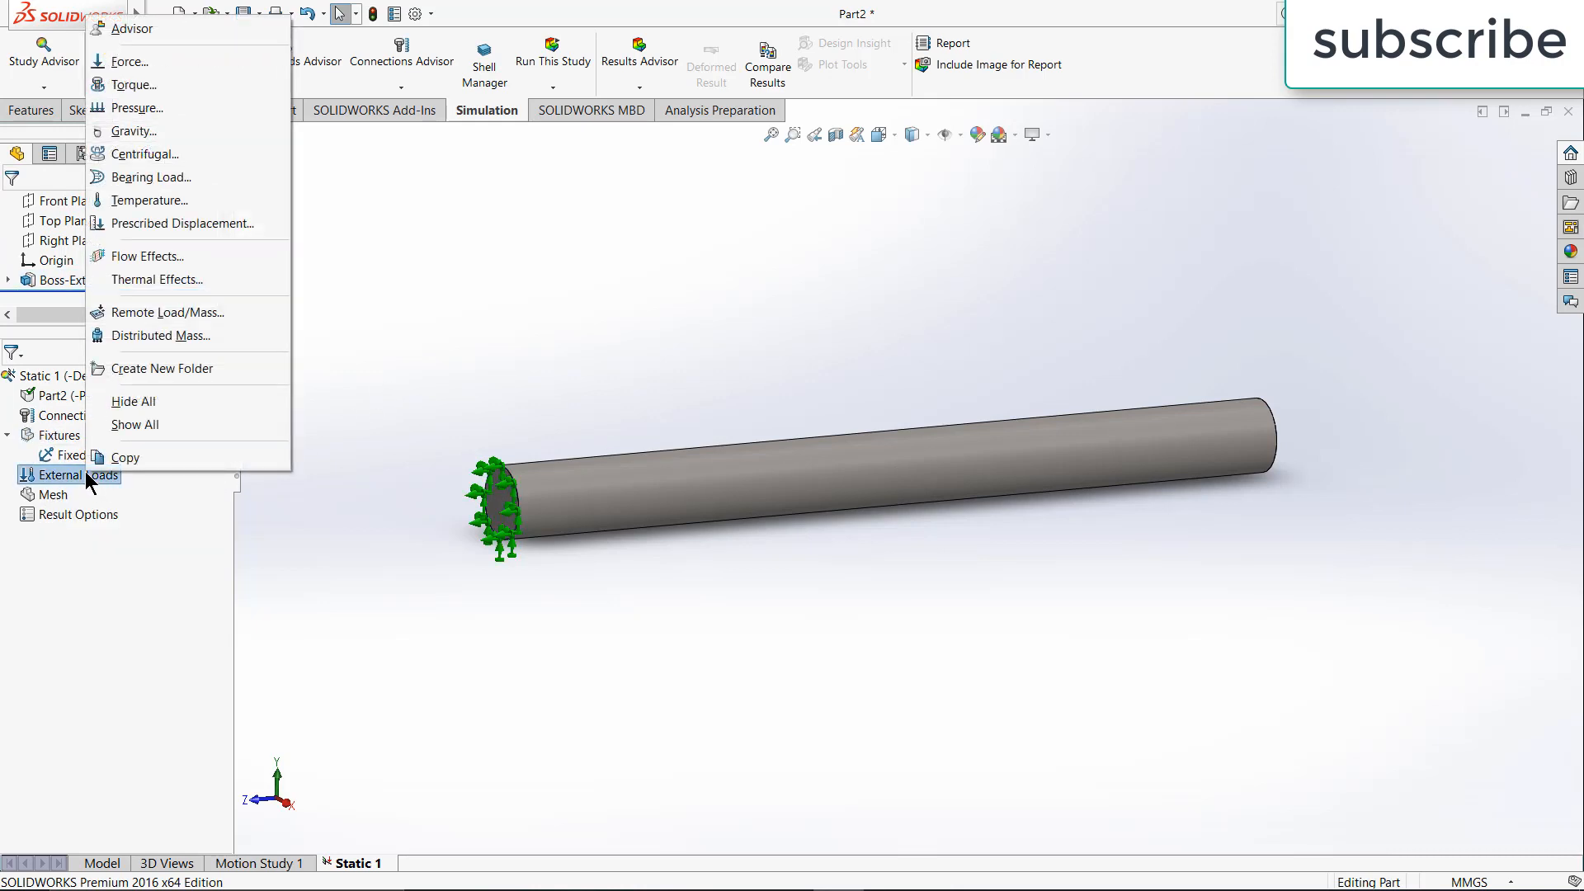
mouse_move(132, 84)
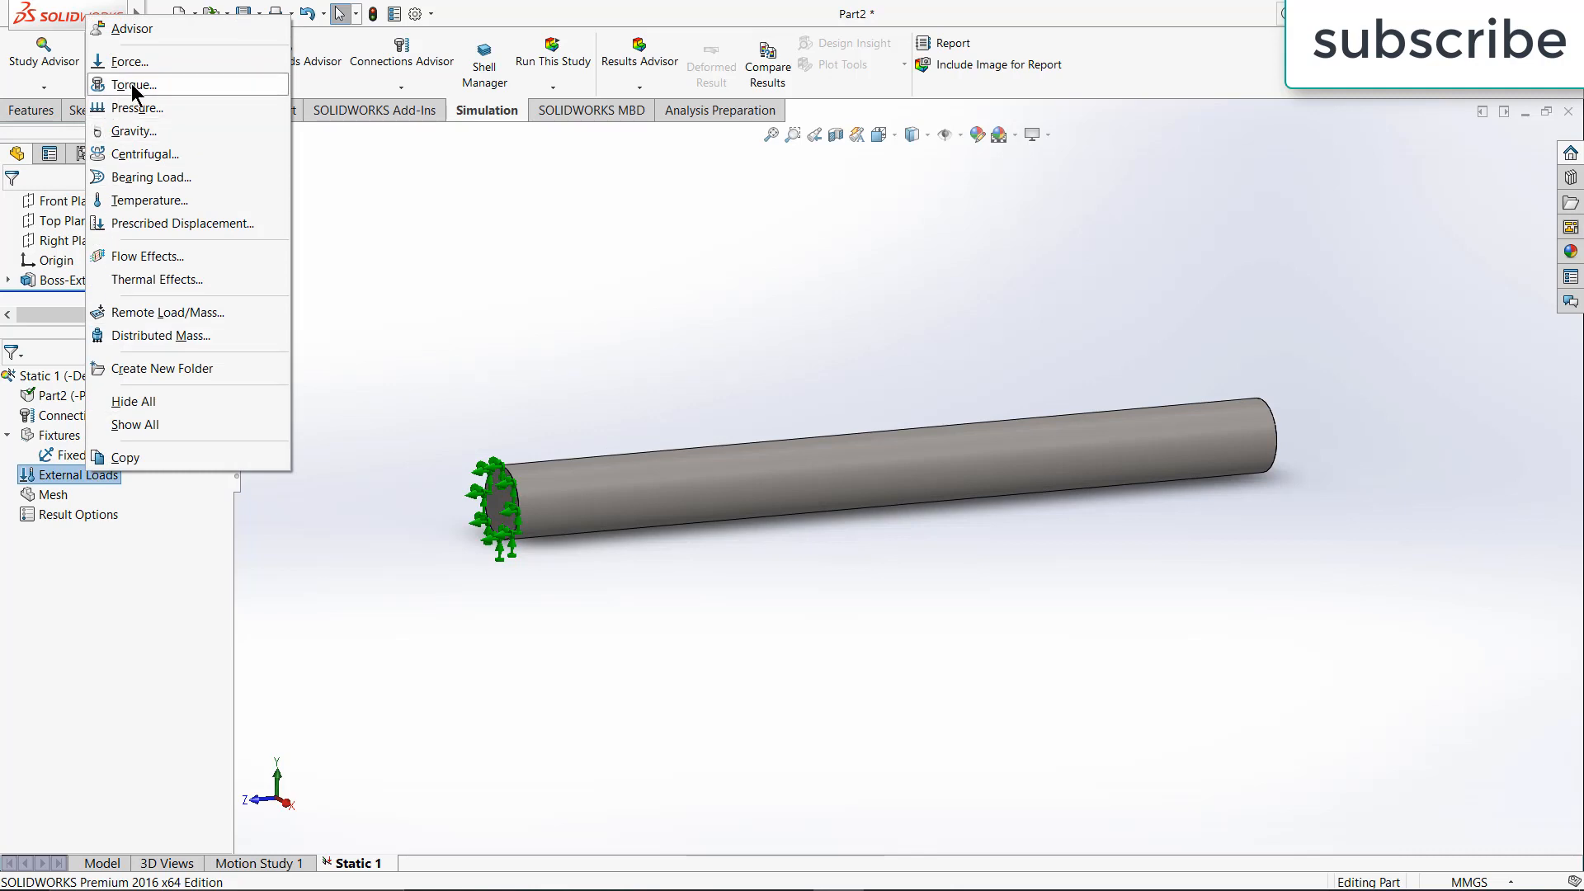
left_click(134, 84)
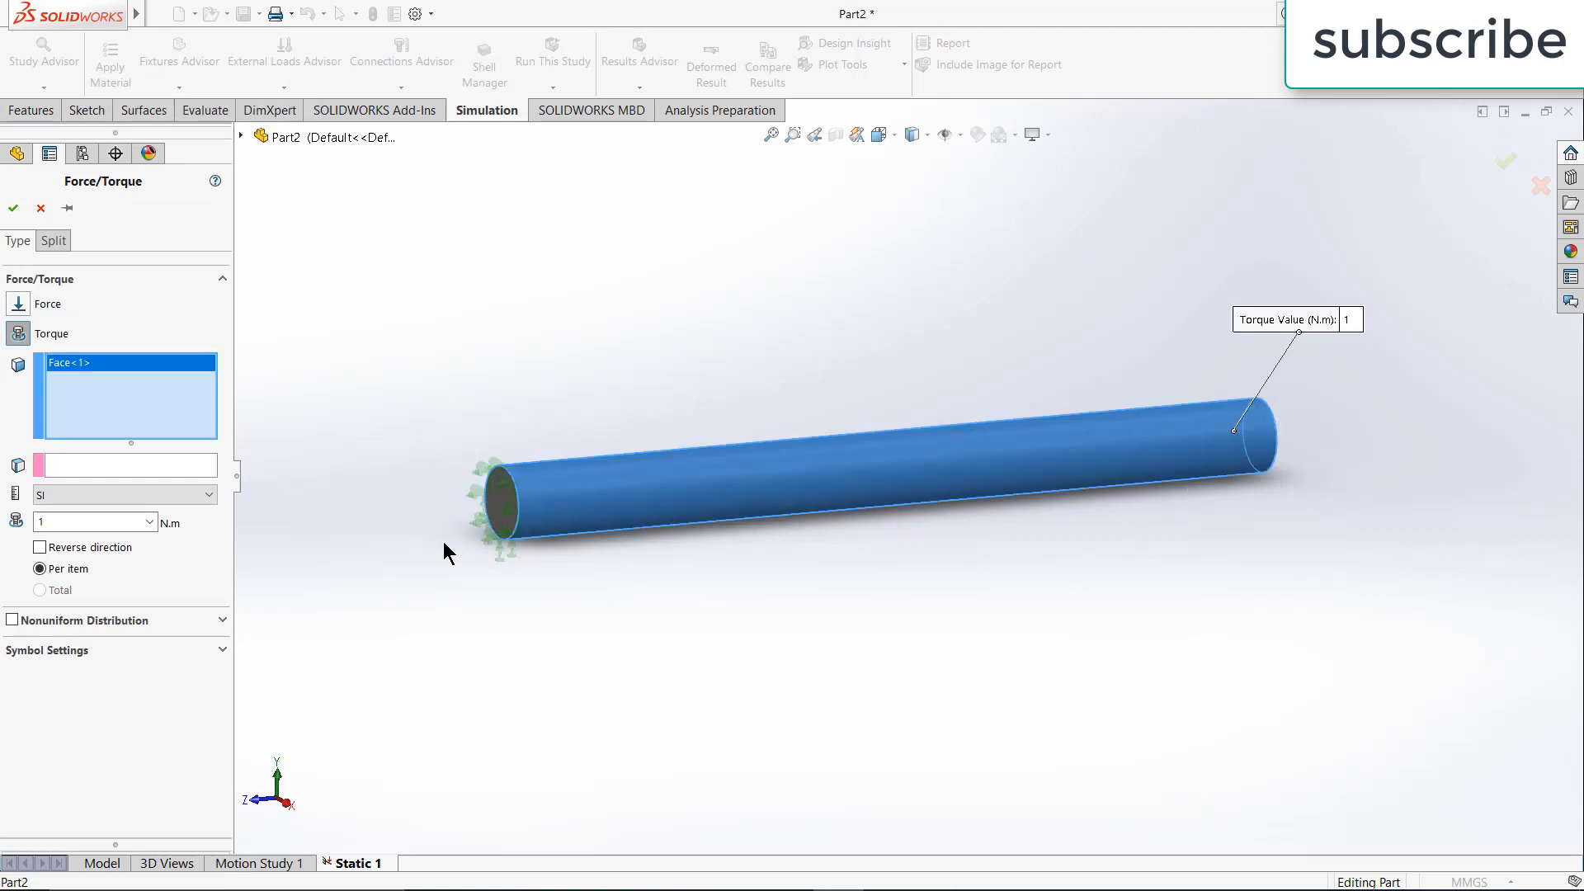
left_click(124, 465)
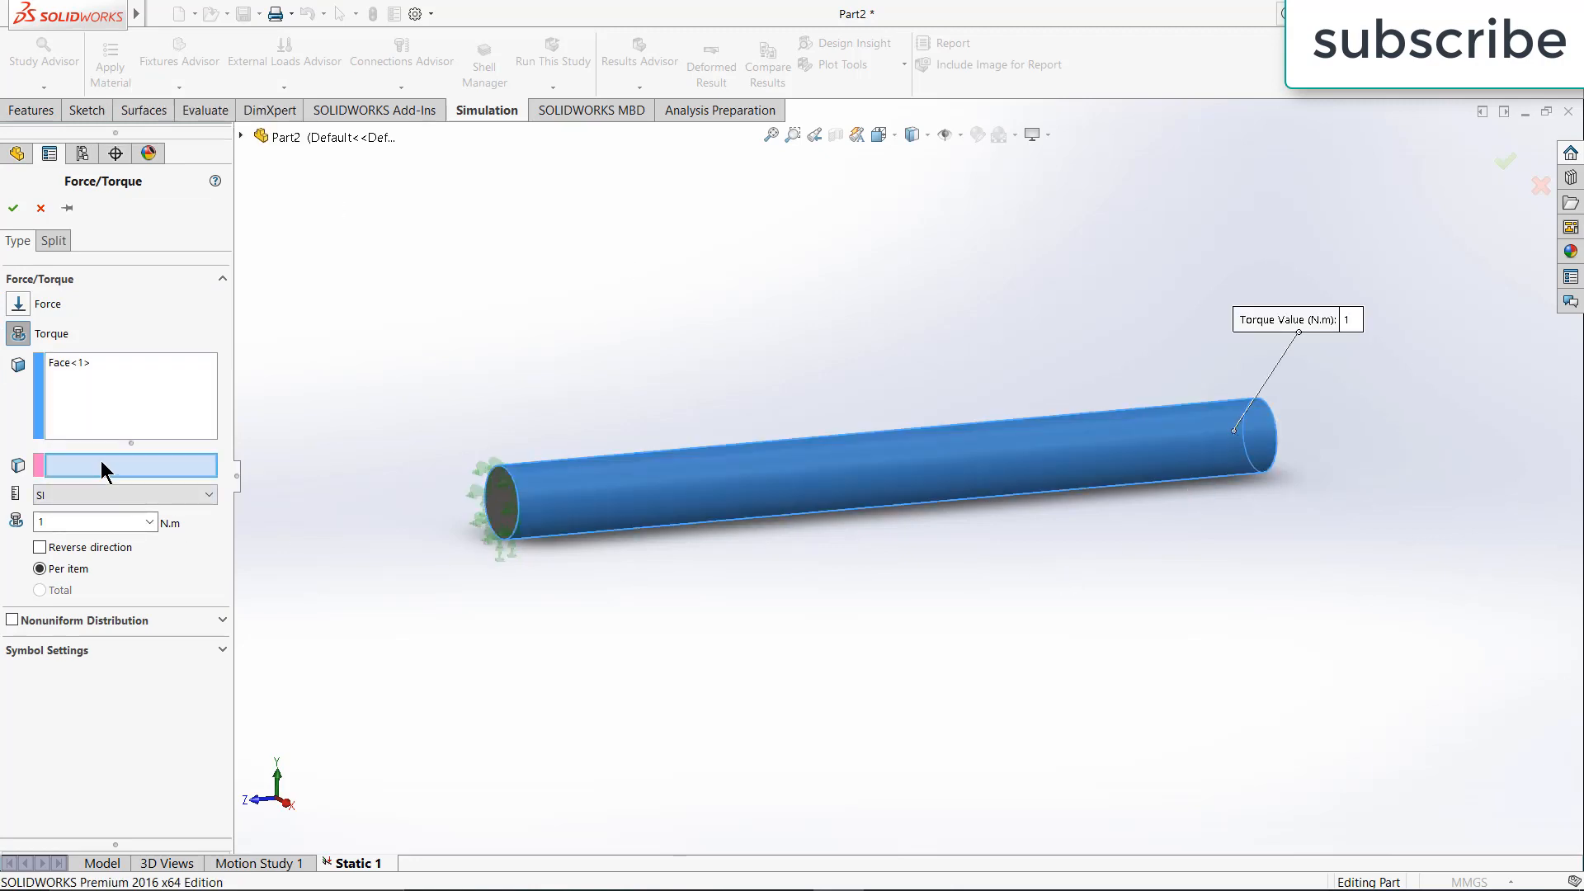
mouse_move(19, 465)
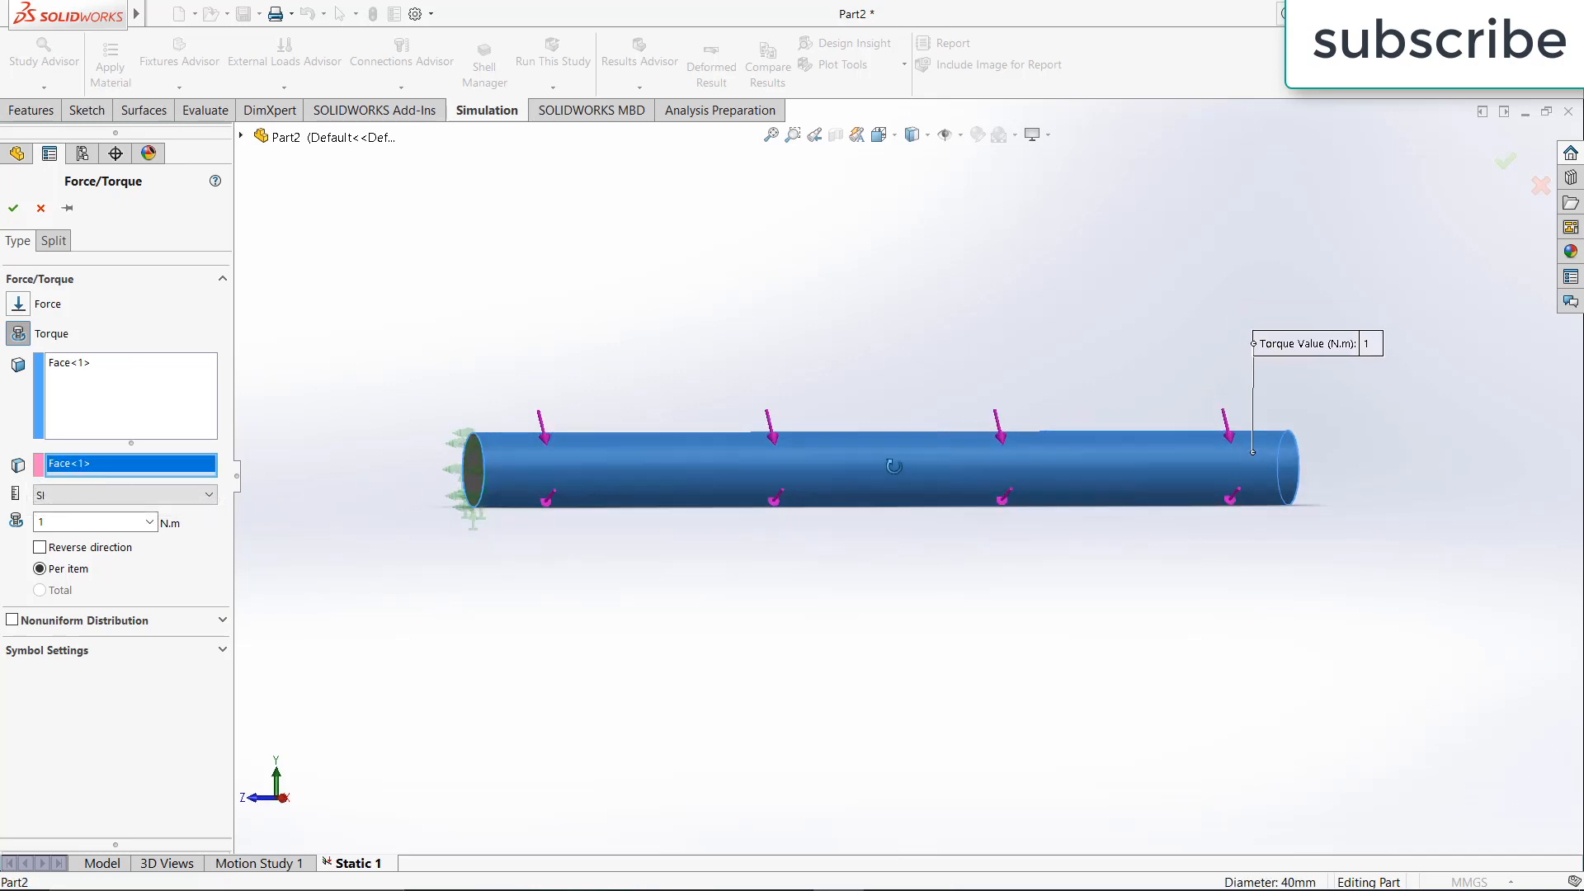
left_click_drag(895, 465, 481, 390)
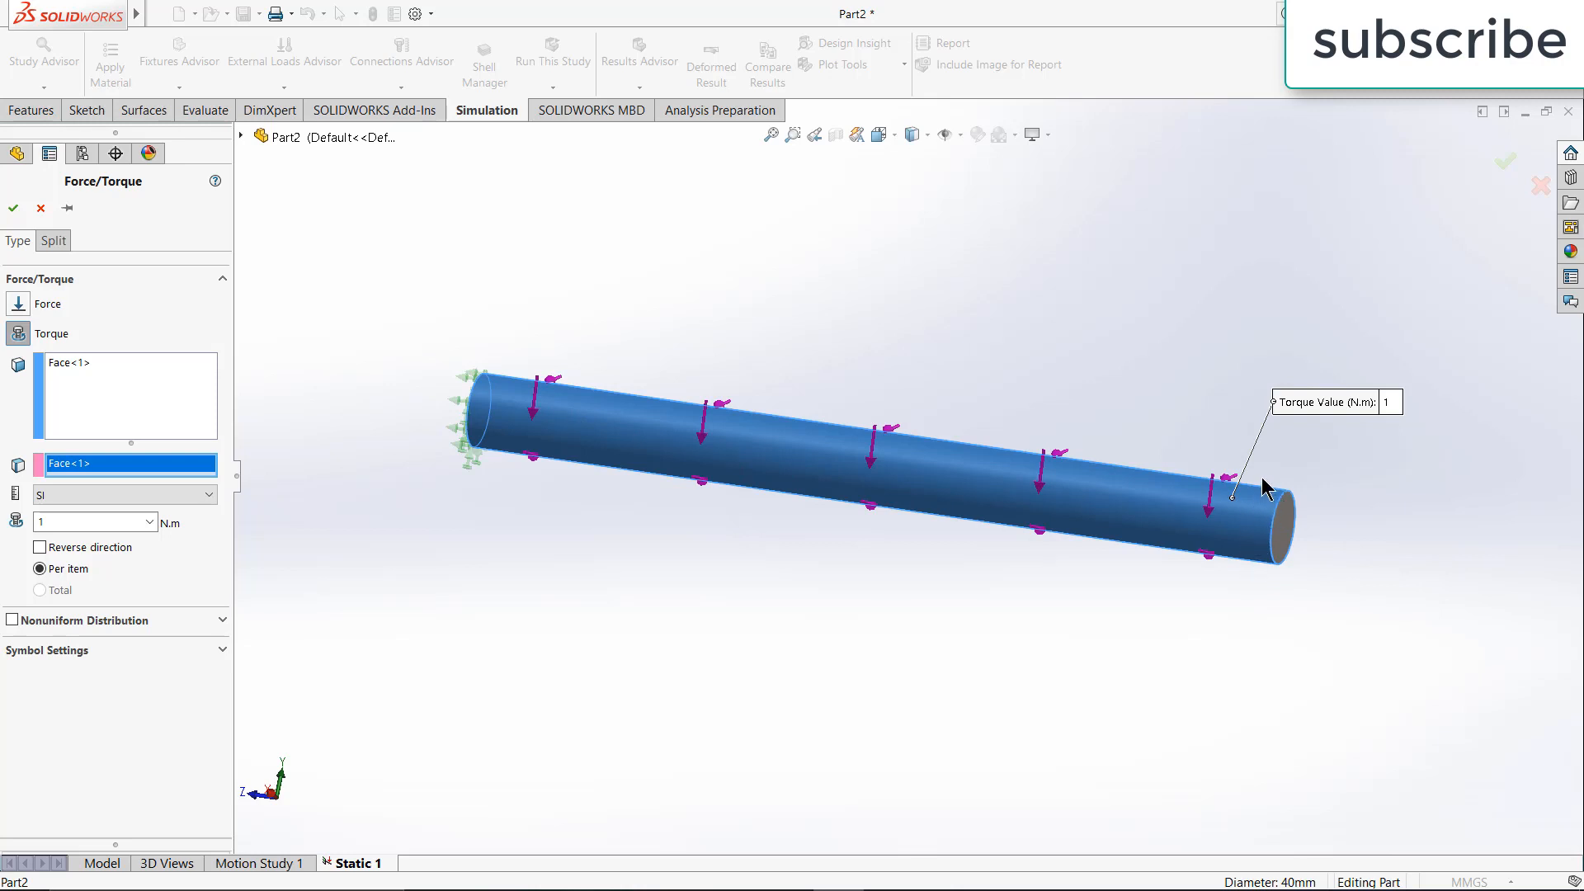
mouse_move(1304, 576)
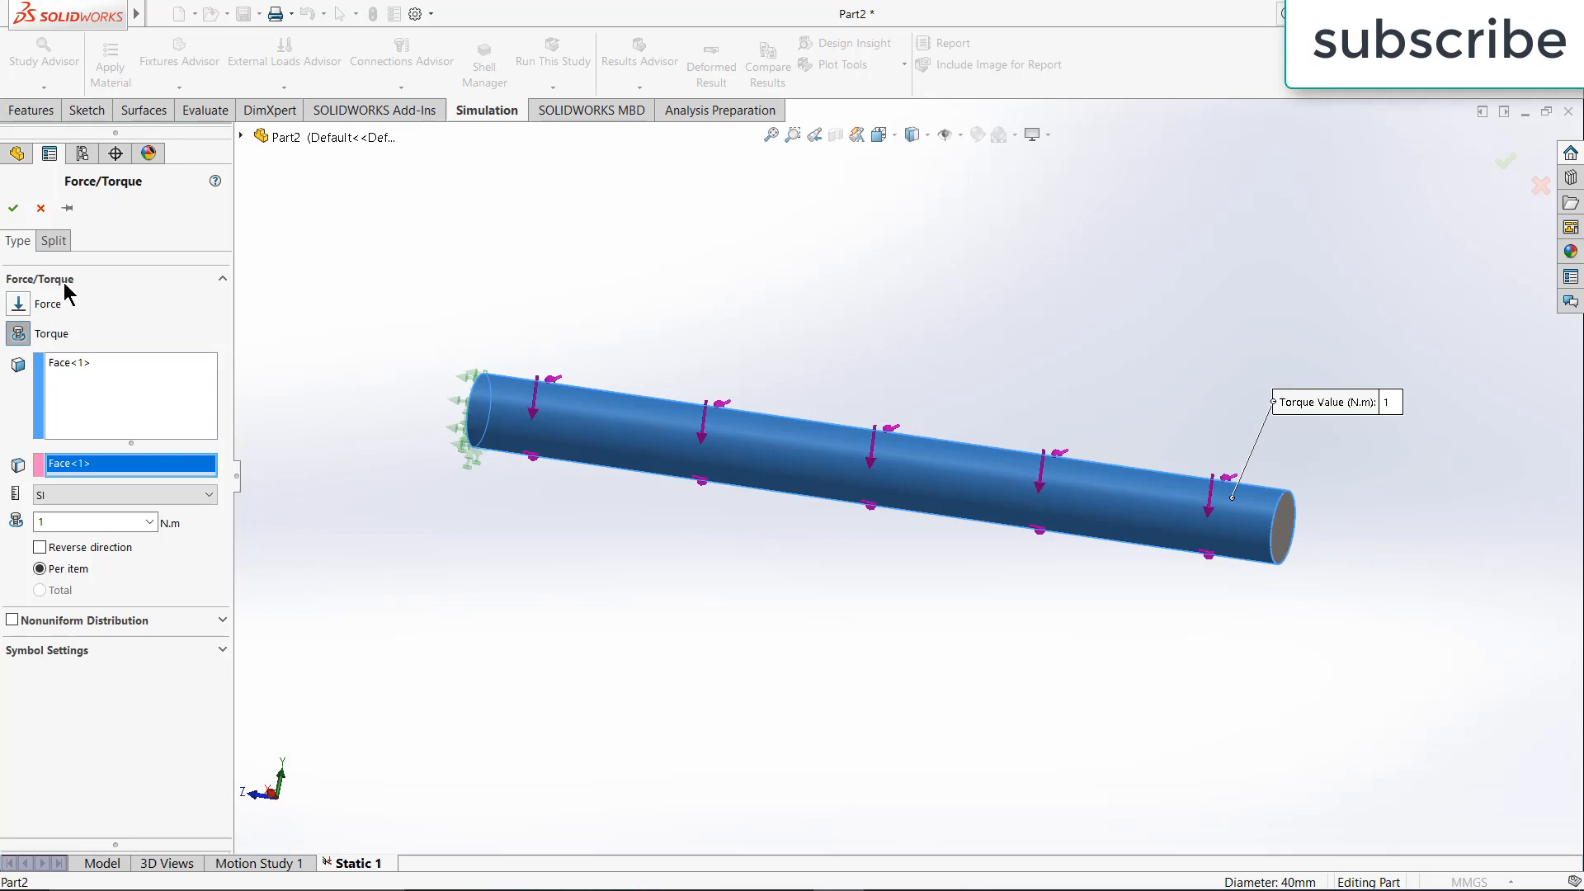
left_click(13, 208)
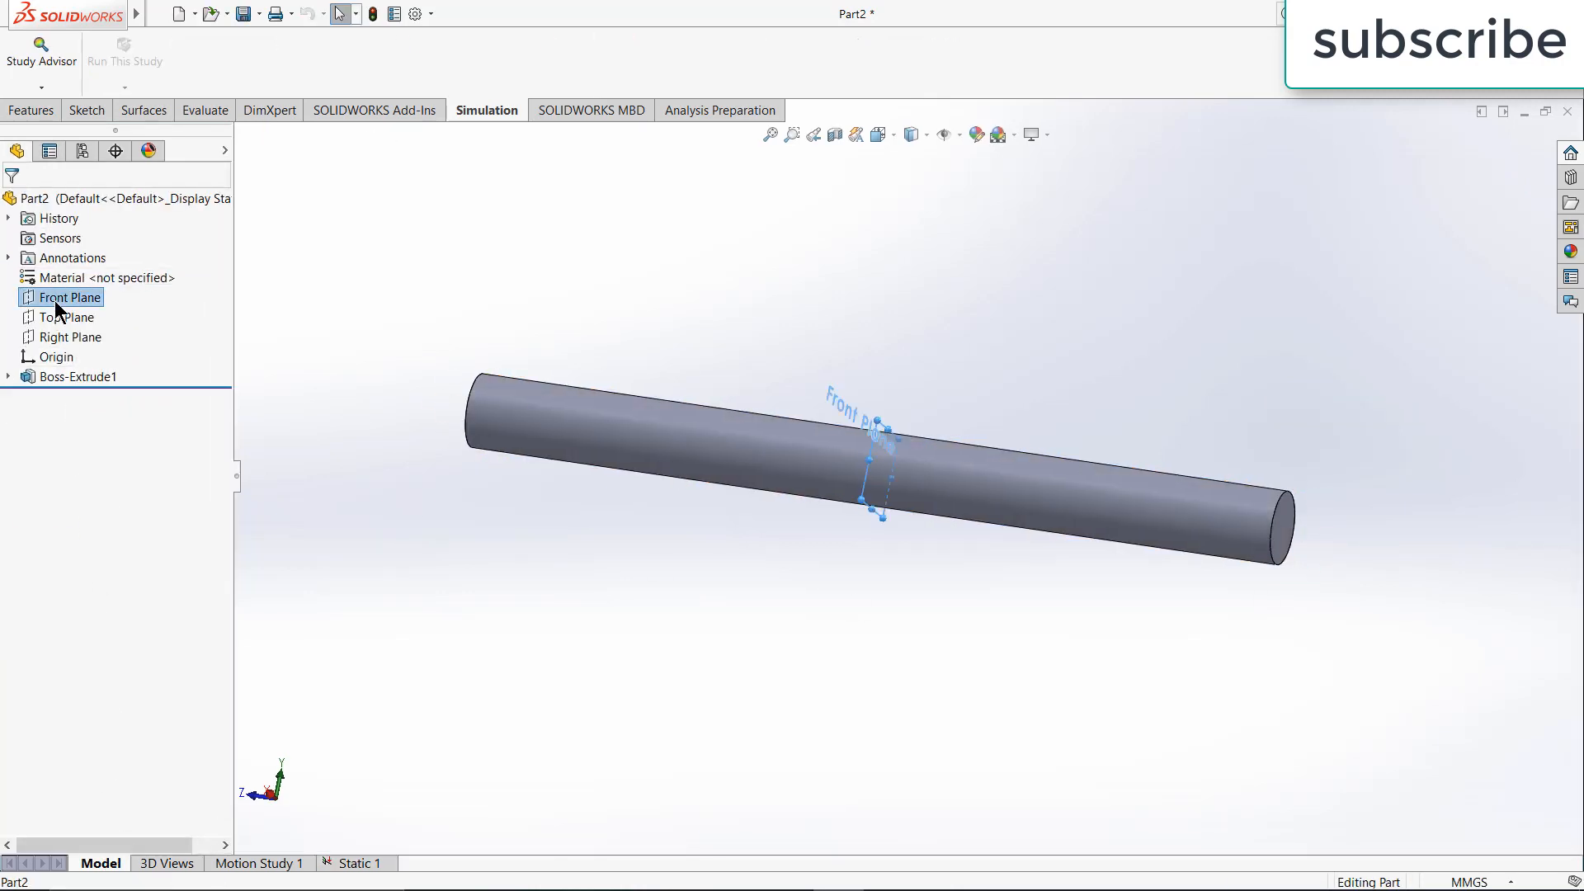
Sketch a straight line across the shaft near its end on the Top Plane
left_click(69, 317)
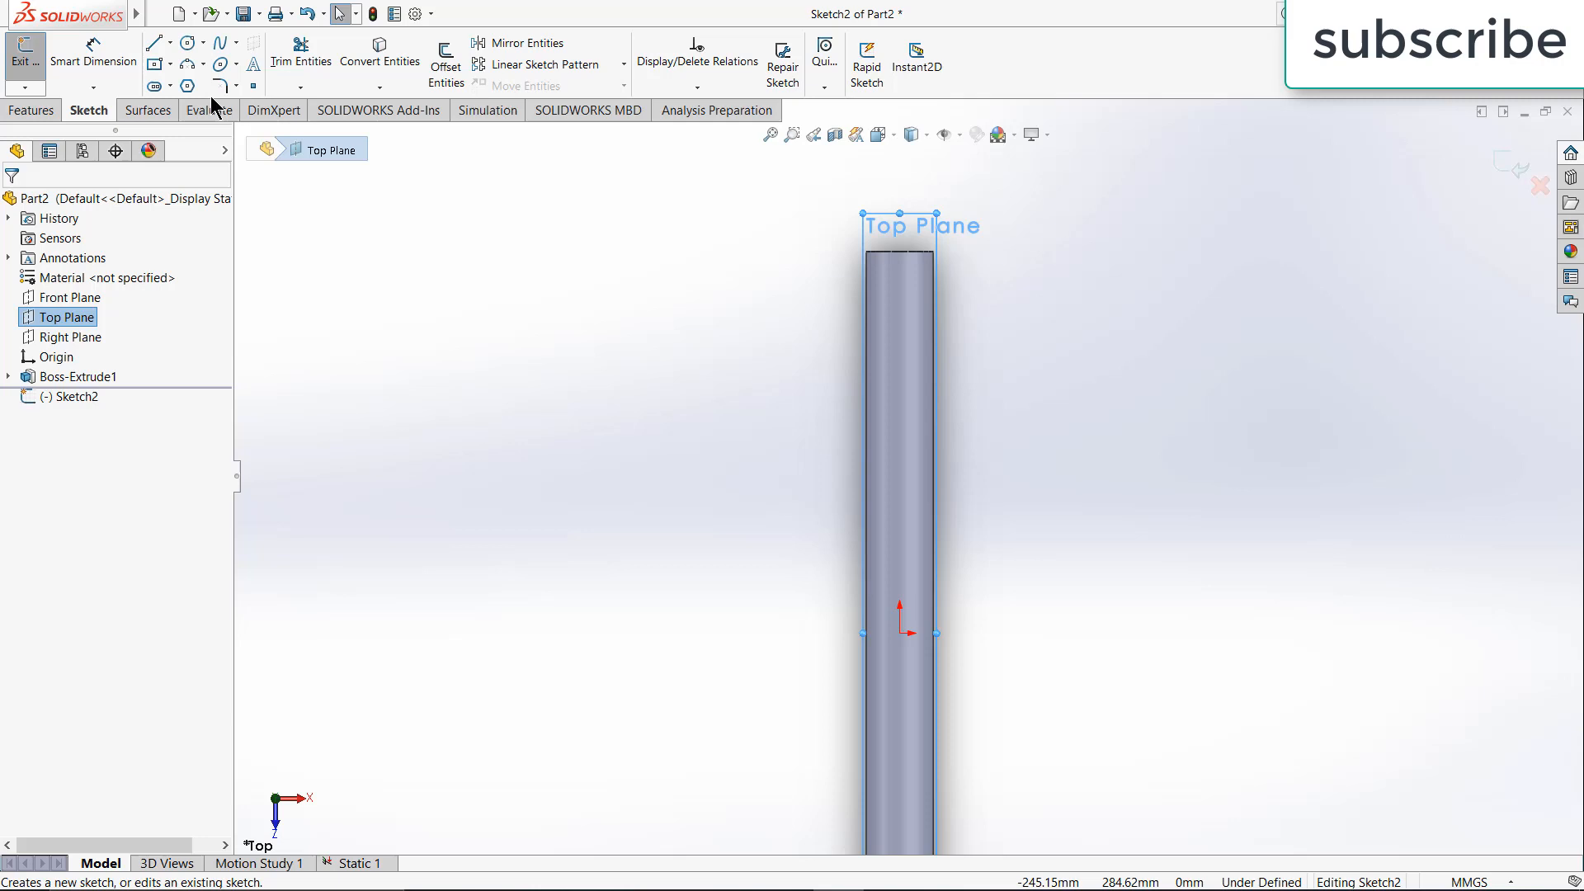
left_click(155, 43)
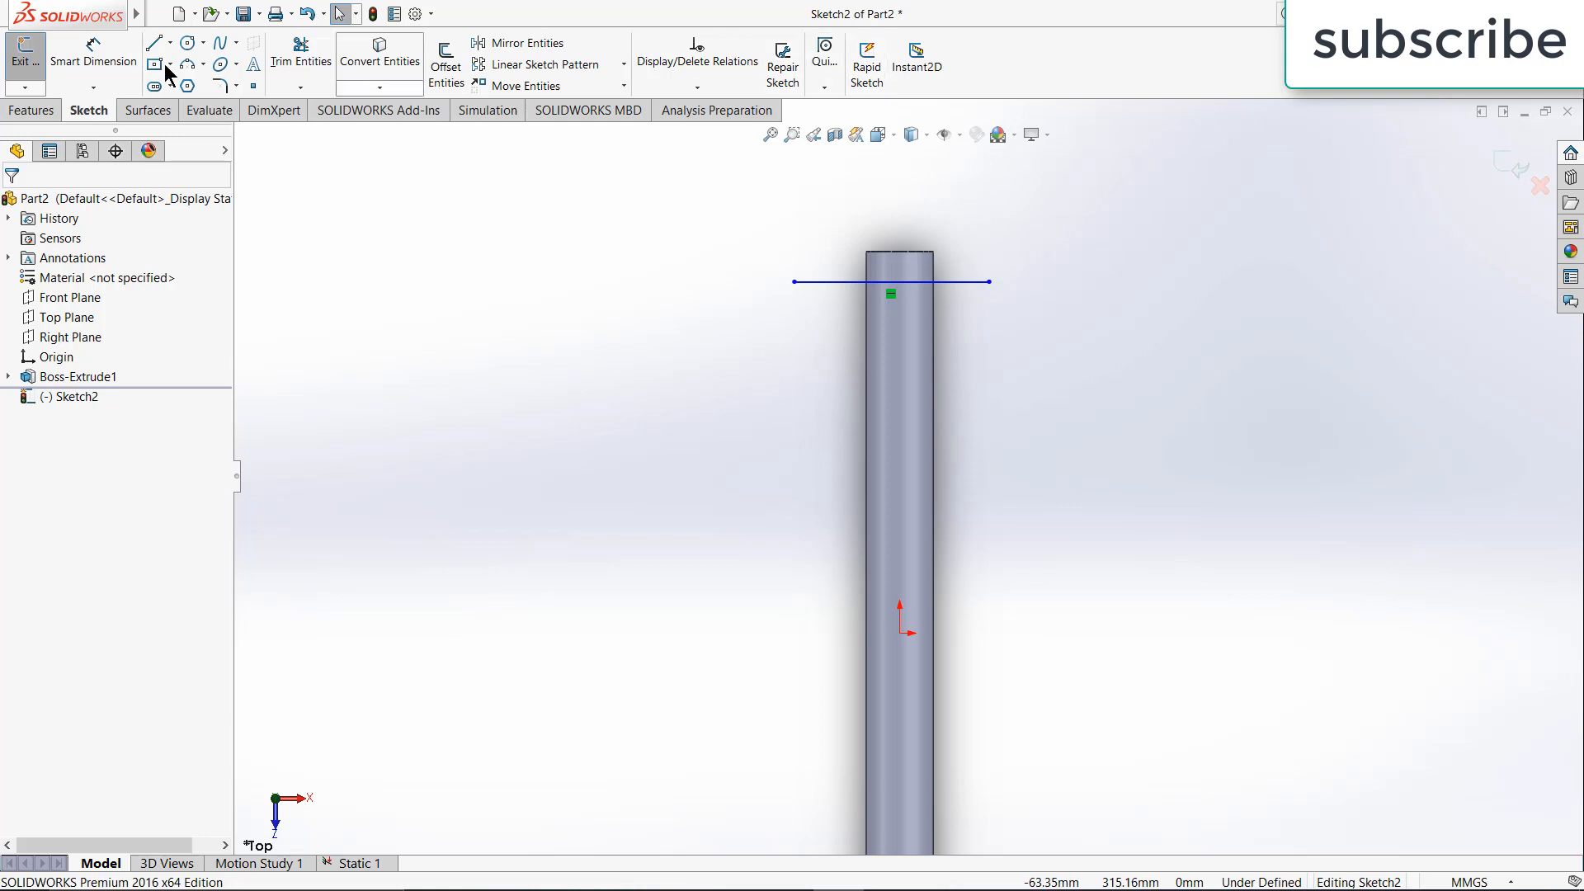
left_click(30, 110)
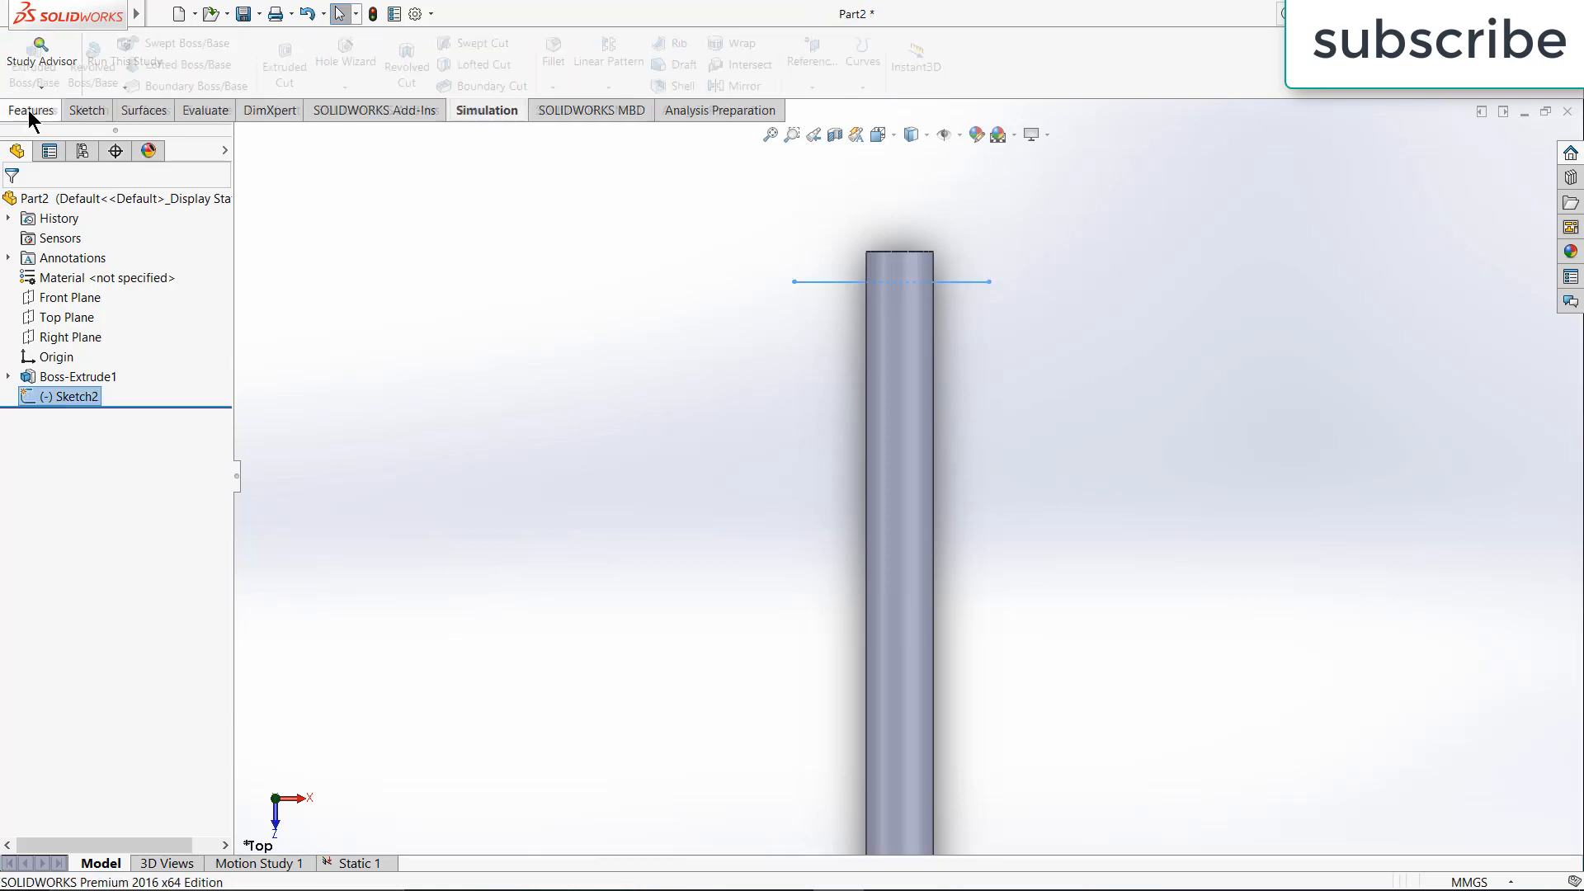
Project Sketch2 as a Split Line onto the shaft's cylindrical face
left_click(863, 52)
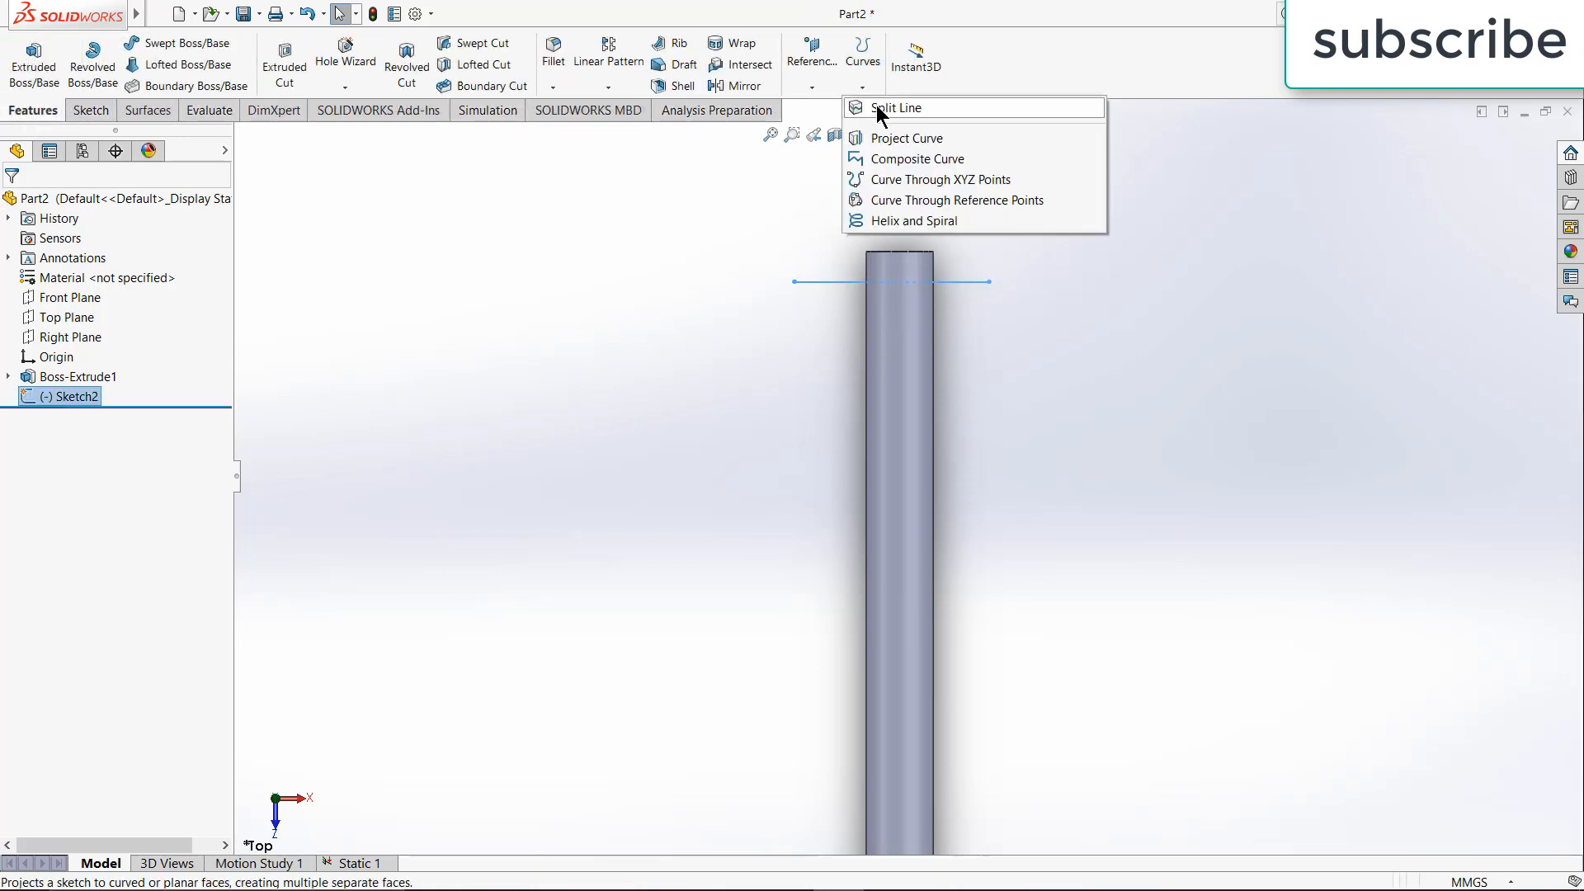
left_click(893, 109)
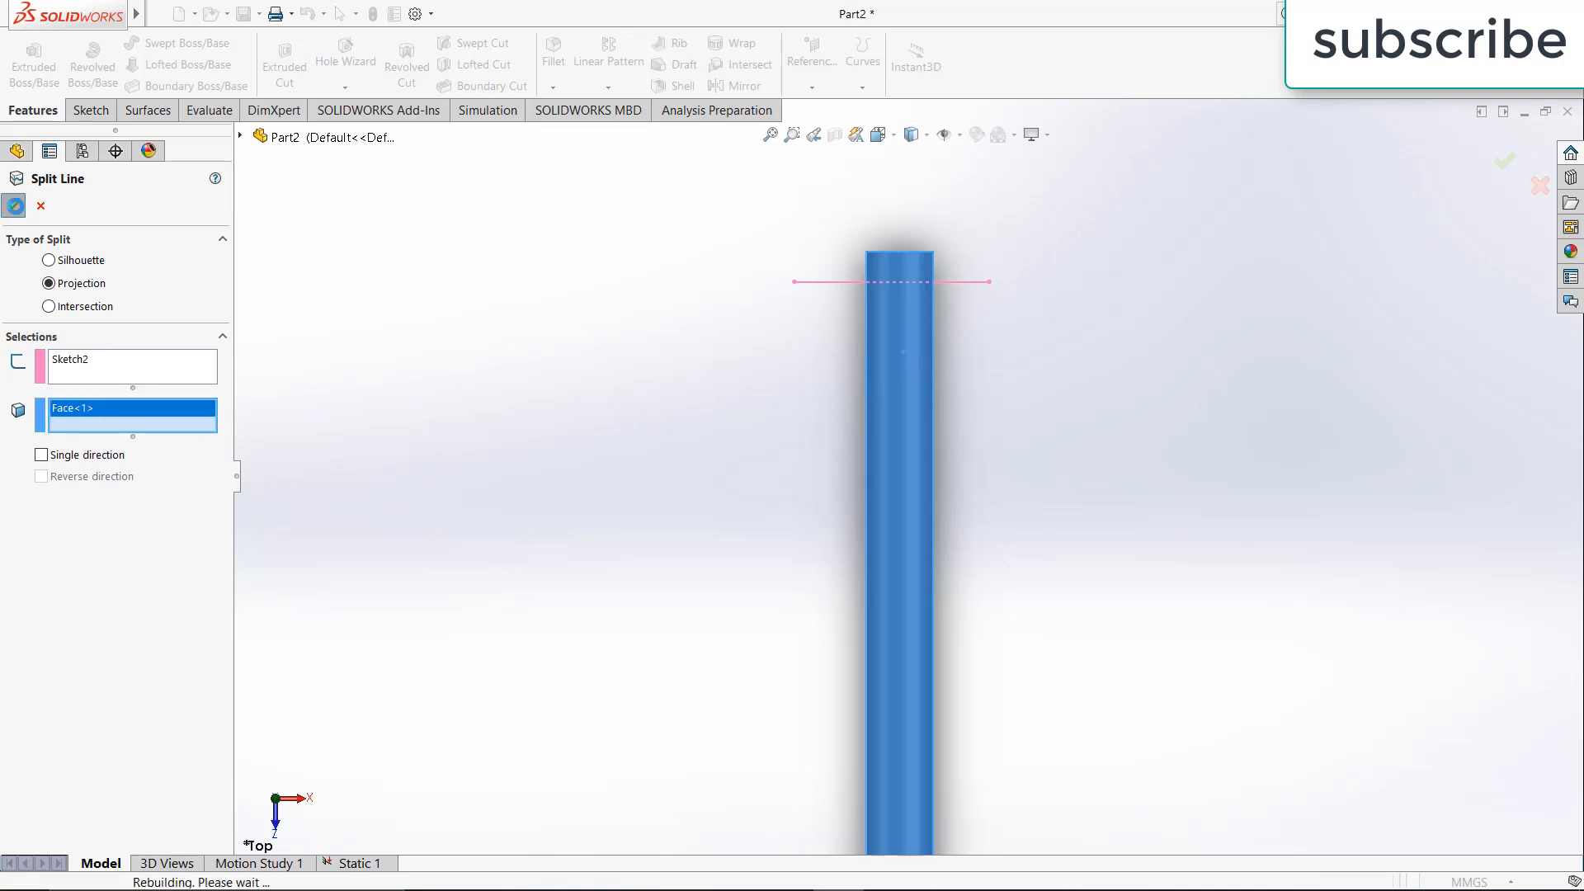
left_click(13, 205)
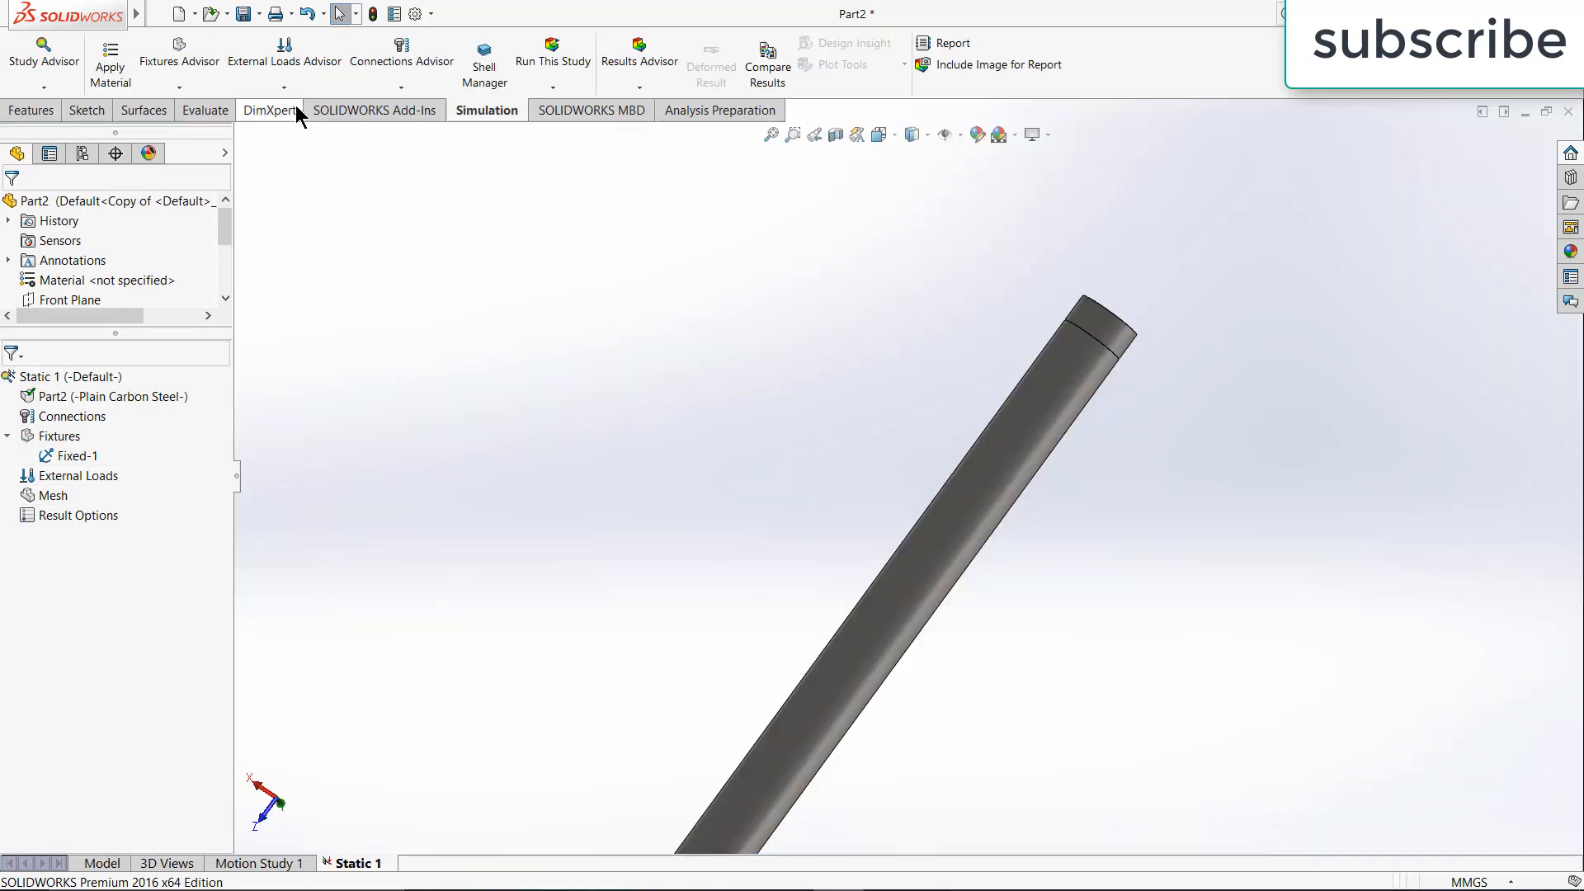
Apply a 500 N·m torque load to the split end band of the shaft
left_click(284, 53)
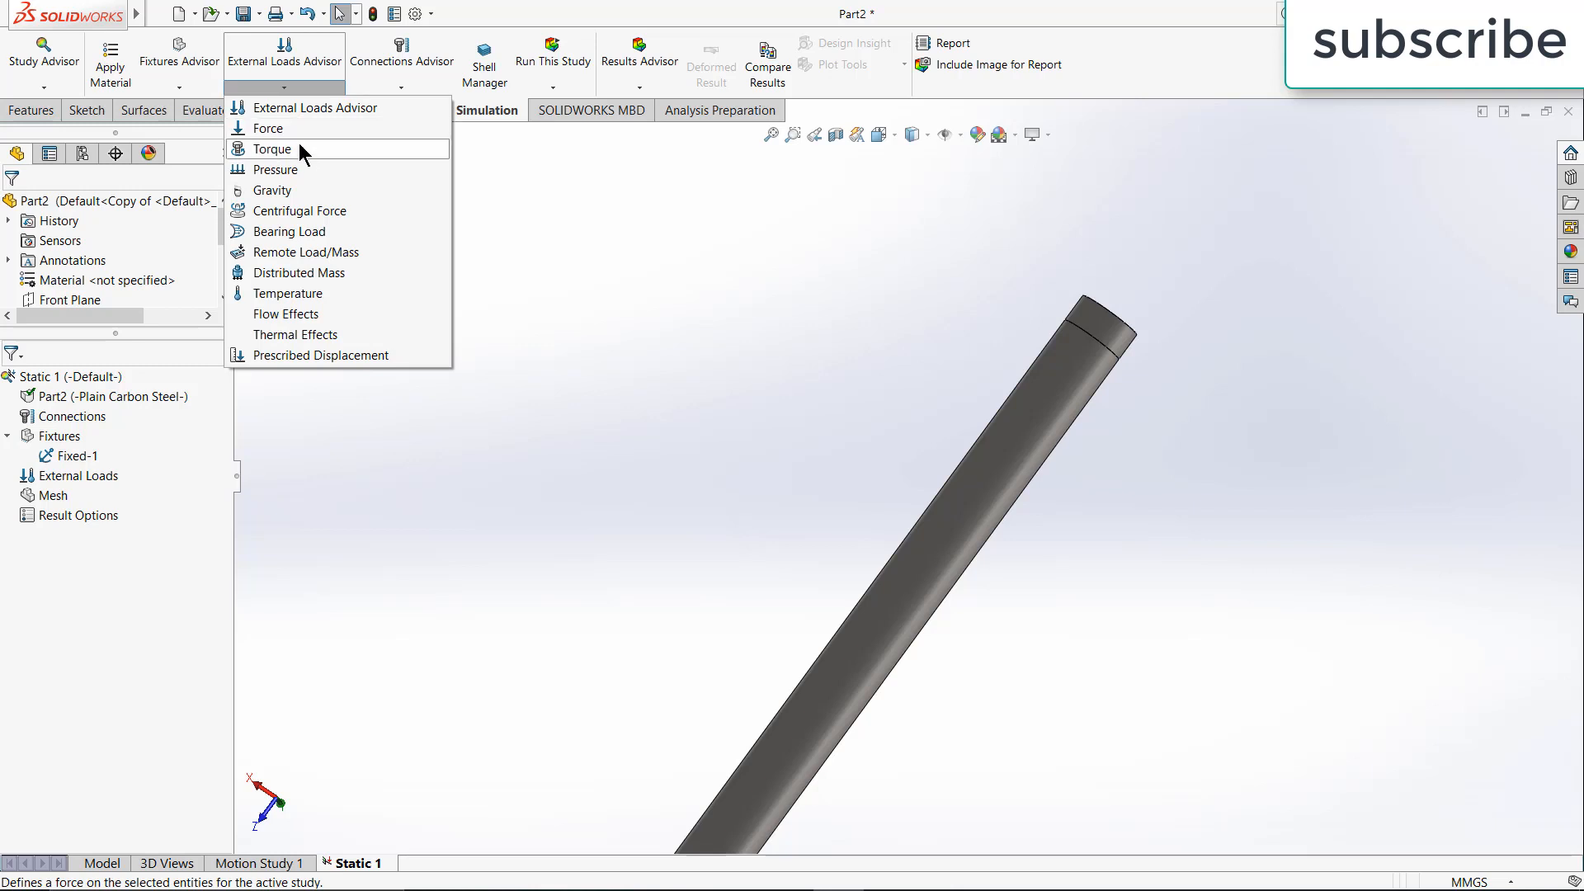
left_click(273, 148)
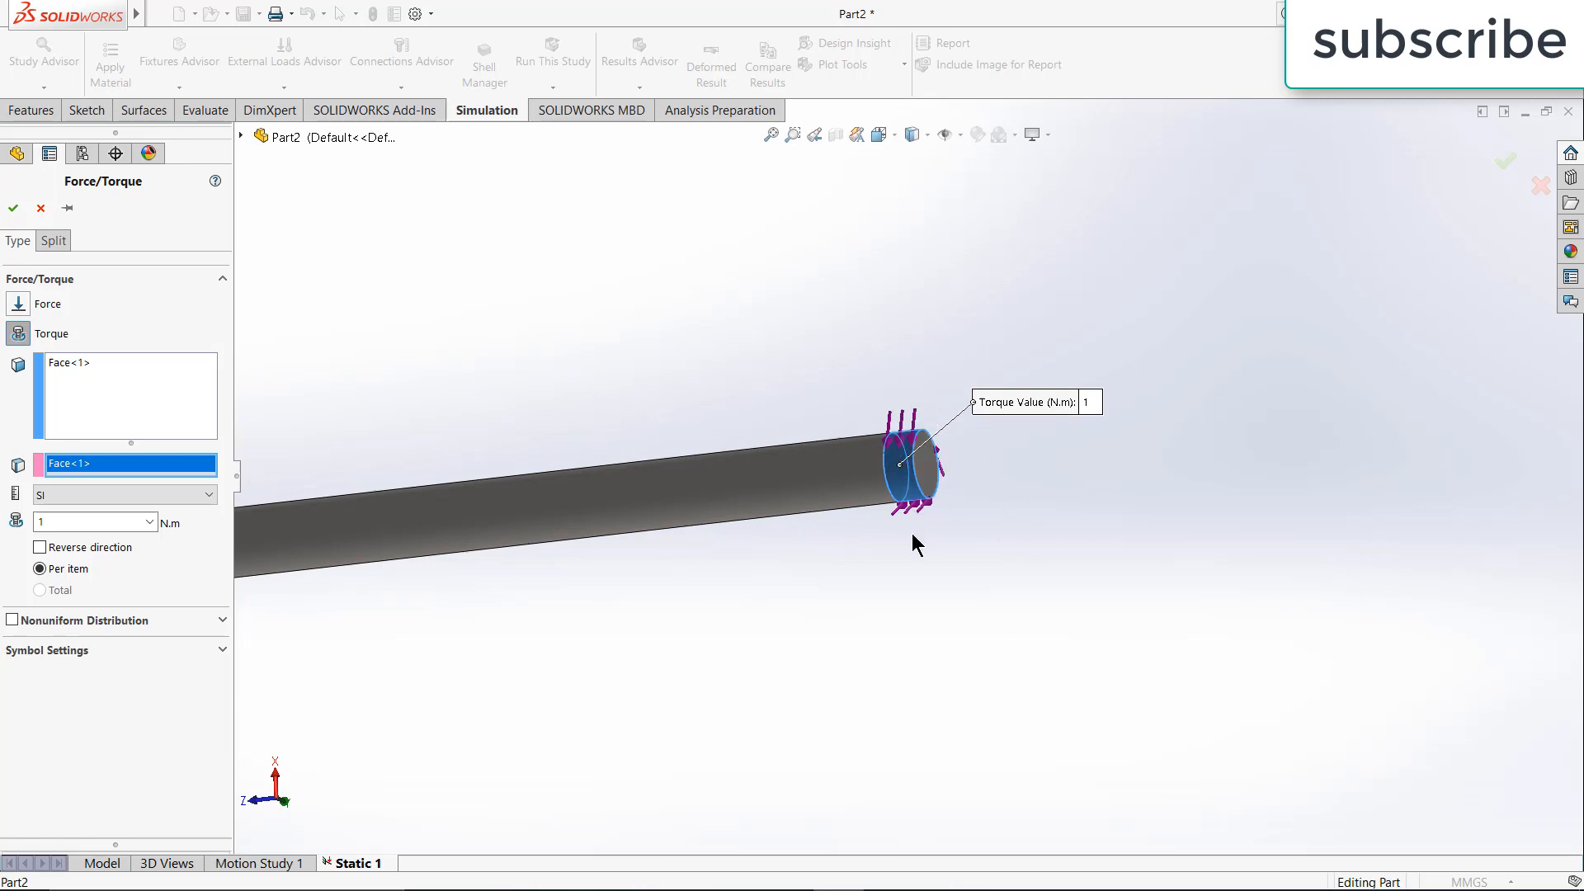
mouse_move(921, 548)
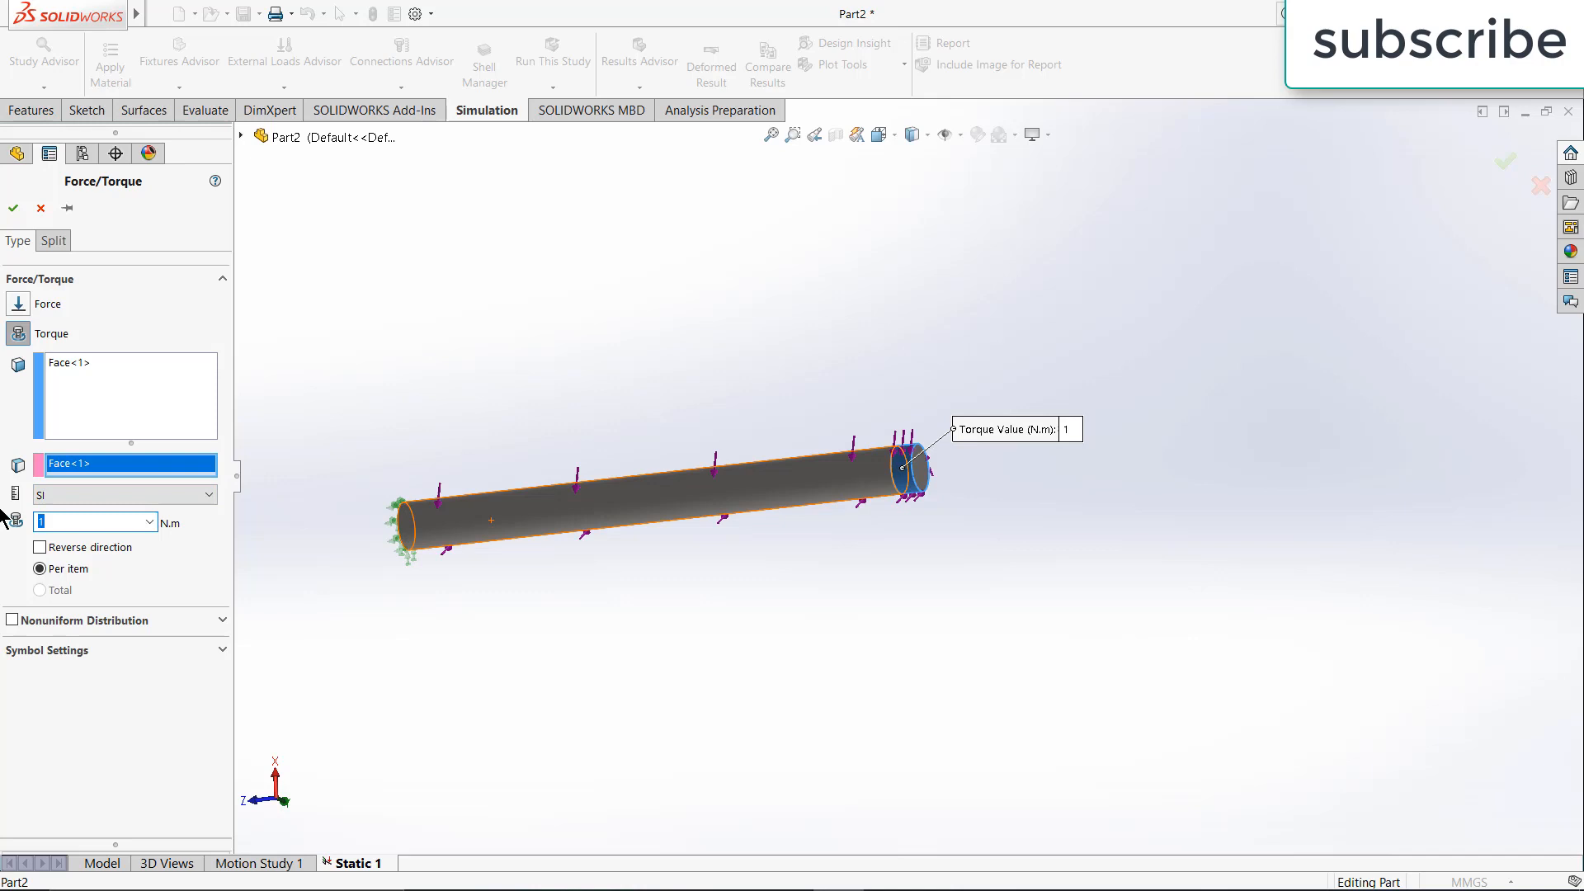
type("5000")
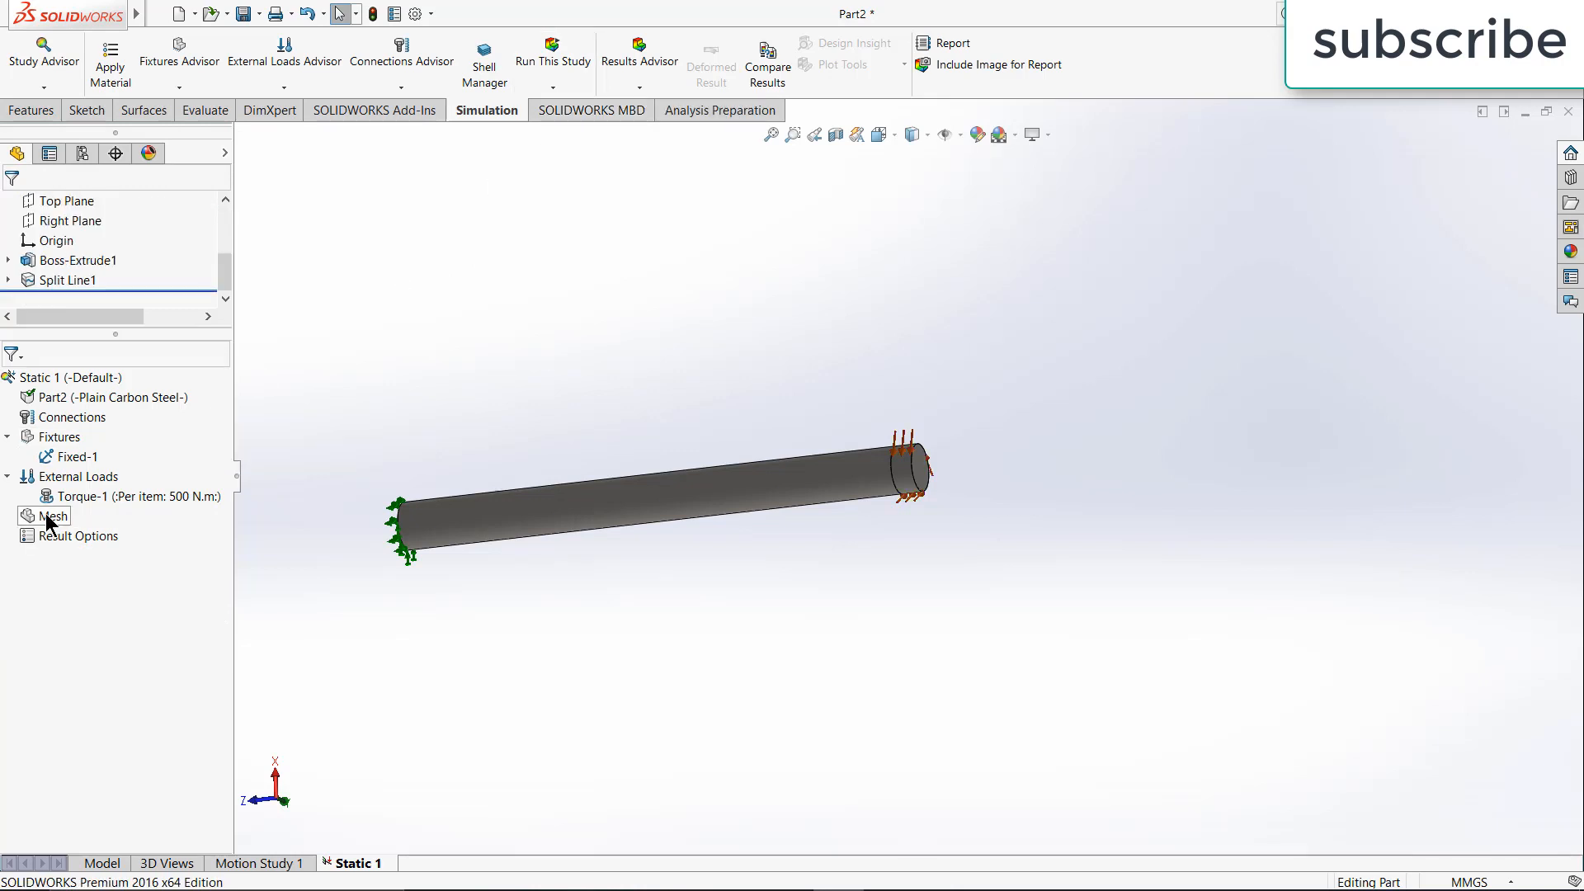
Create the default solid mesh and run the static study to get von Mises results
left_click(55, 516)
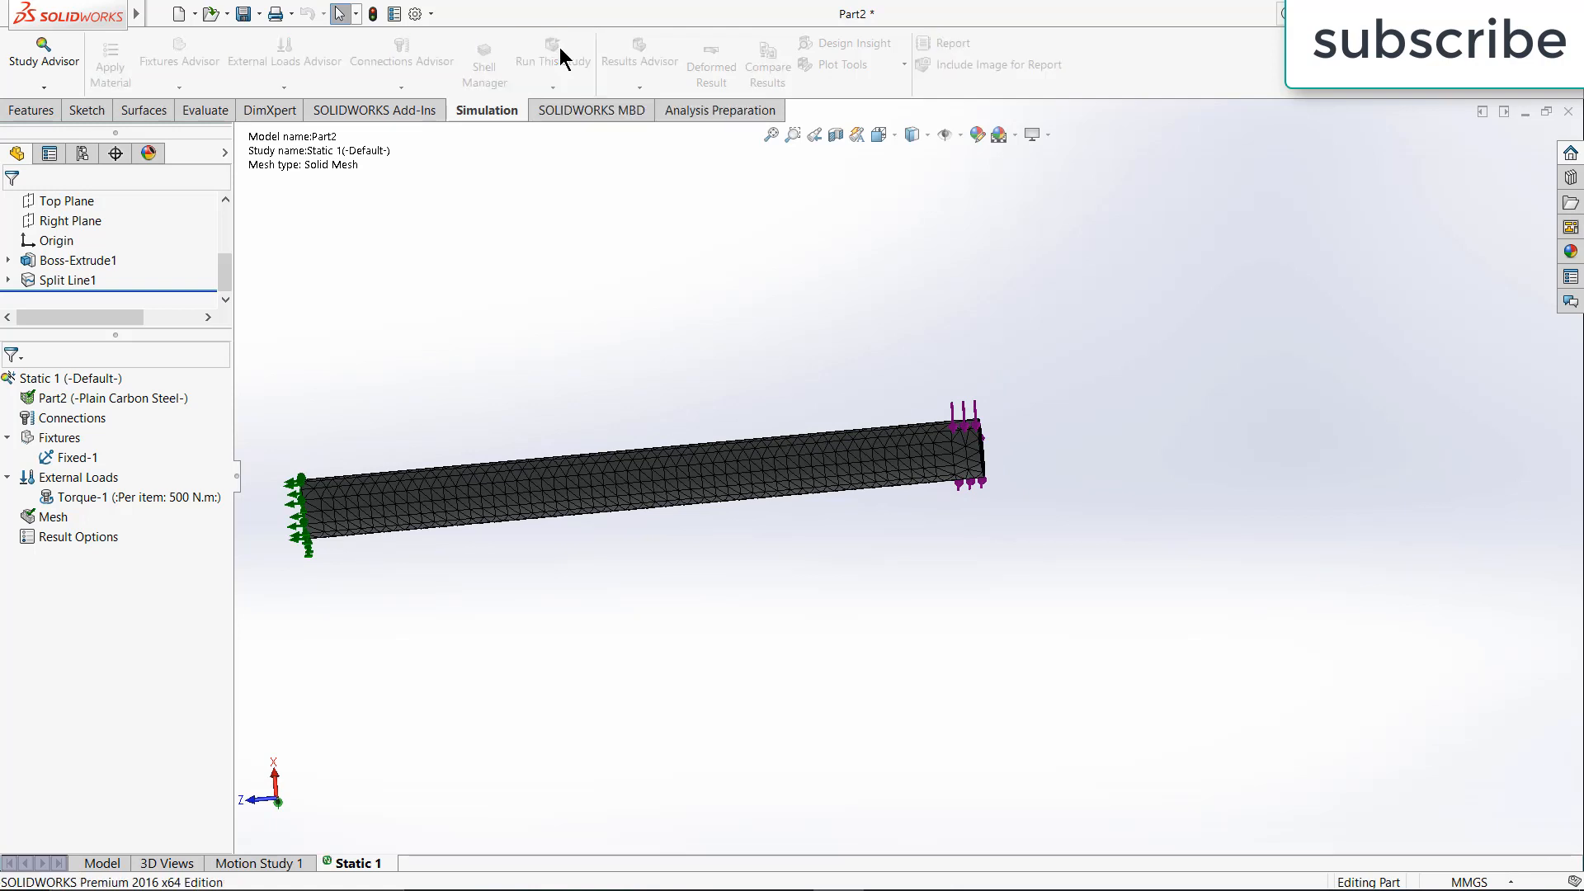
left_click(553, 56)
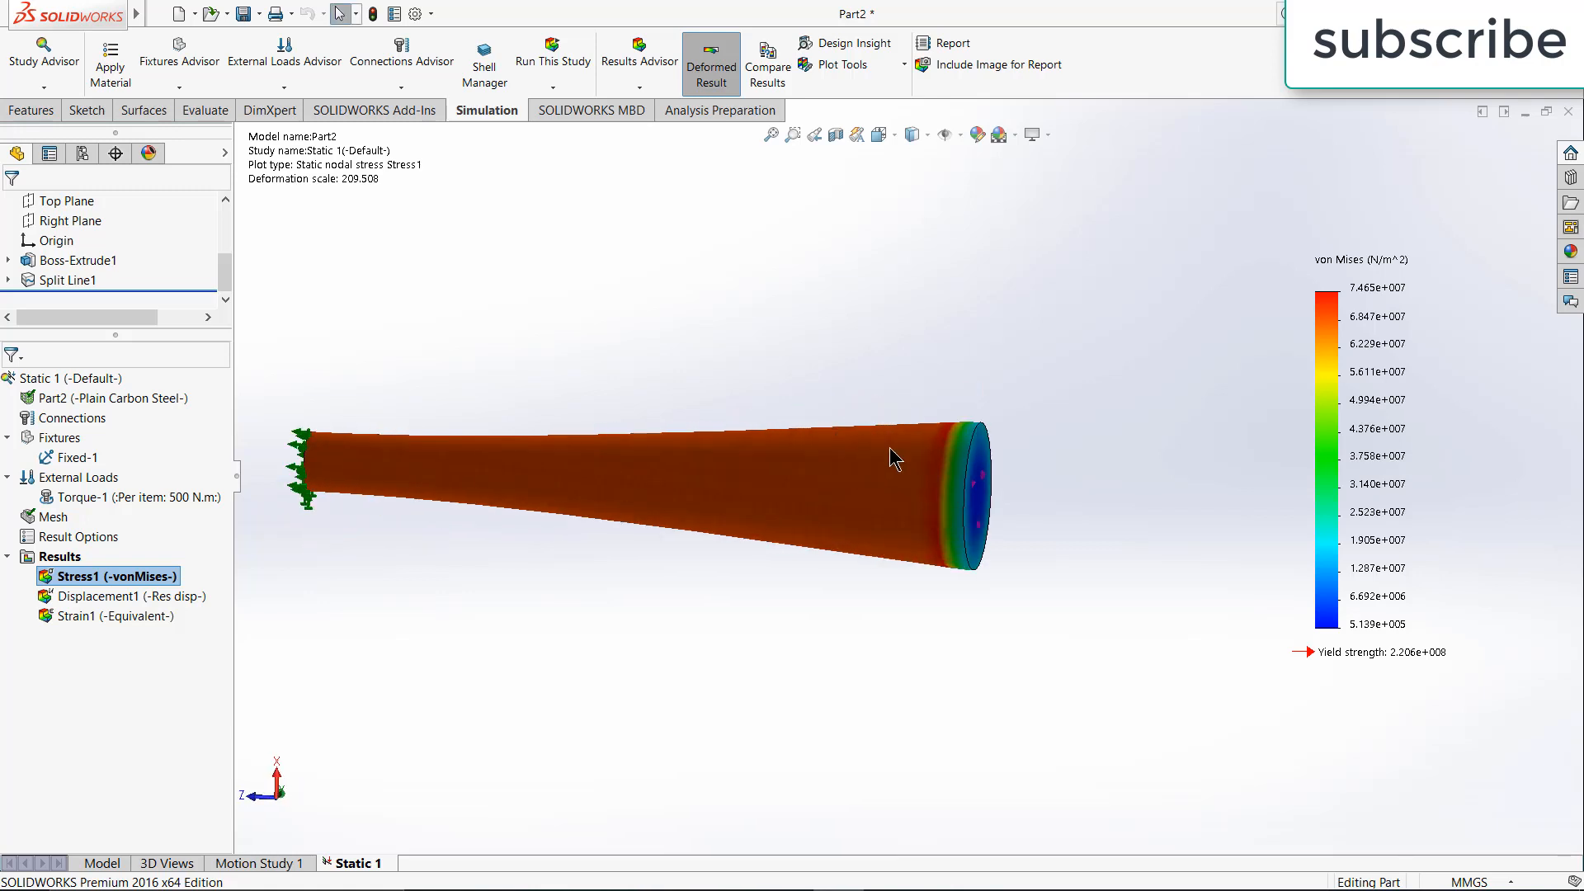
mouse_move(353, 568)
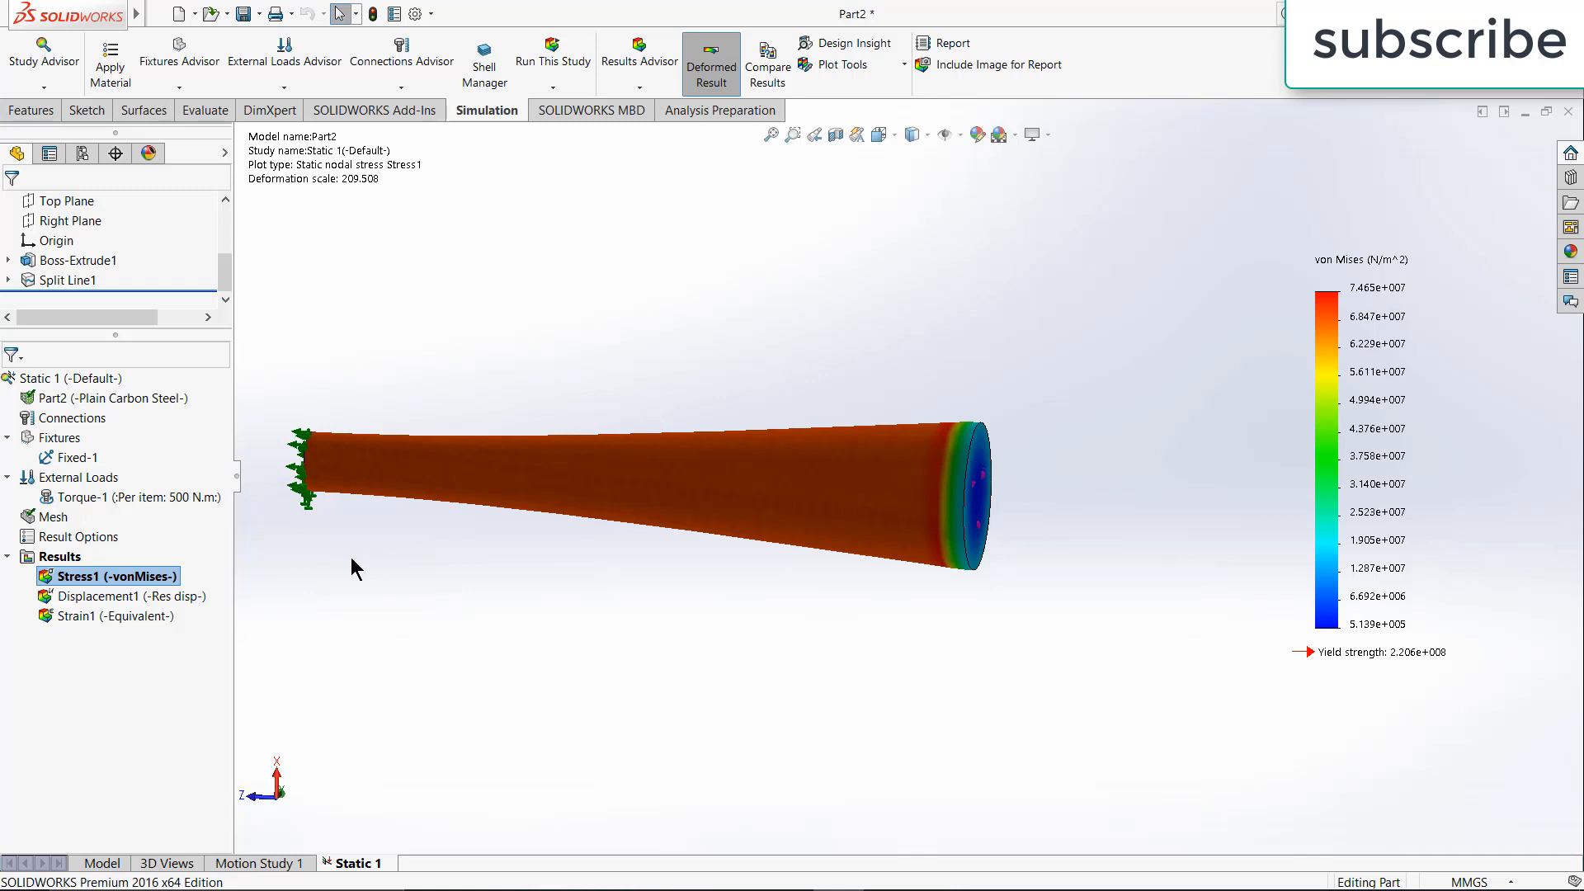
Activate the Stress1 von Mises result in the study tree, peak about 7.47e7 N/m²
left_click(120, 595)
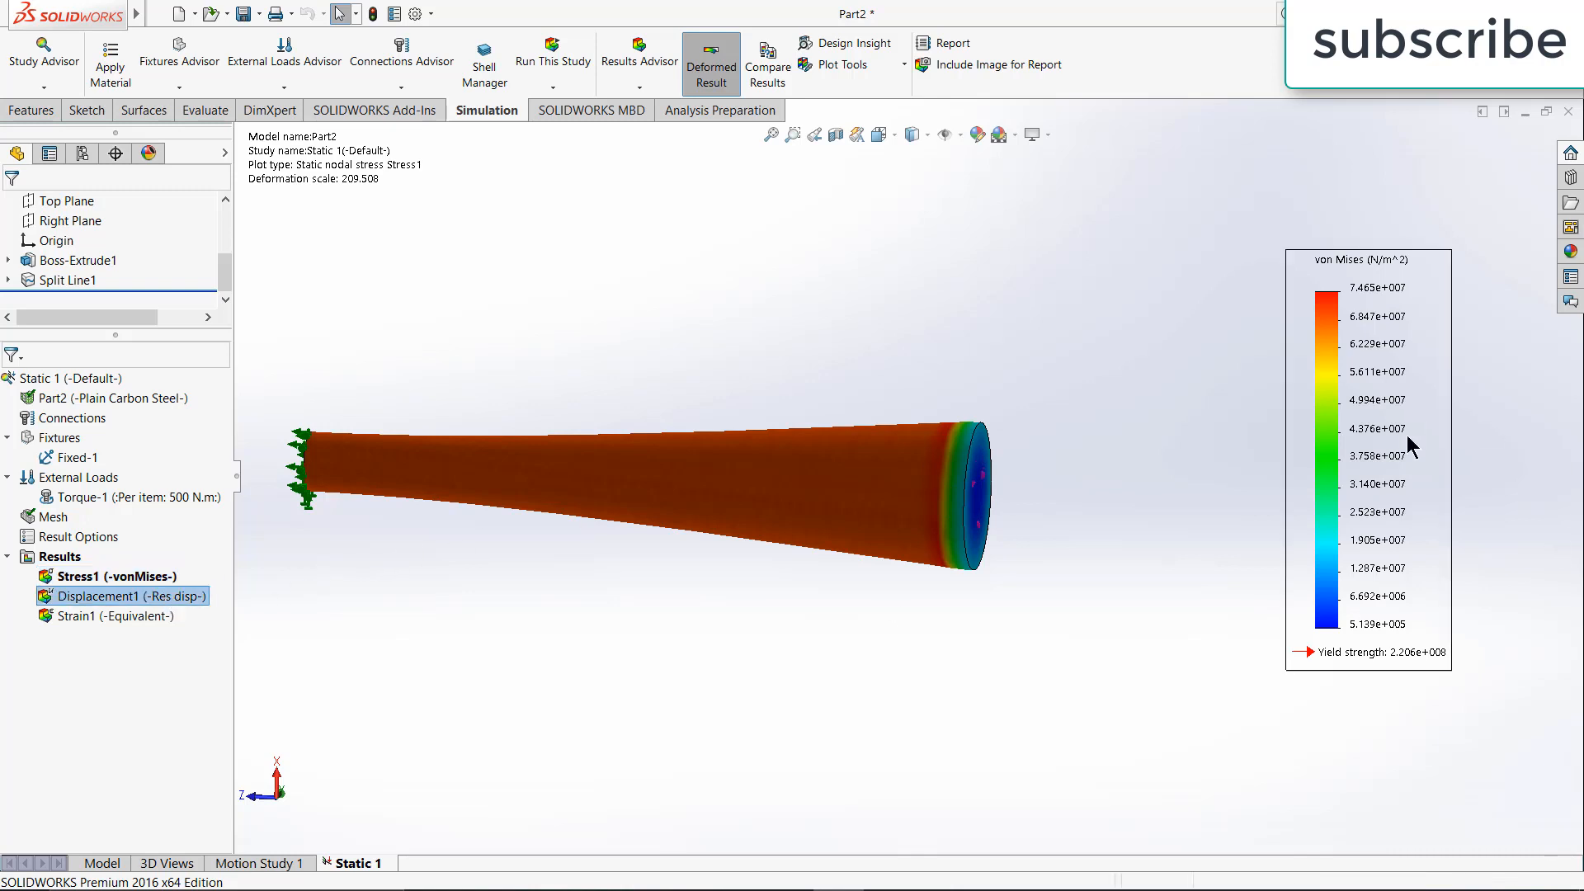
left_click(110, 576)
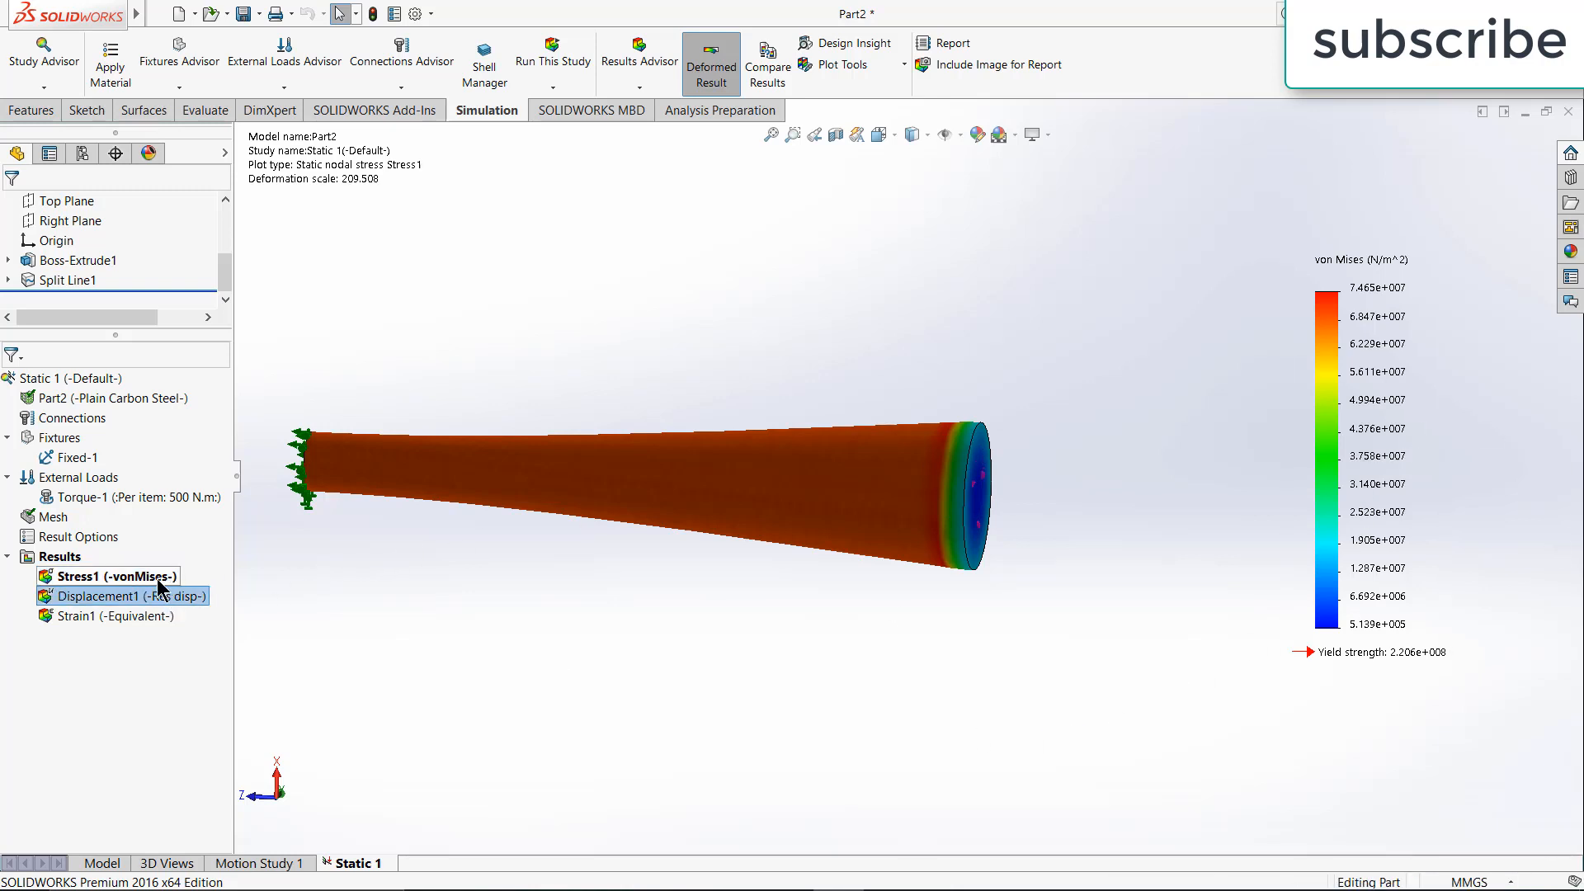
left_click(121, 596)
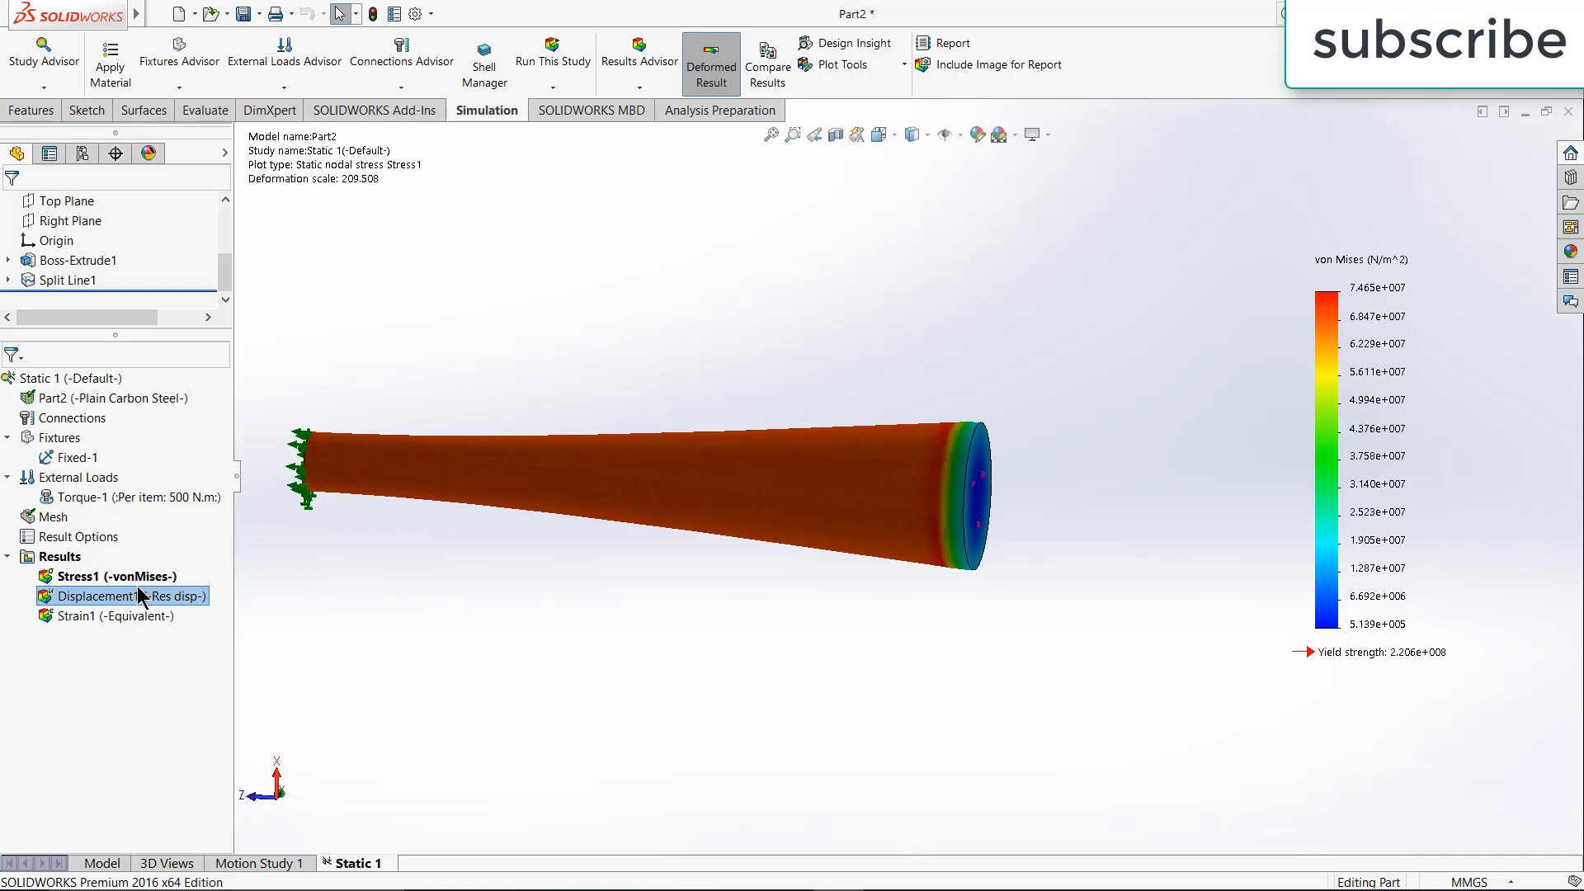
left_click(101, 576)
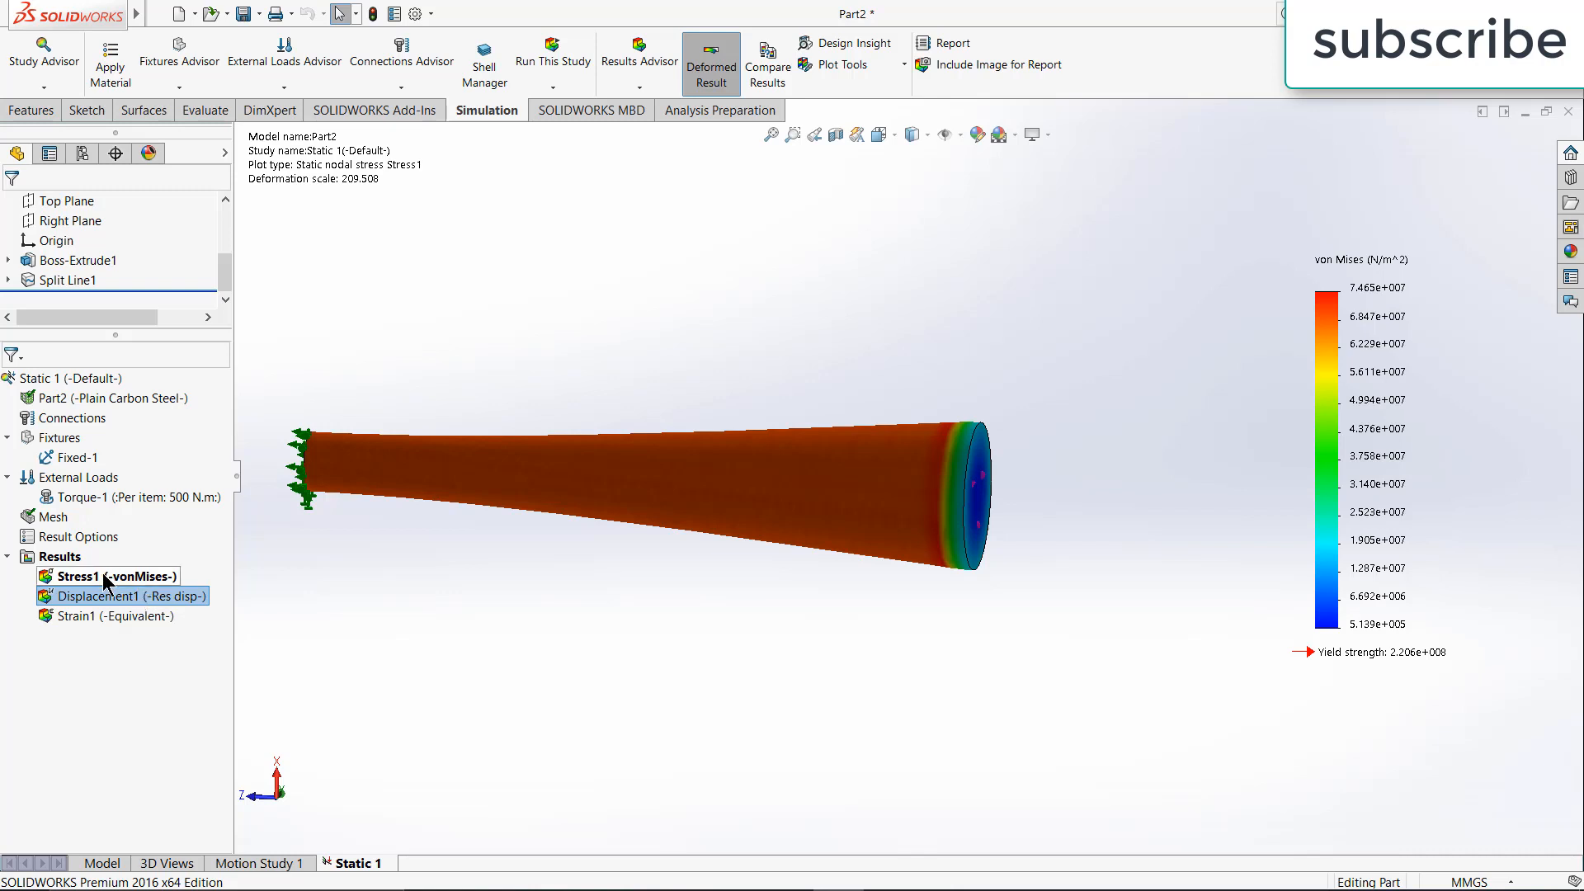
Edit the Stress1 definition so the deformed shape is drawn at true scale
right_click(110, 575)
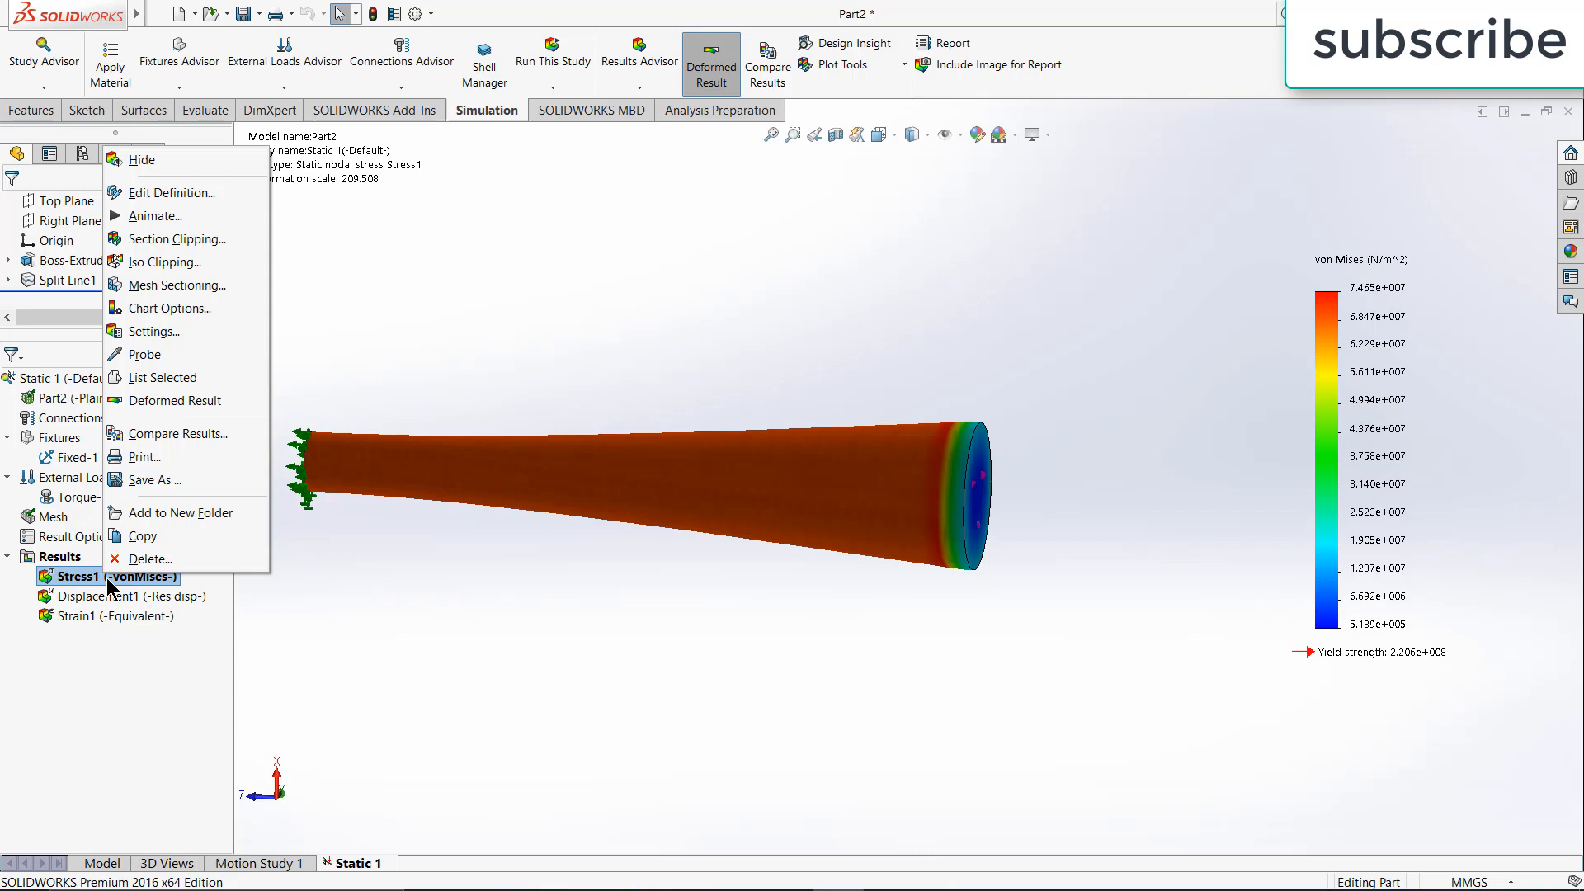
mouse_move(218, 321)
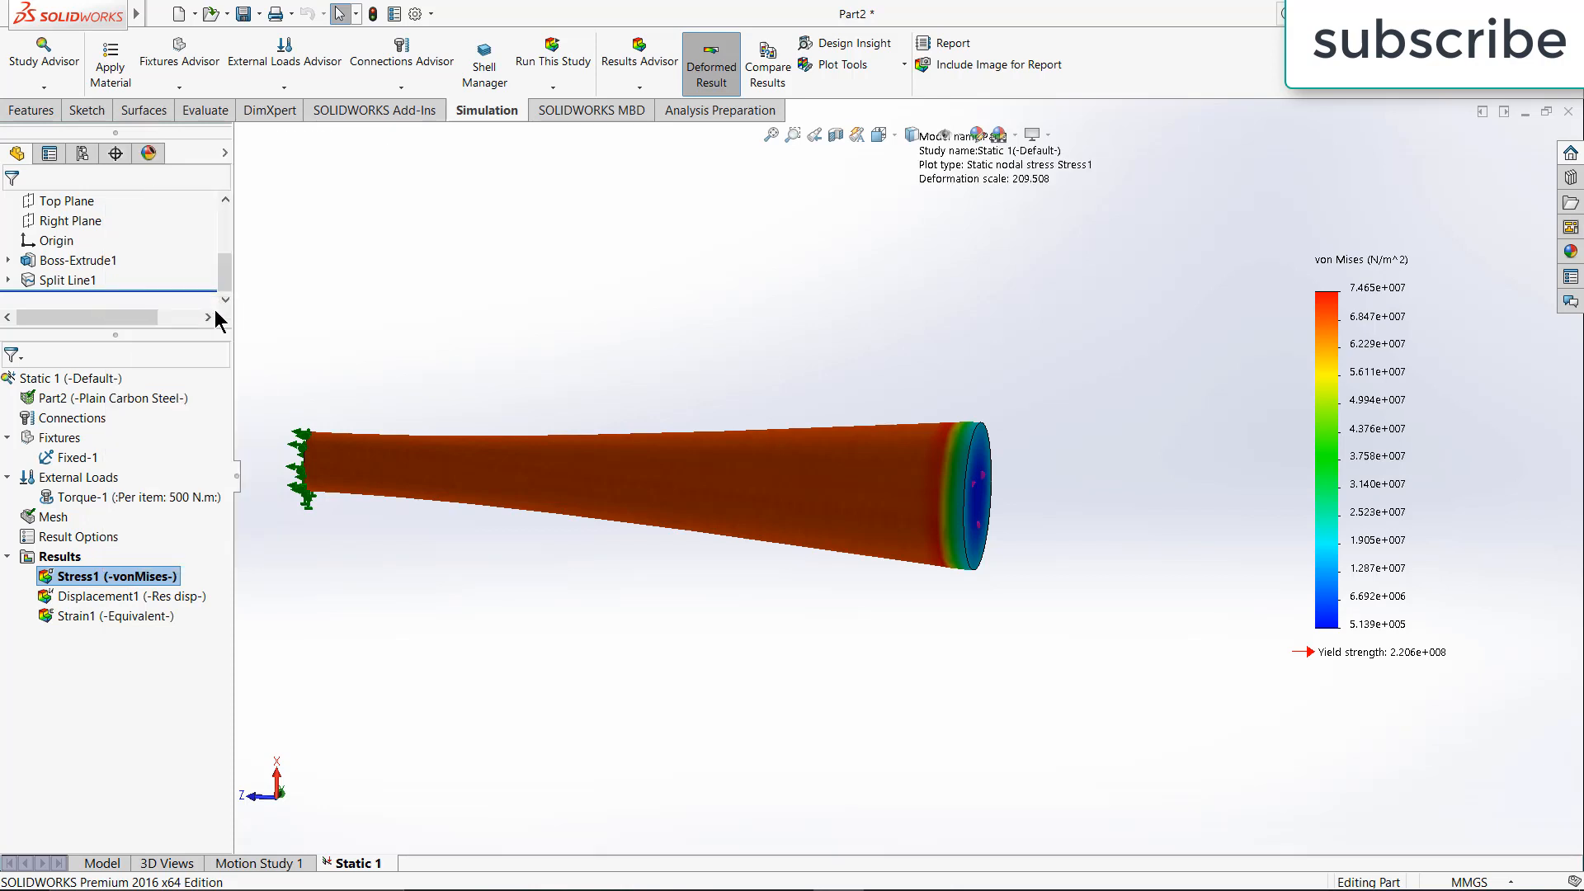
double_click(105, 576)
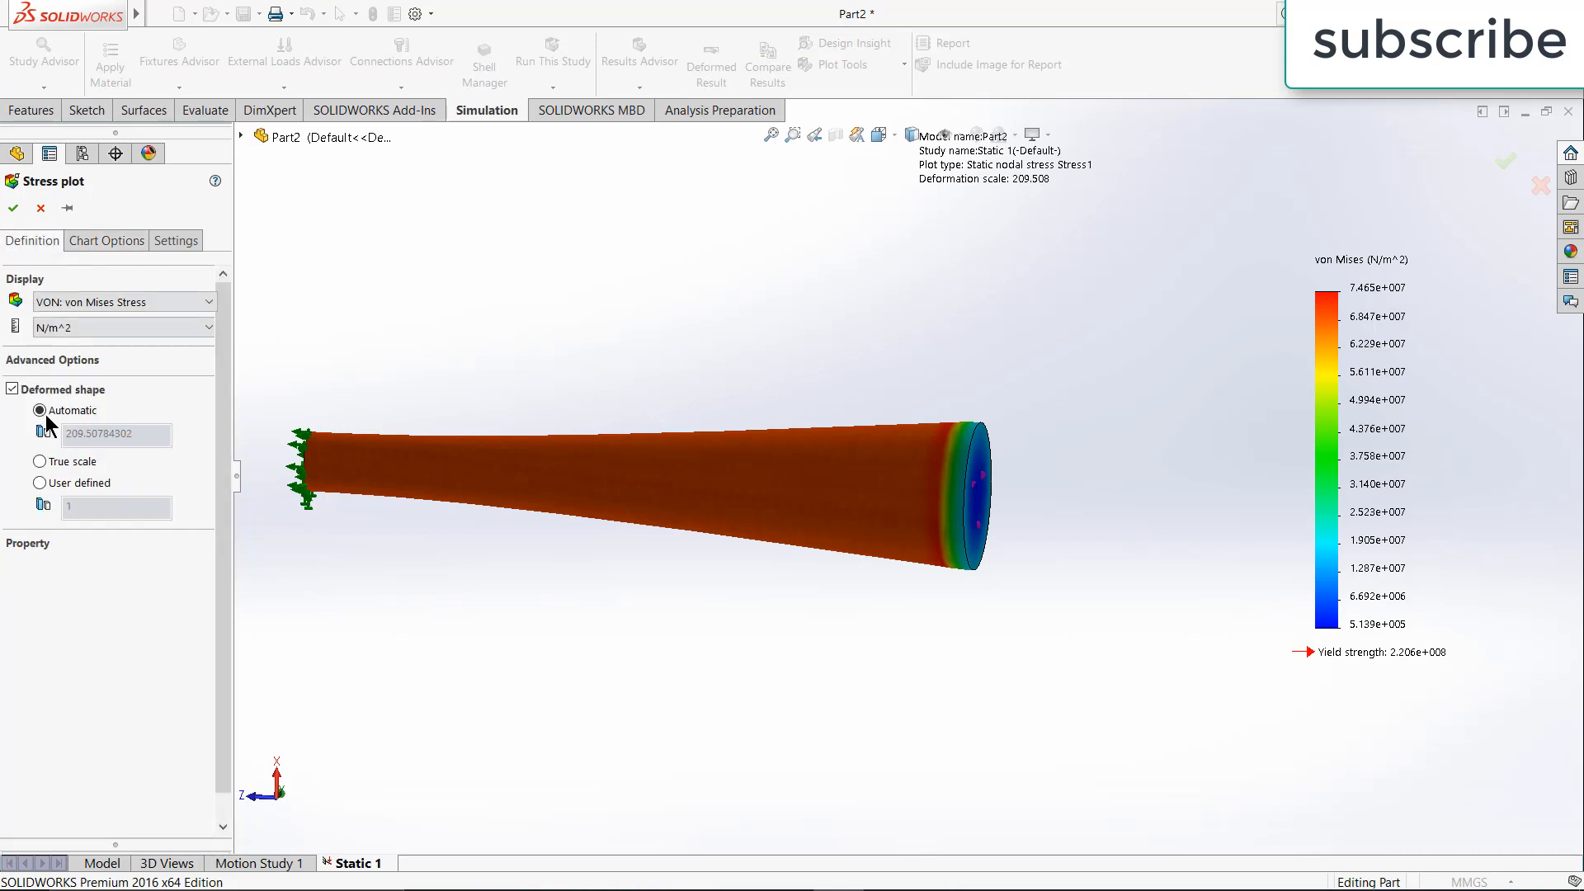
mouse_move(73, 444)
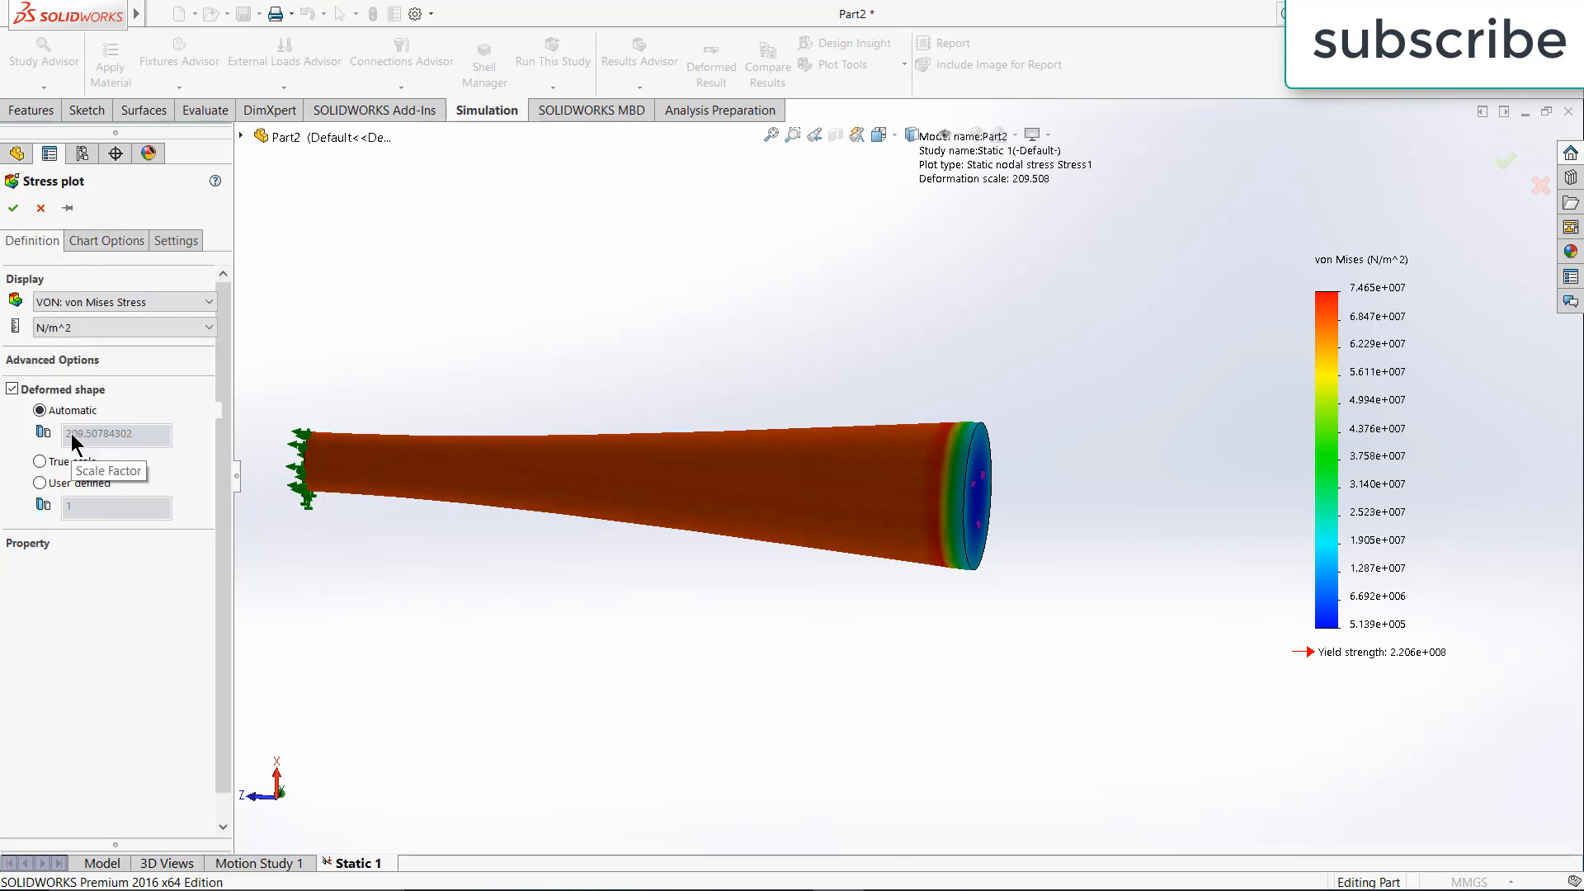
mouse_move(109, 442)
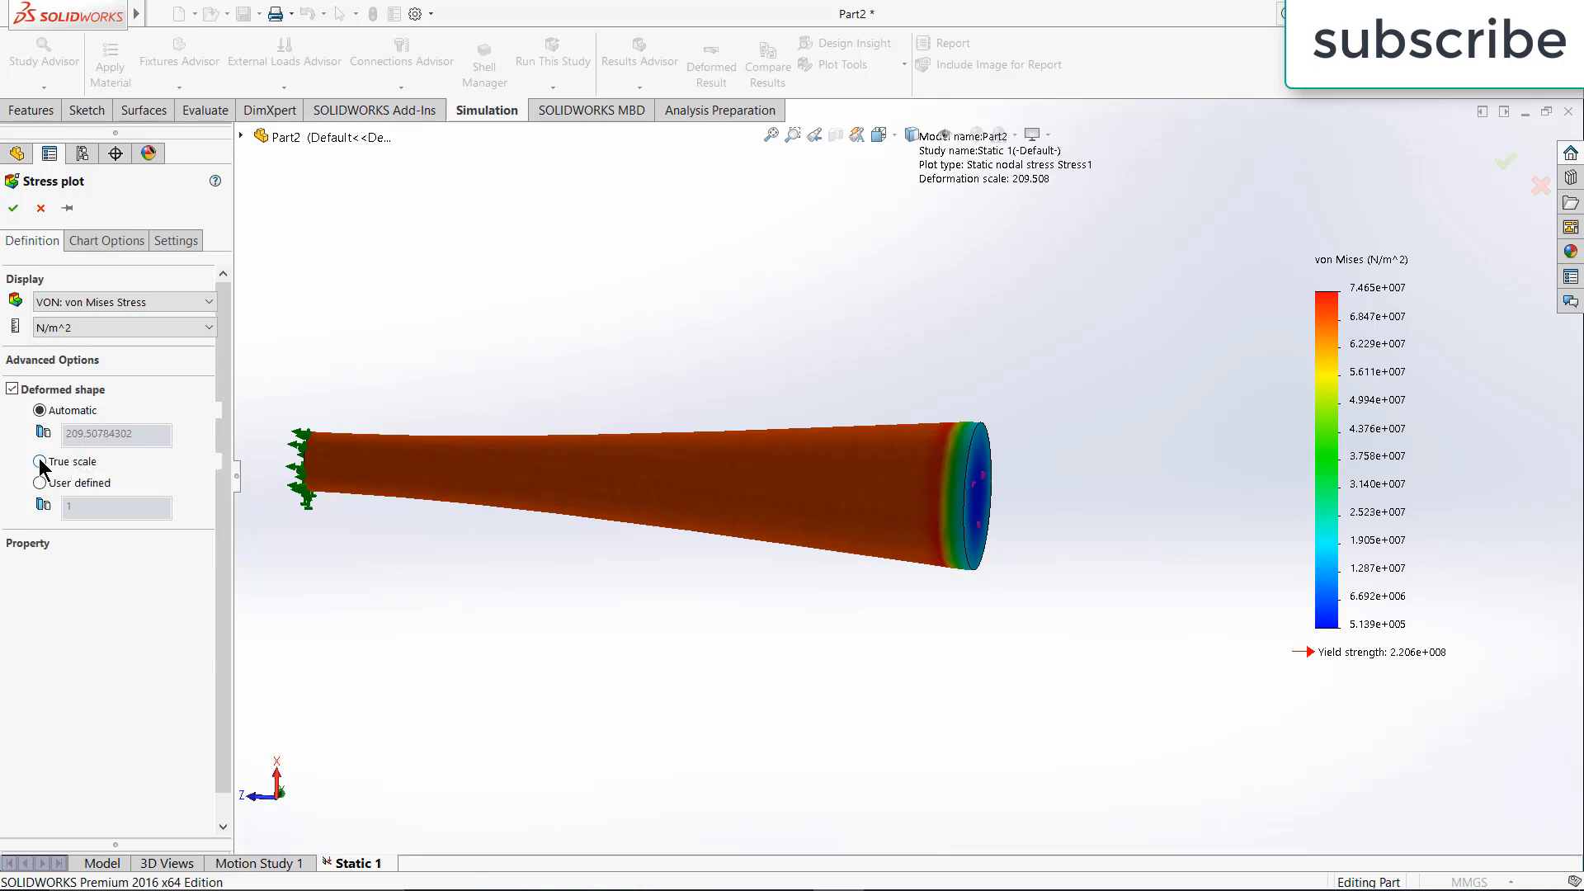
left_click(38, 460)
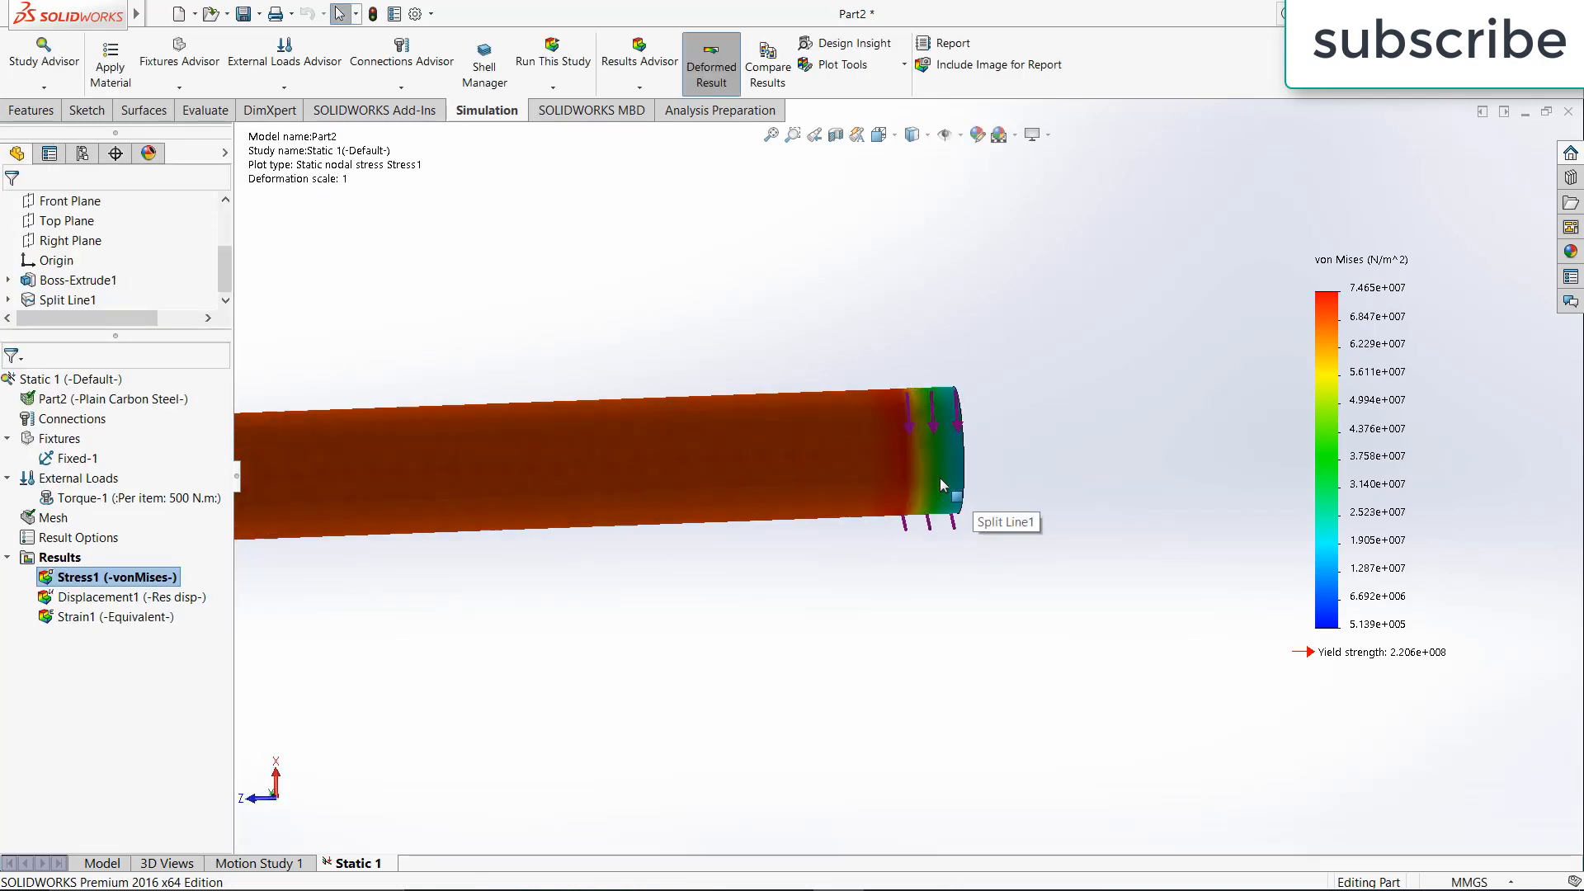
Show Displacement1 and set its deformed shape to true scale, peak about 0.218 mm
right_click(114, 597)
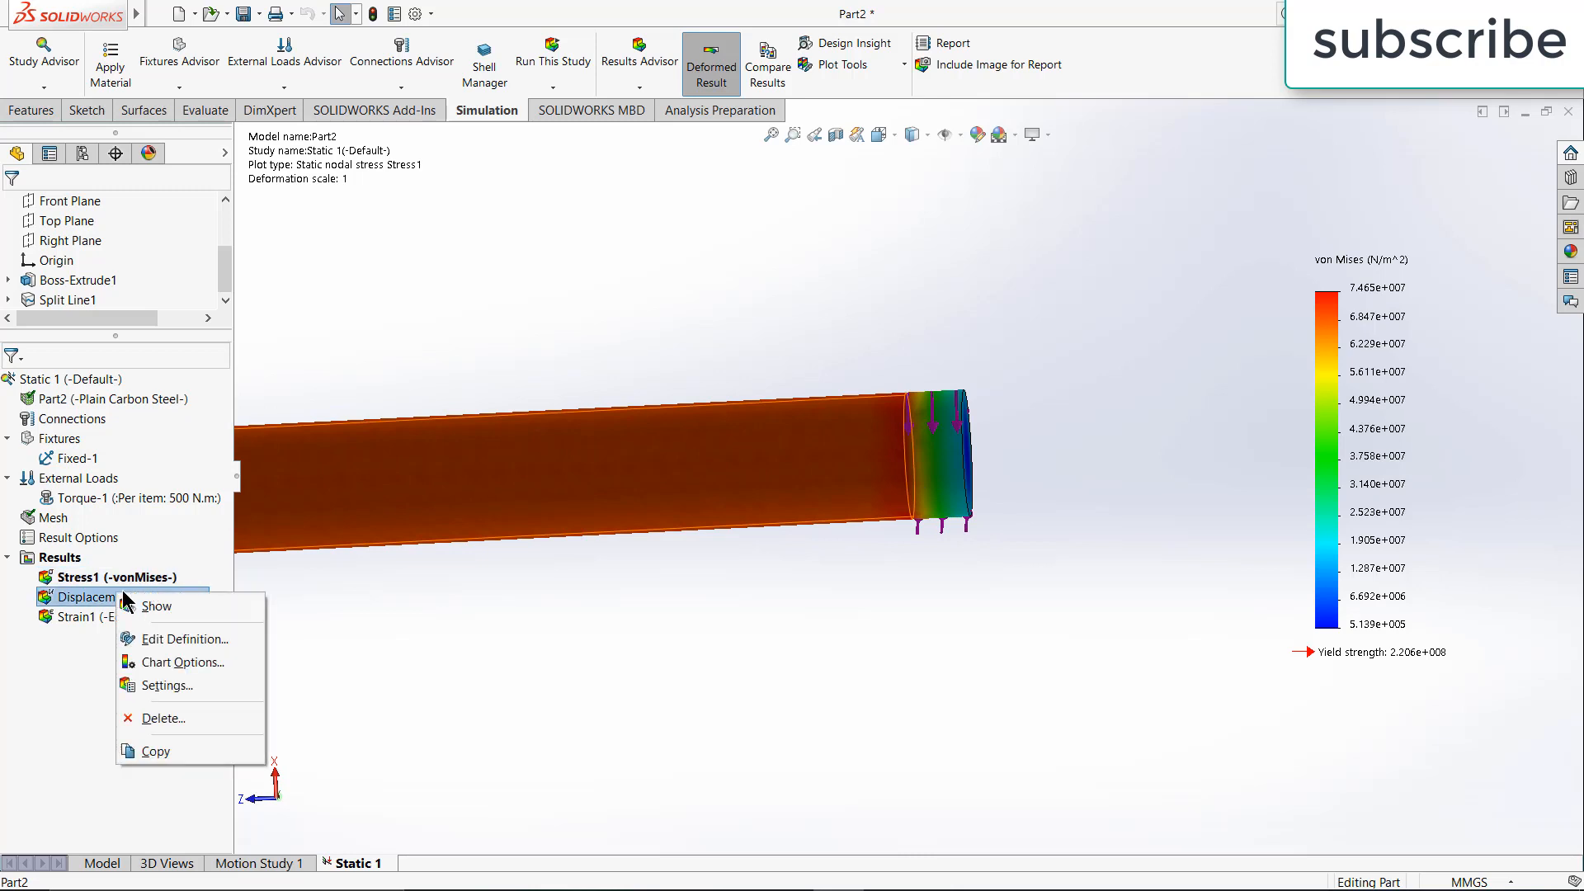
left_click(155, 606)
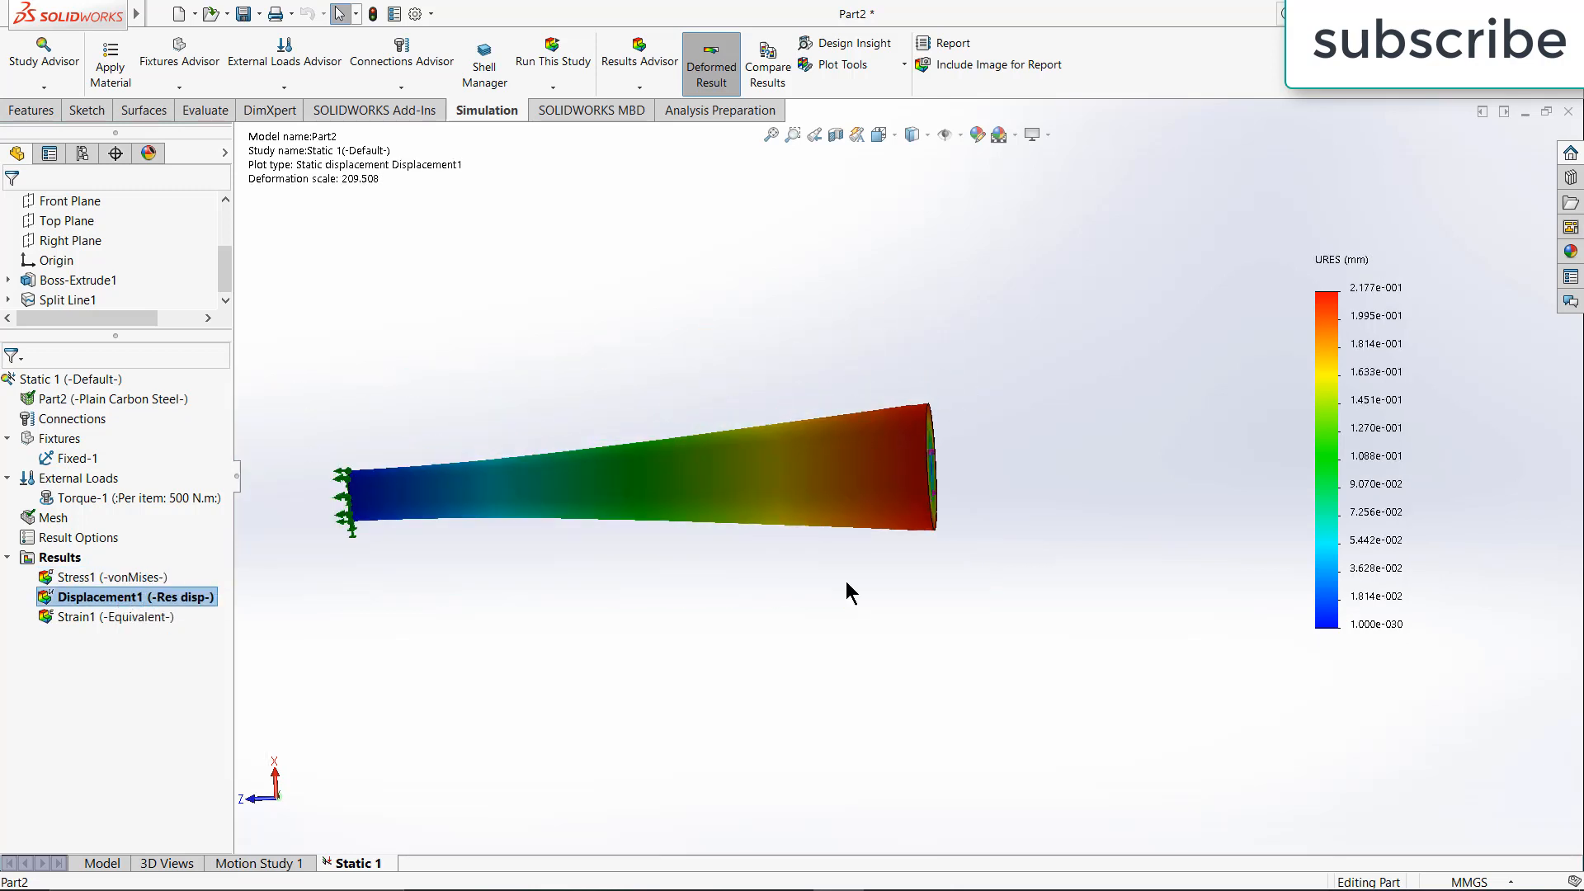
right_click(134, 596)
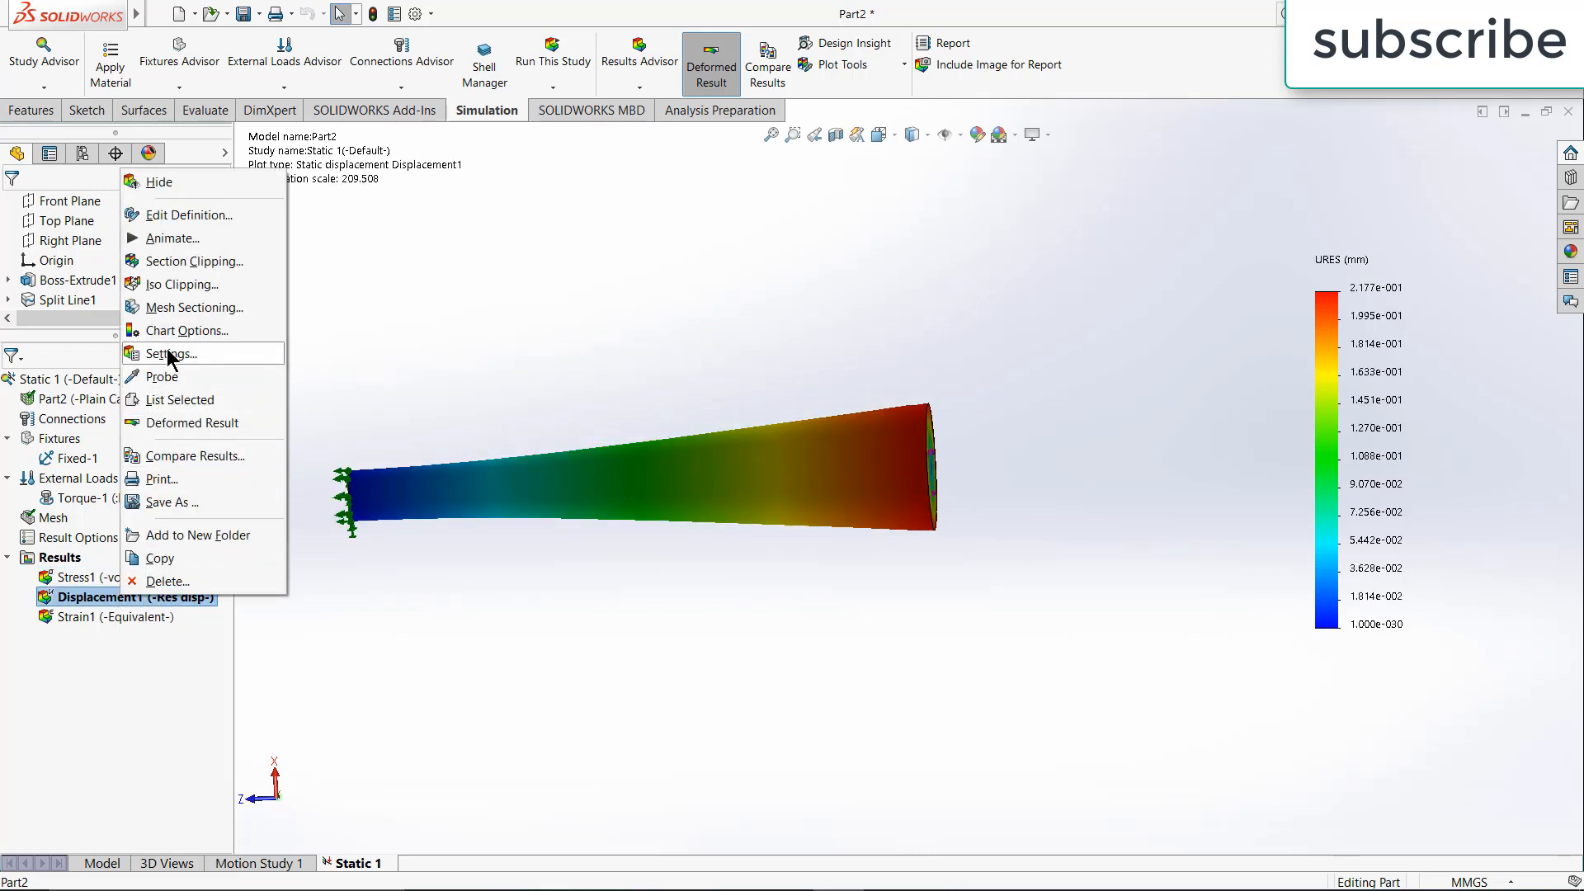
mouse_move(182, 215)
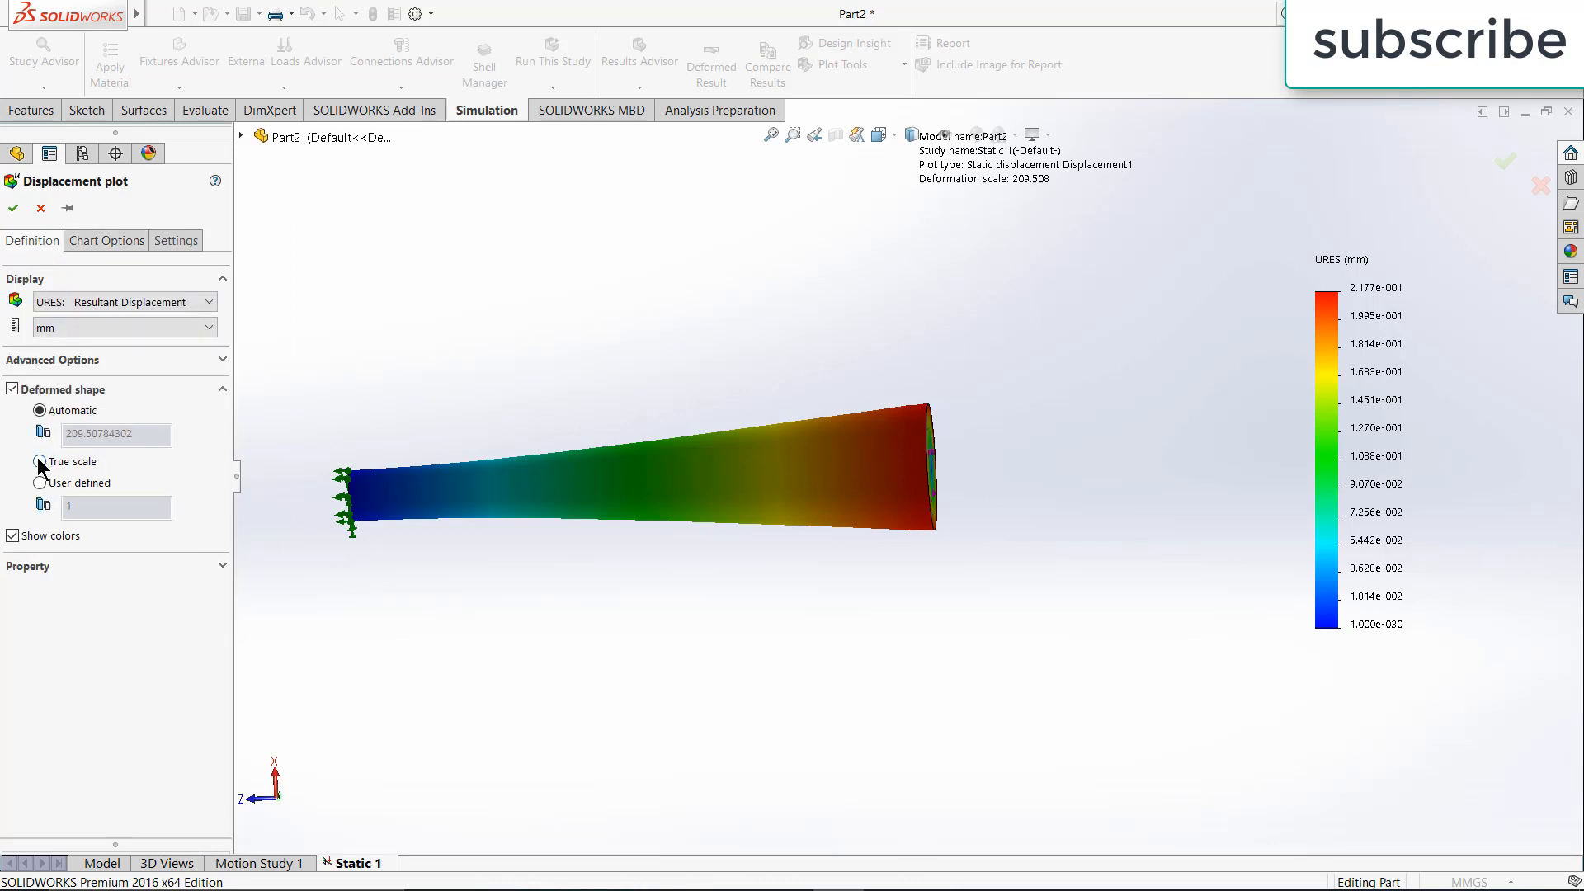
left_click(40, 462)
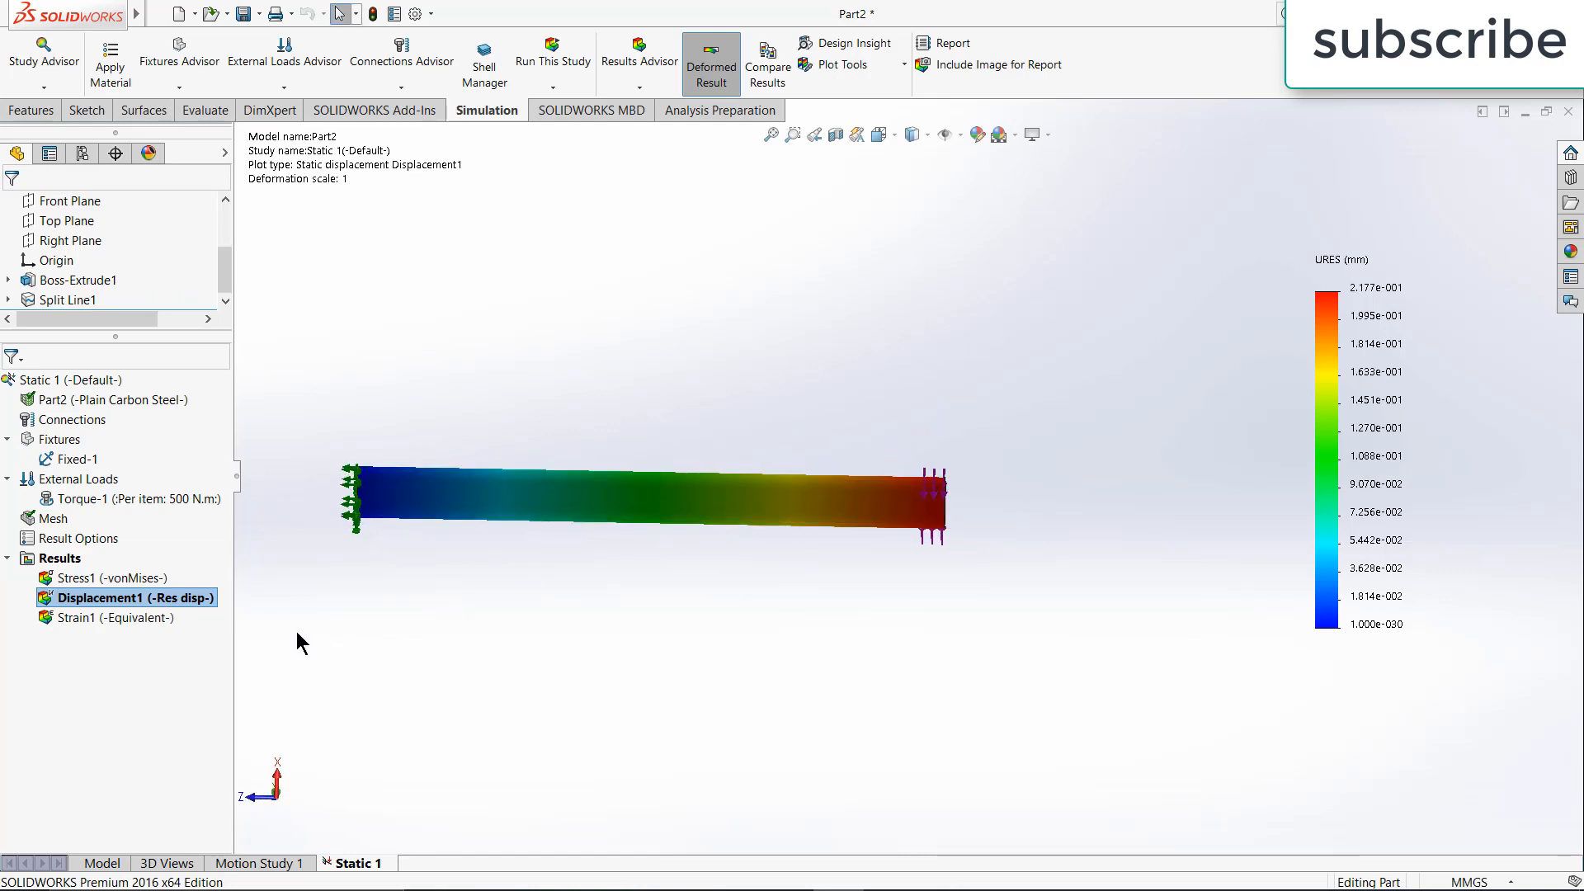
Enable Show min and max annotations in the Stress1 chart options
right_click(104, 578)
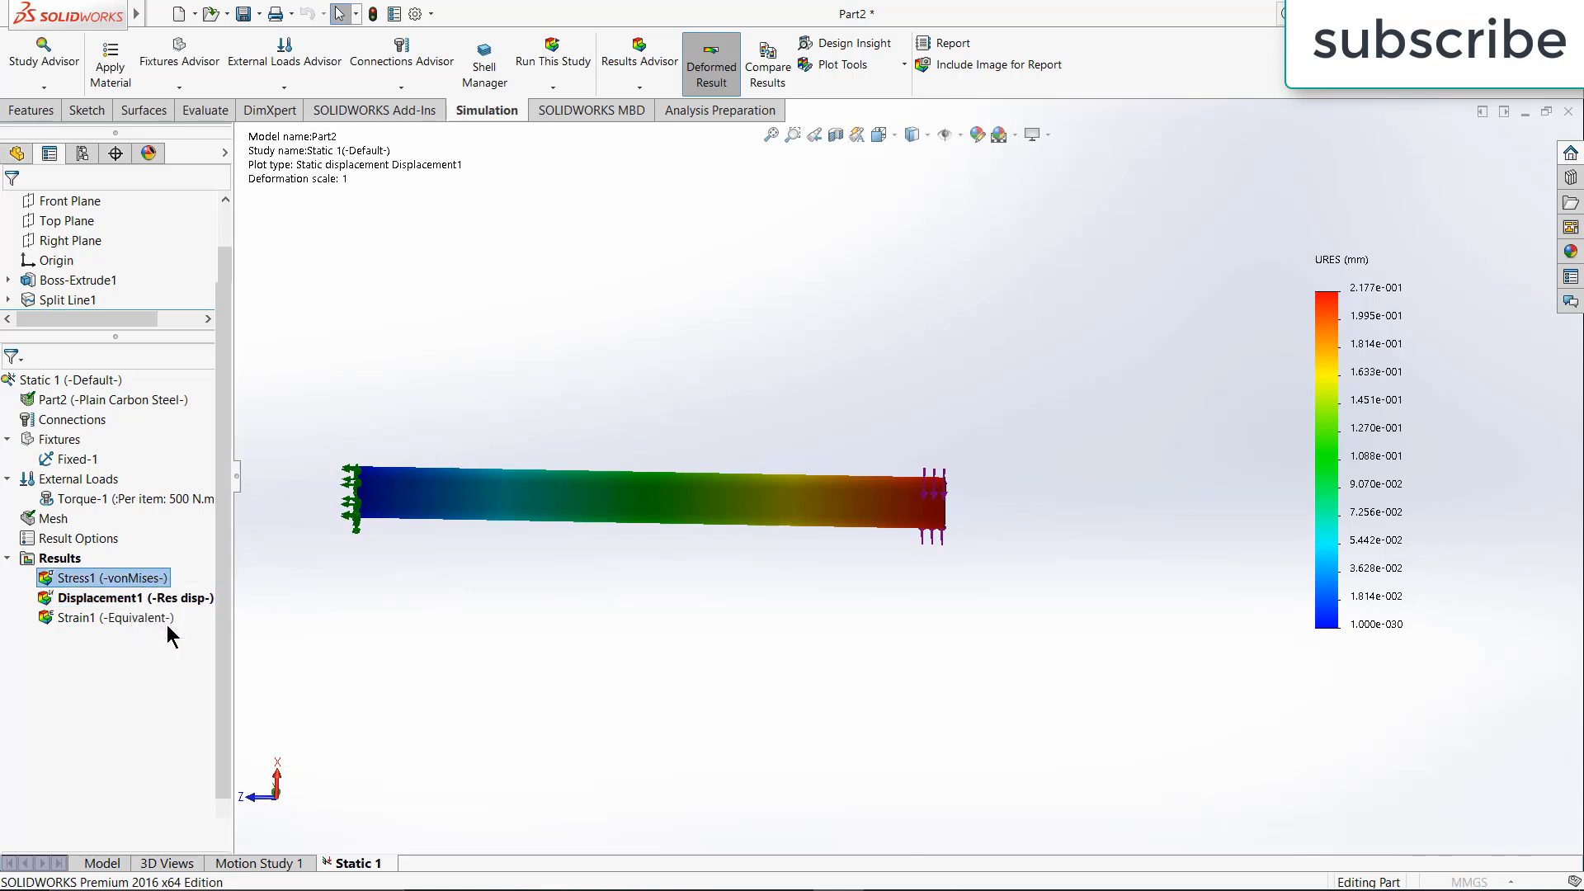
double_click(109, 578)
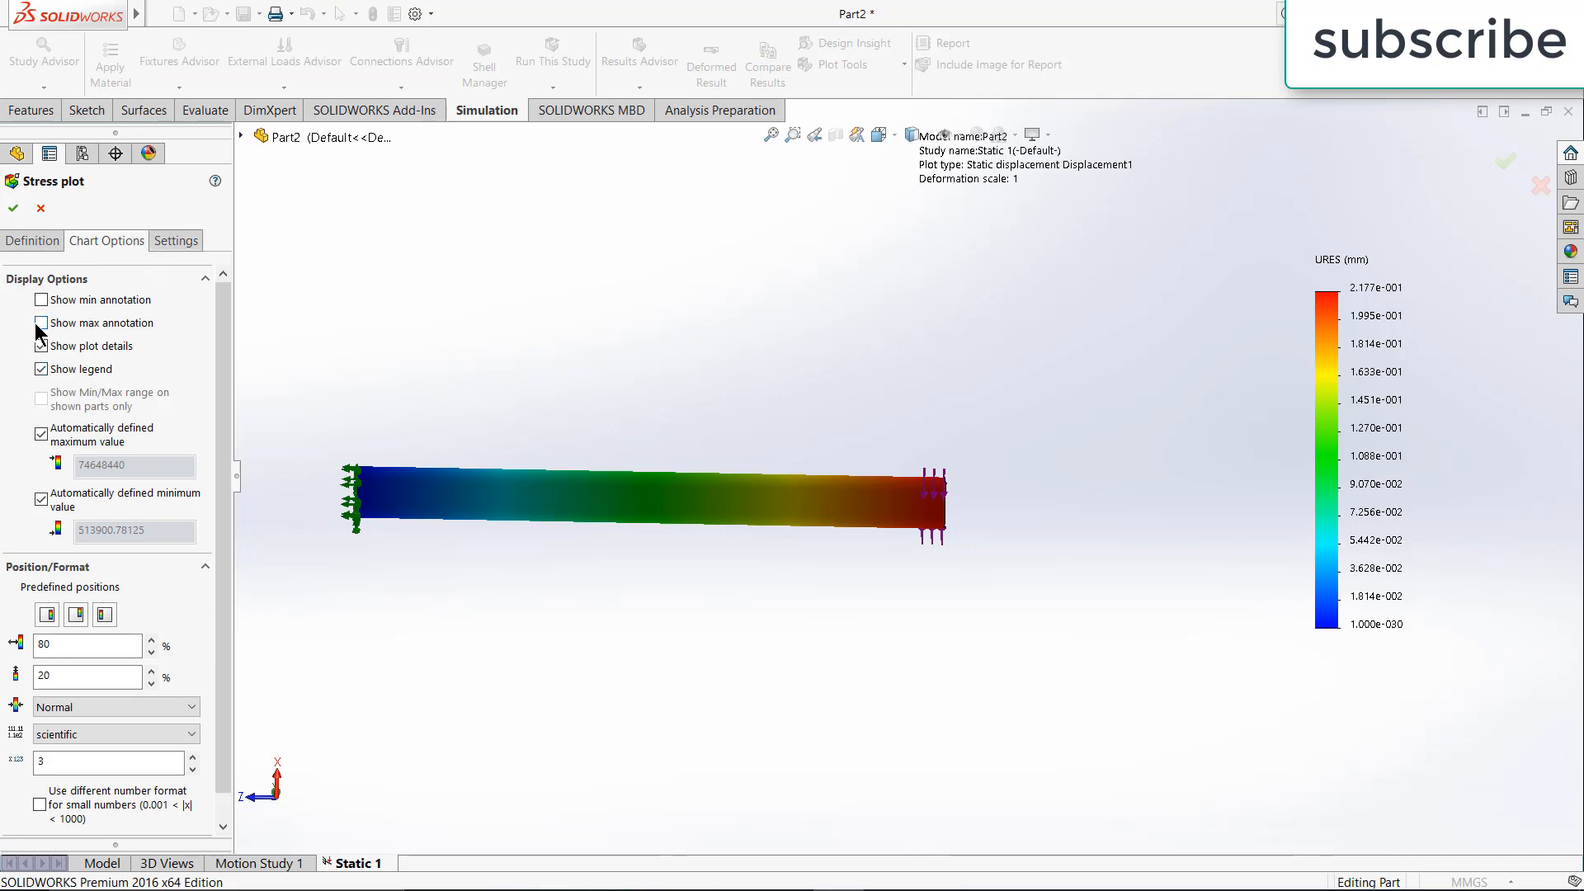
left_click(41, 322)
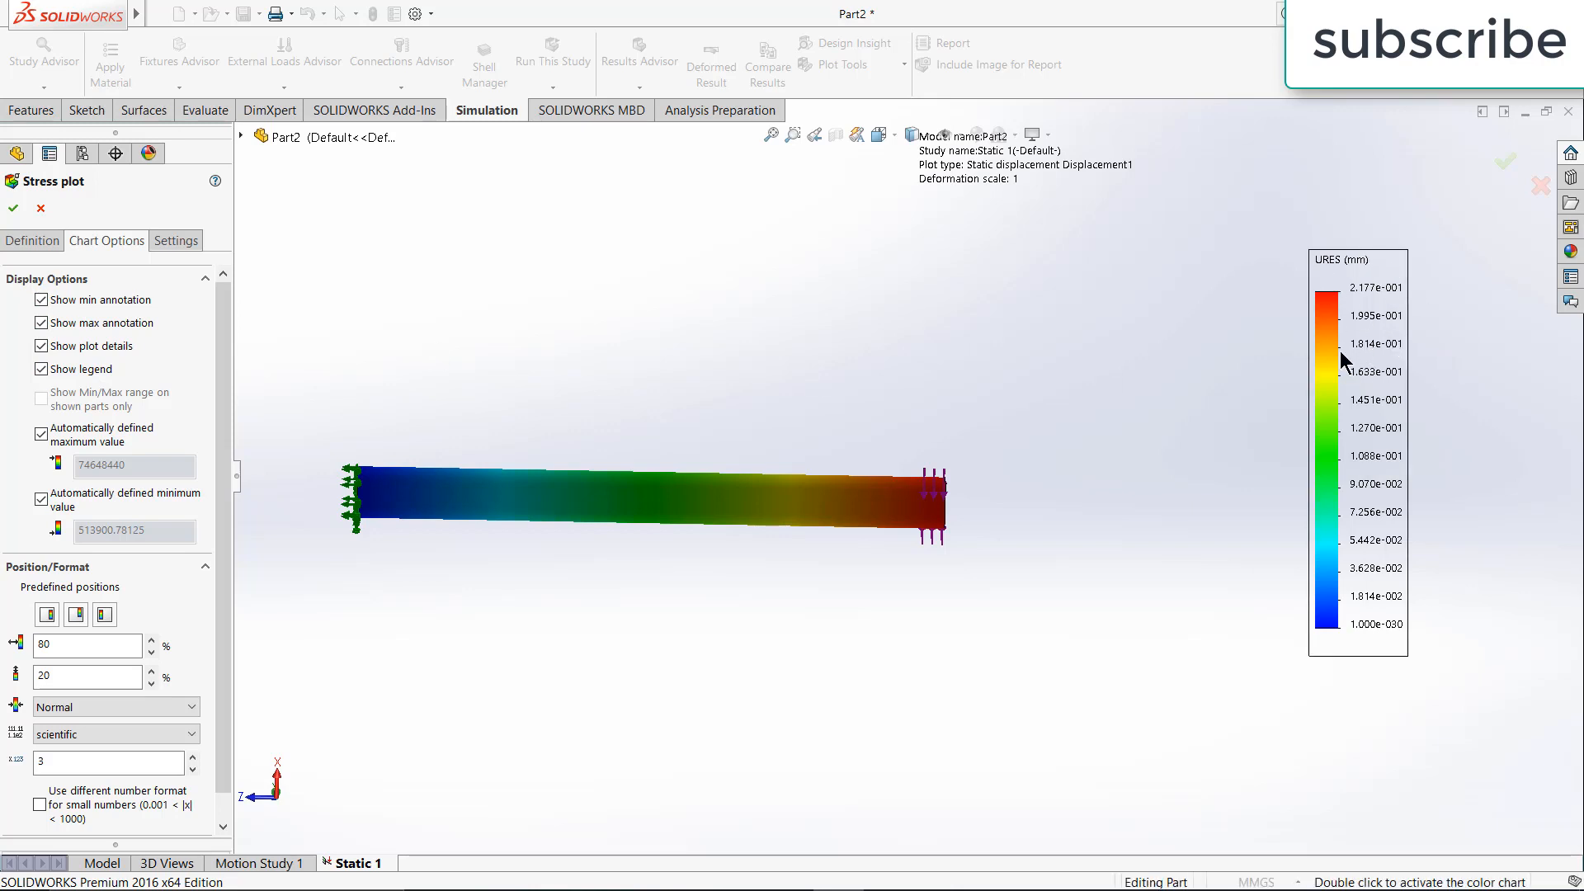
mouse_move(1301, 357)
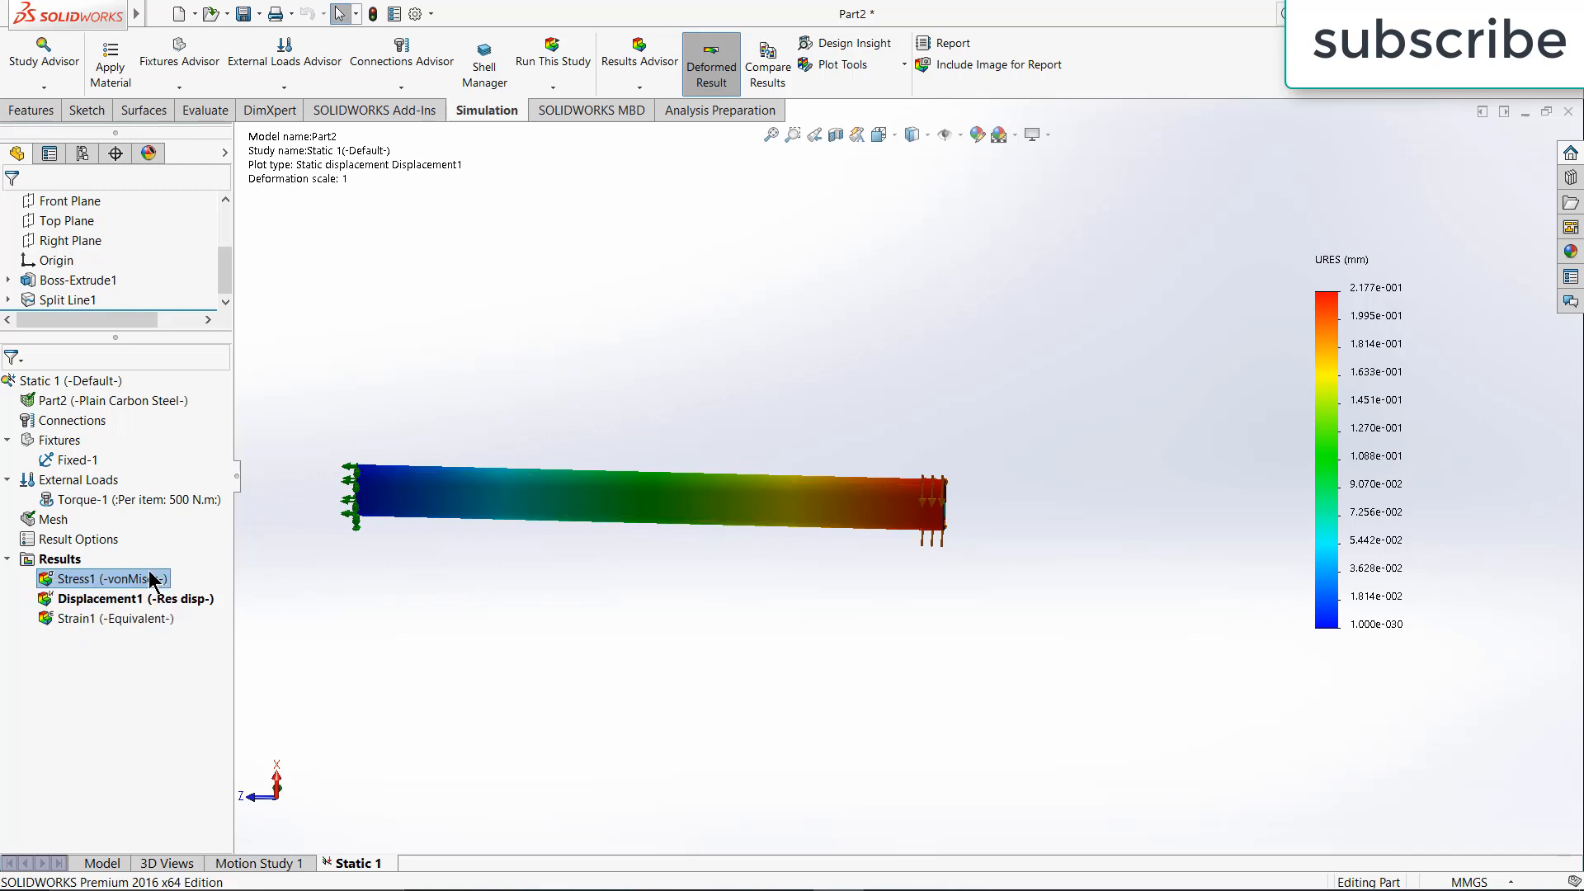
Drag the Min and Max labels clear of the loaded end and pan so the whole shaft shows
right_click(101, 578)
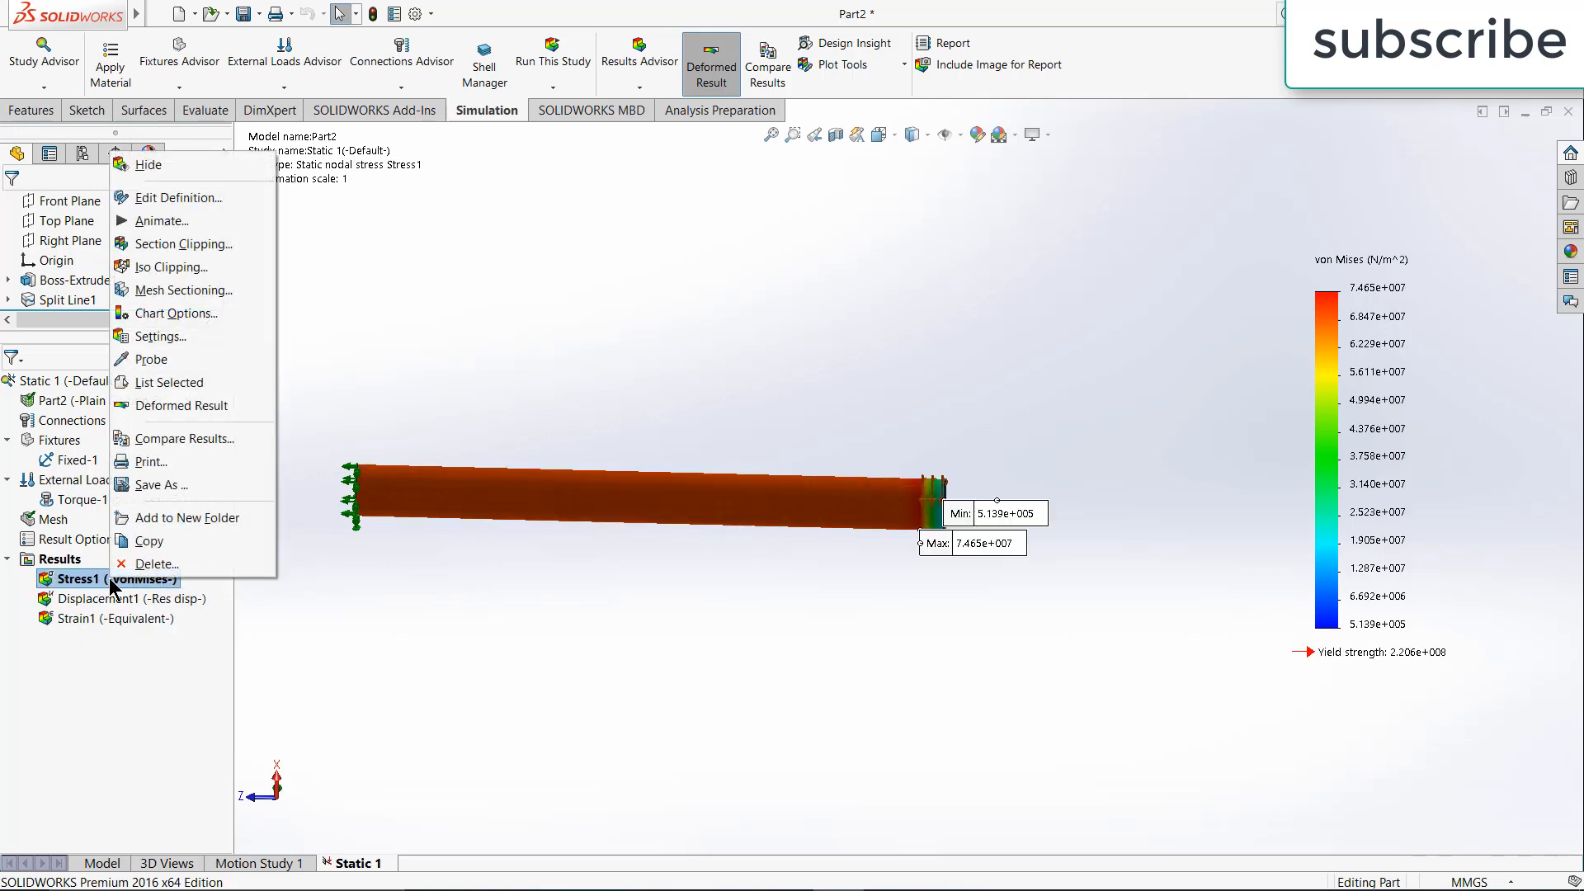
mouse_move(184, 319)
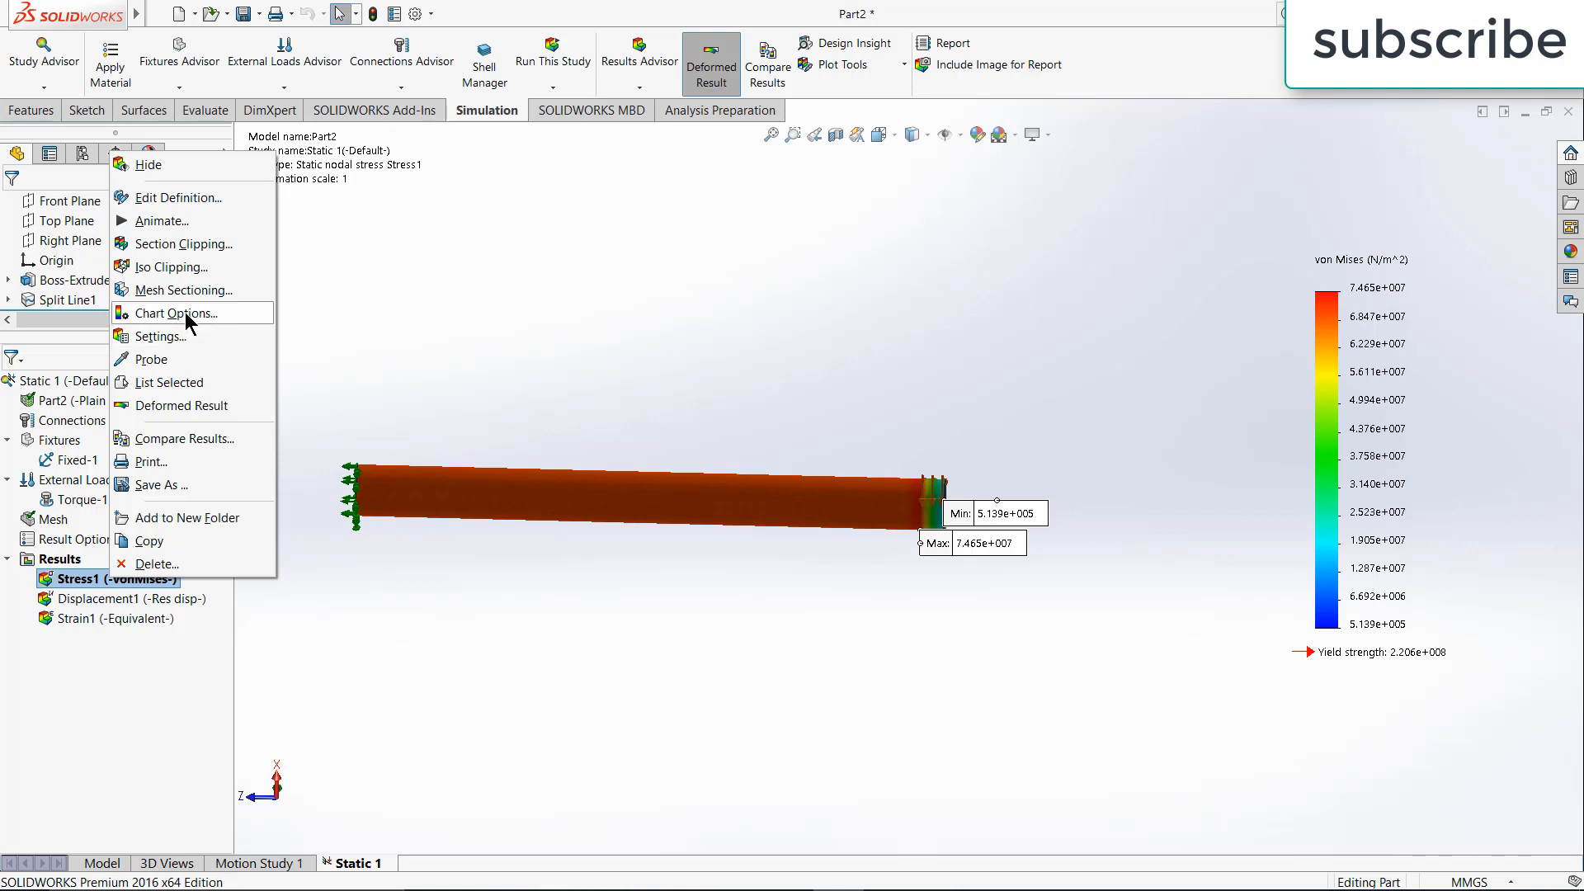
left_click(182, 312)
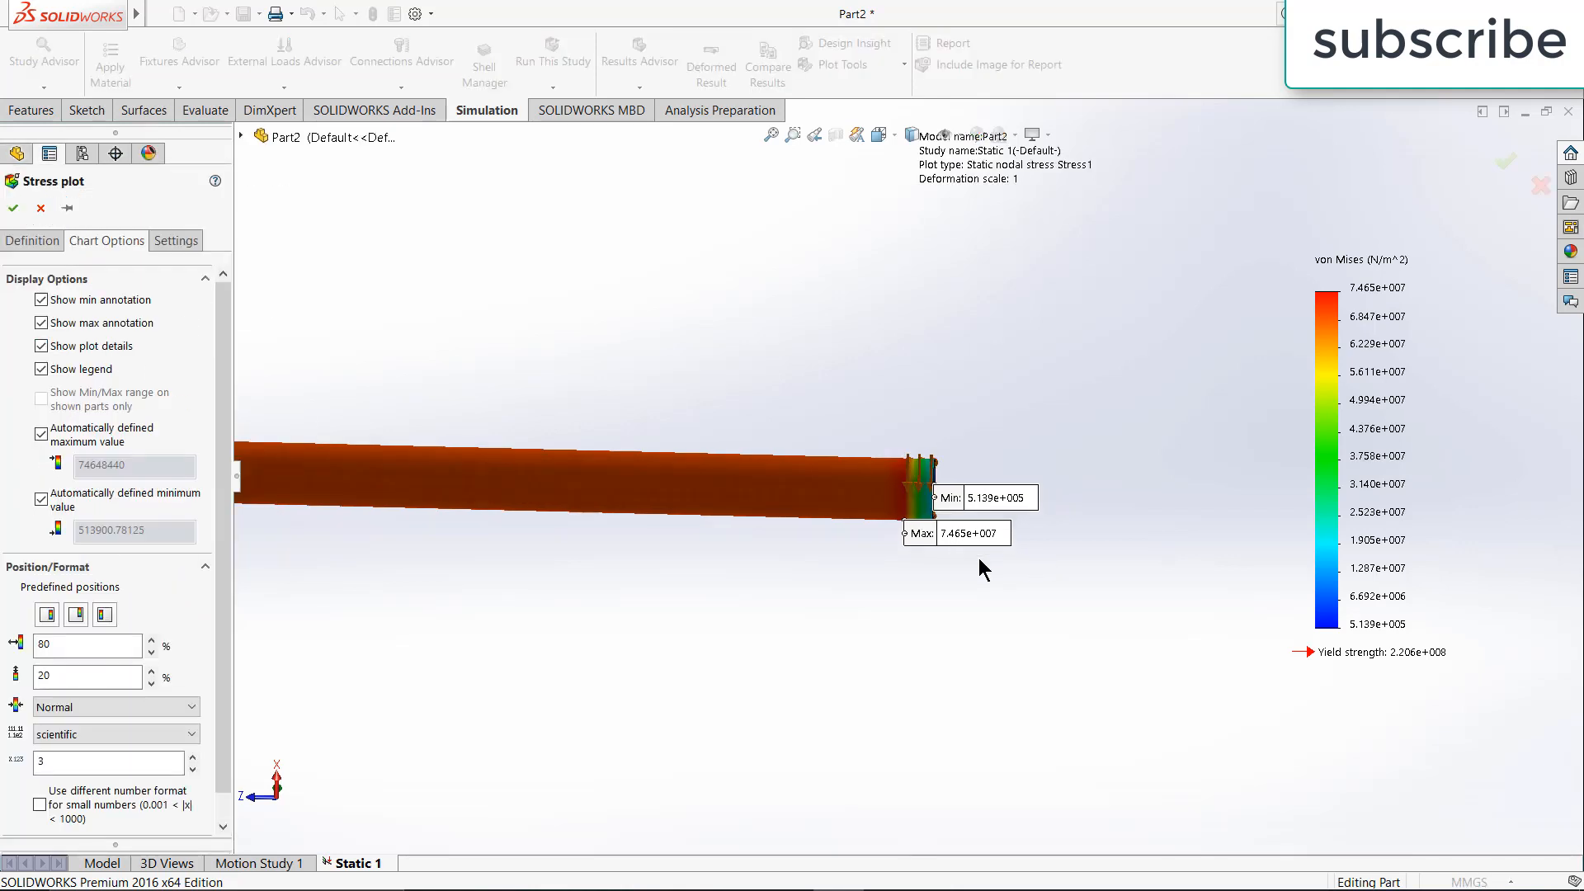
left_click_drag(955, 533, 899, 577)
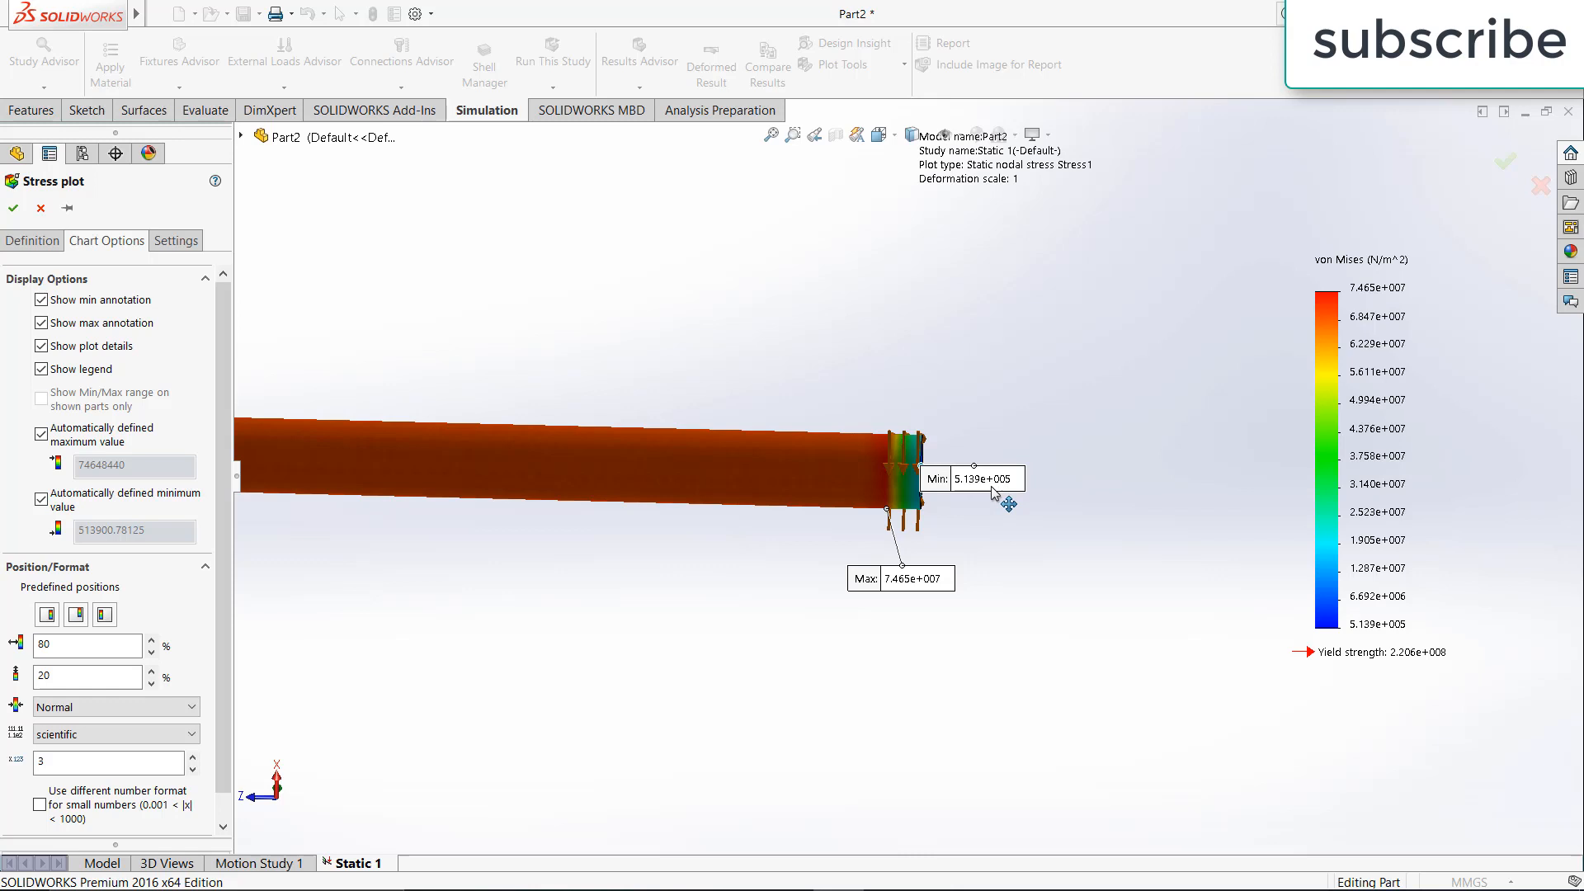
left_click_drag(1000, 495, 808, 510)
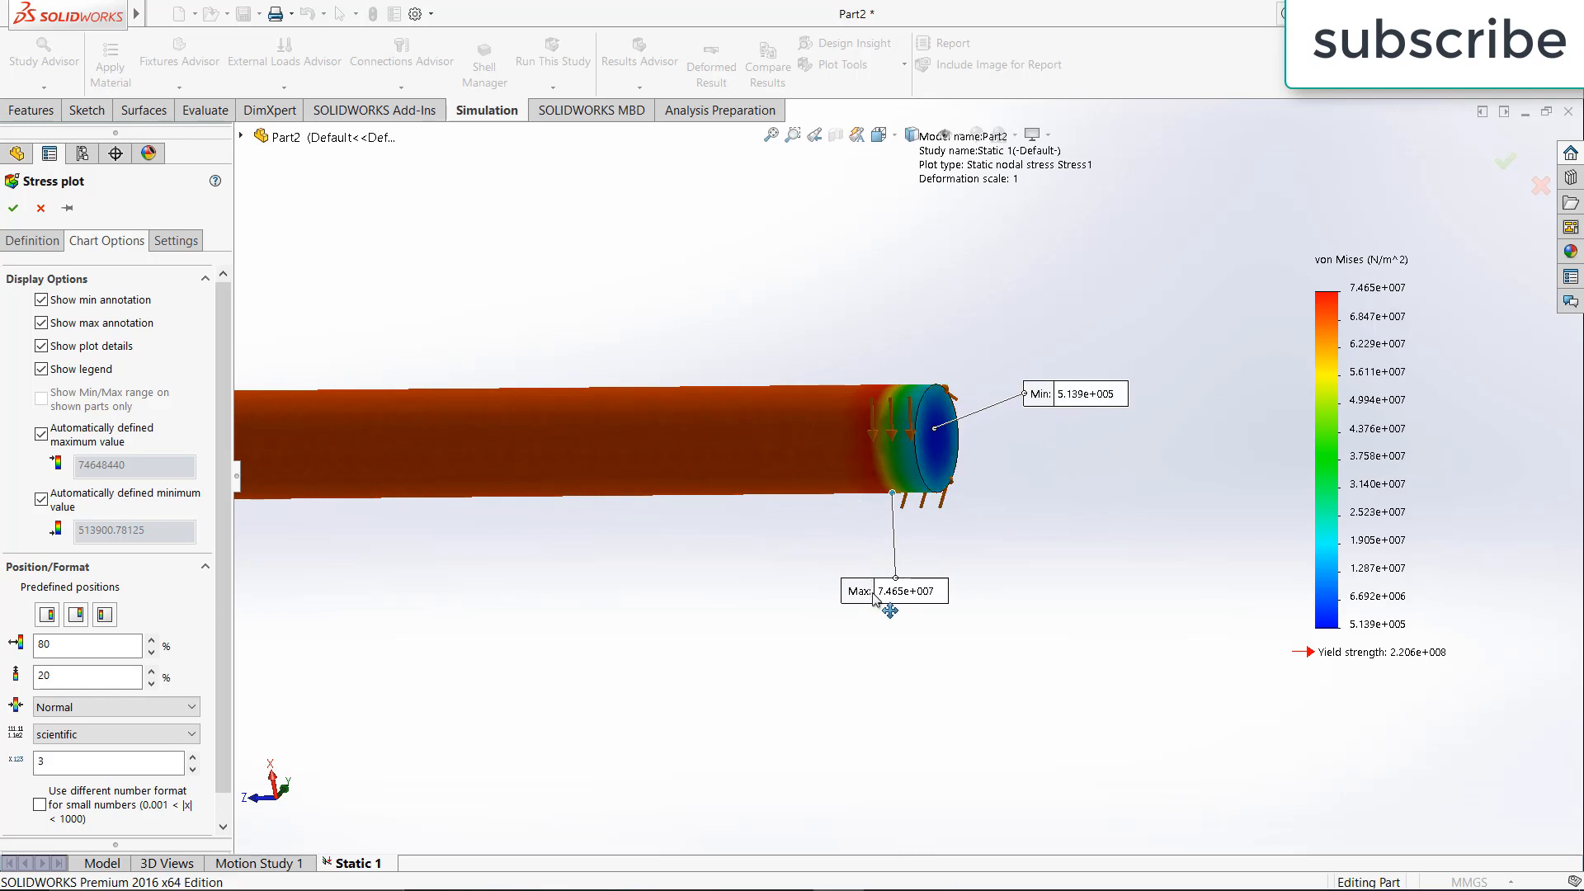
left_click_drag(894, 590, 793, 615)
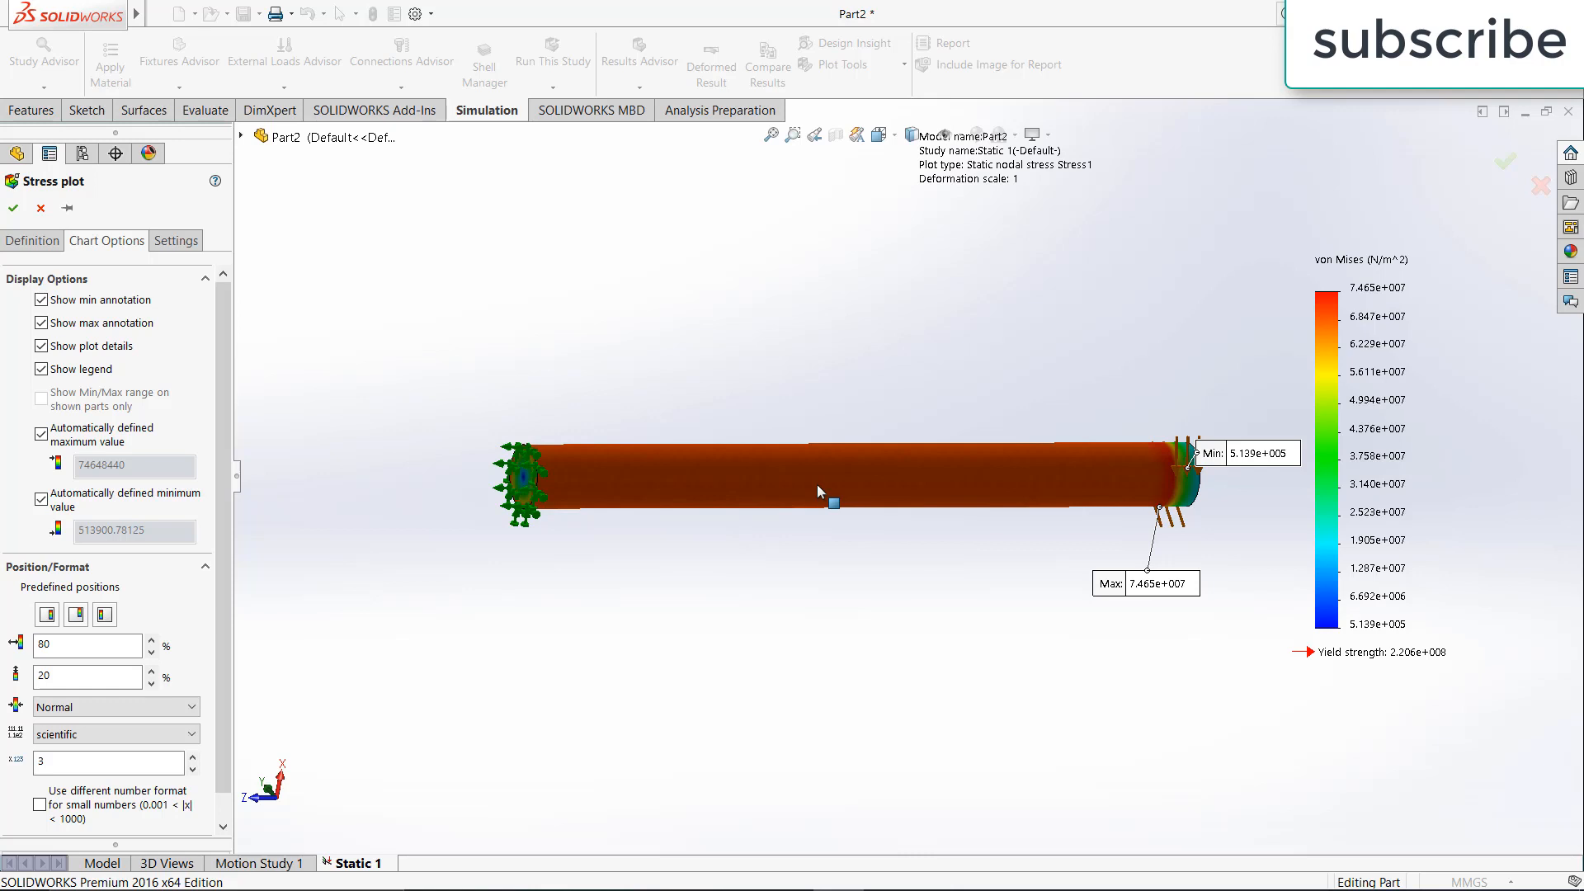
mouse_move(793, 393)
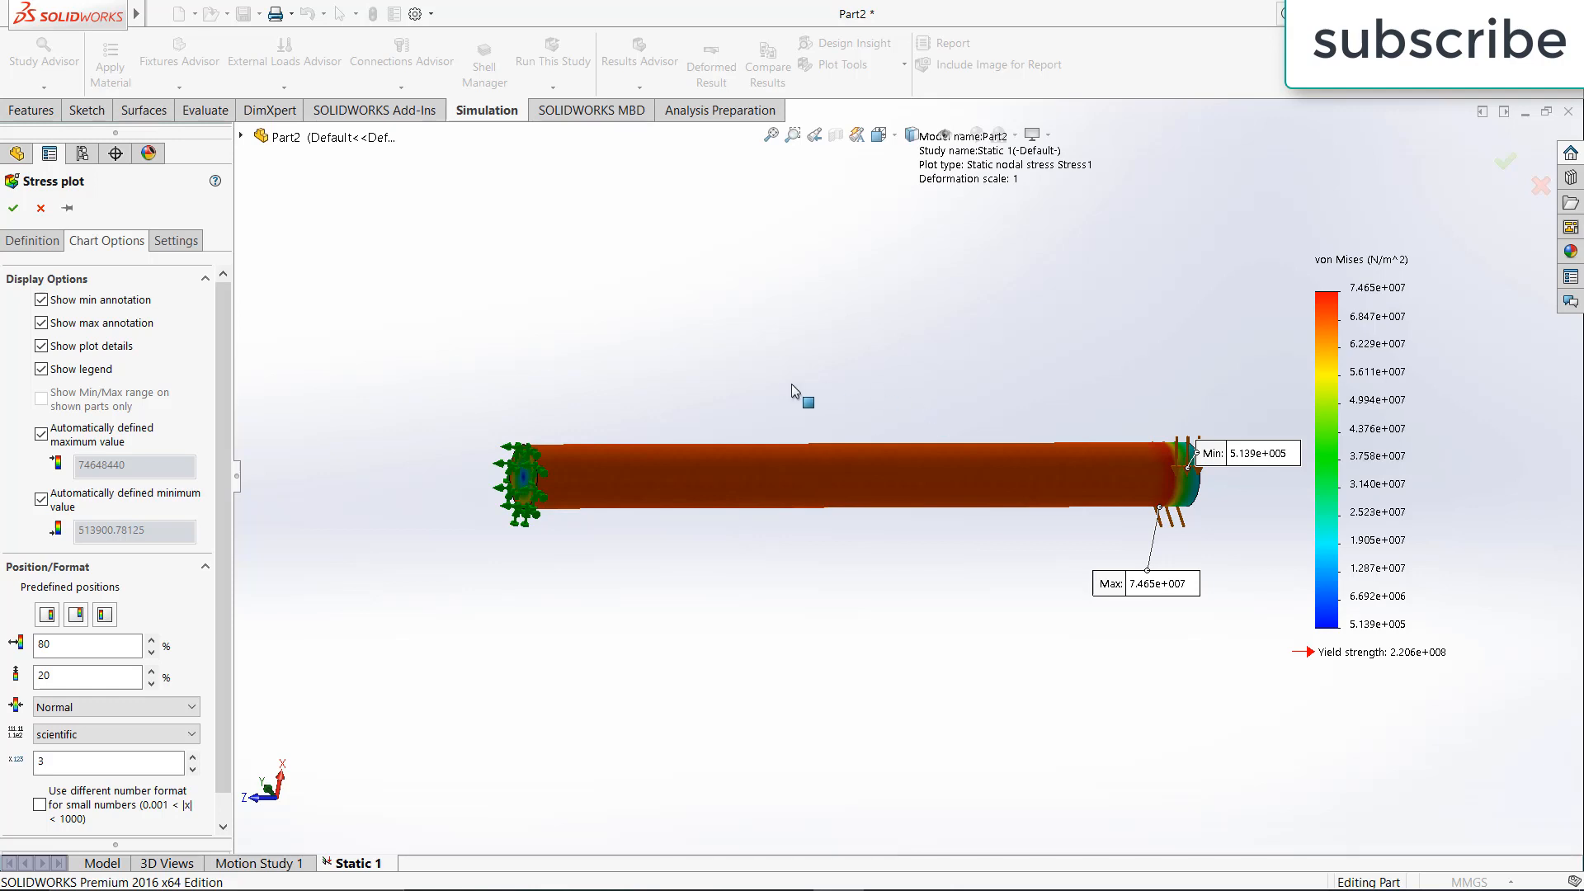